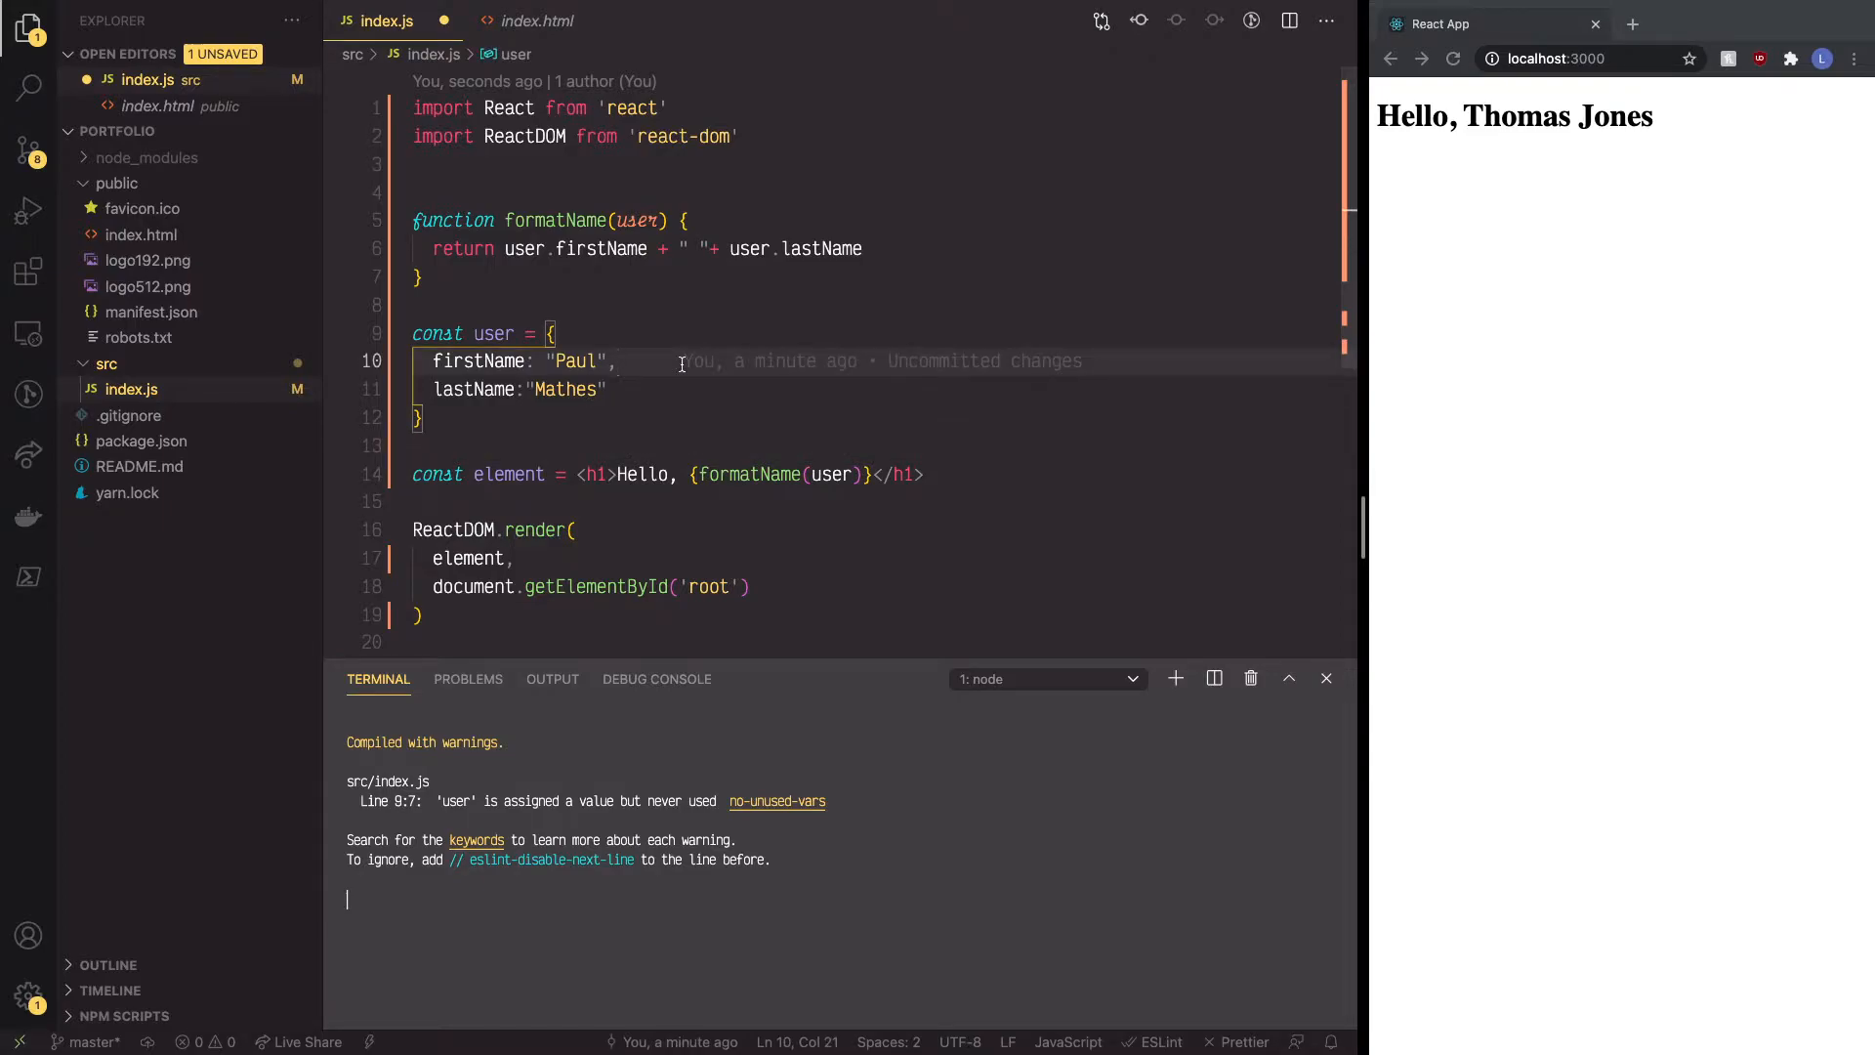
Step: Write the signature function getGreeting(user) on a new line below formatName
key("enter")
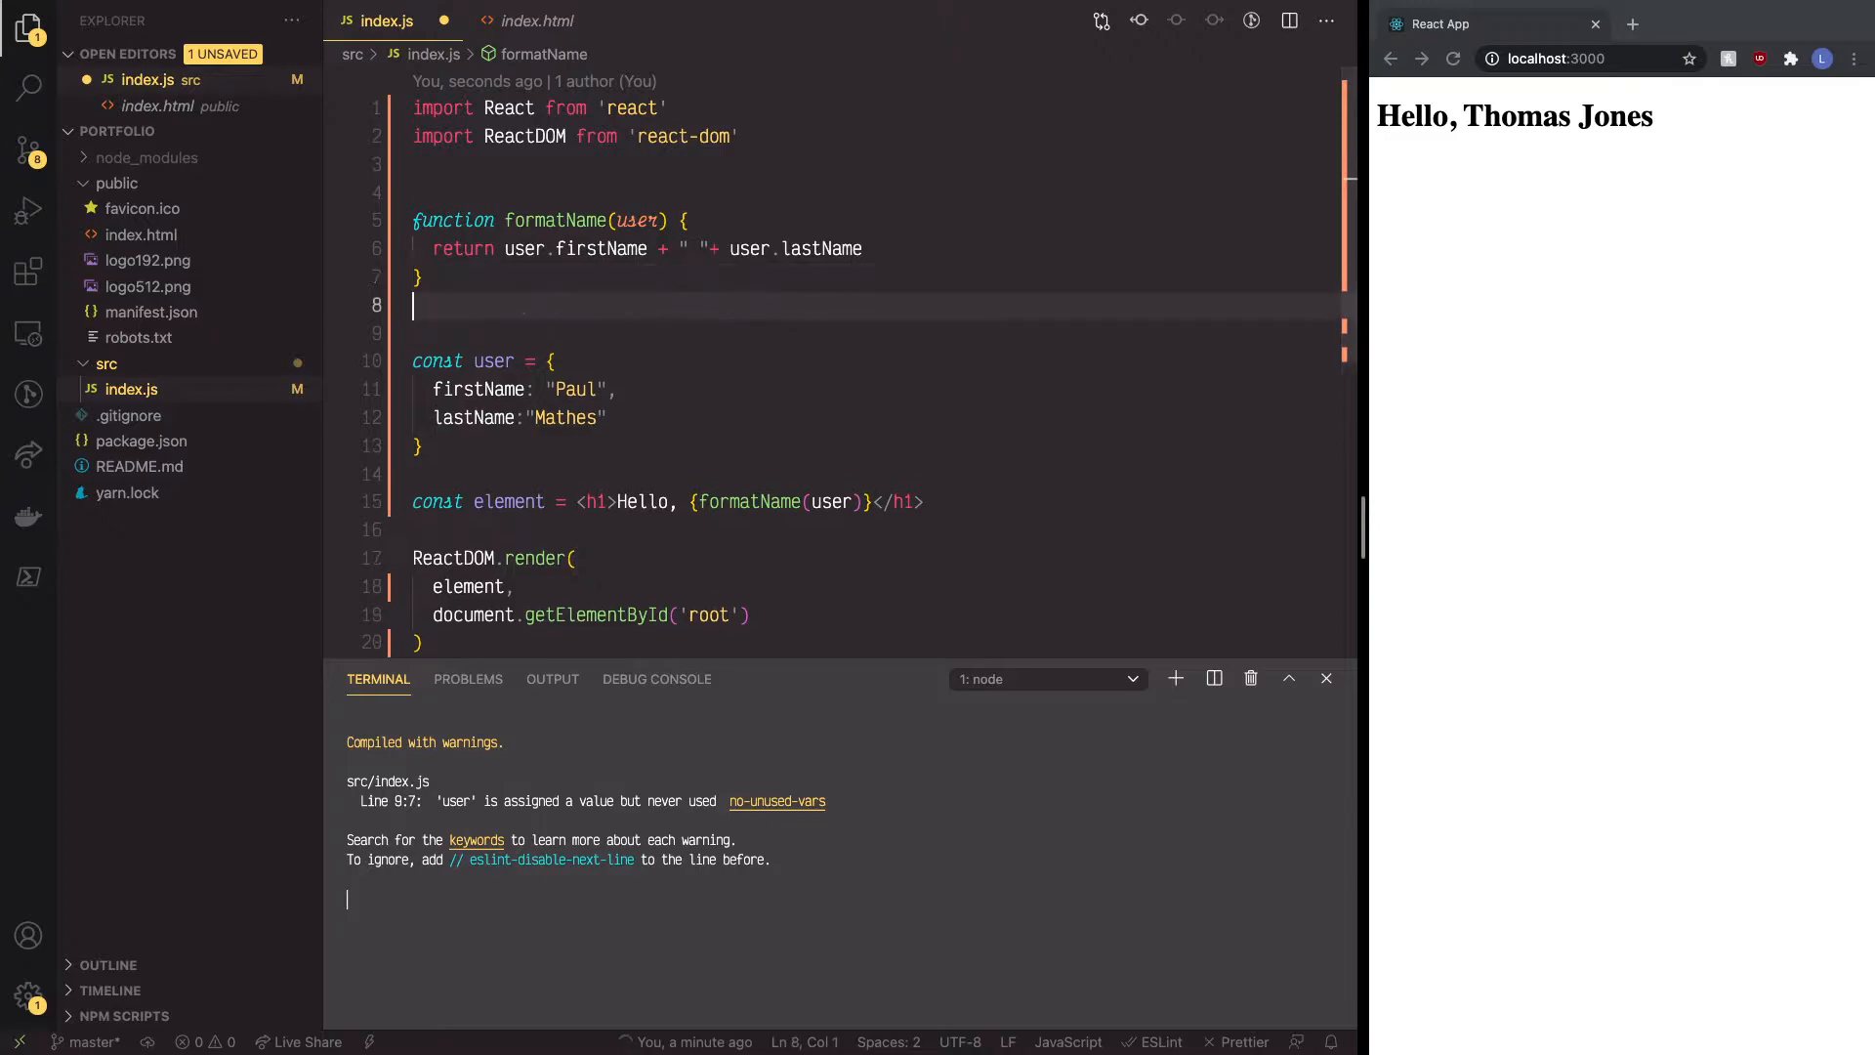
type("function")
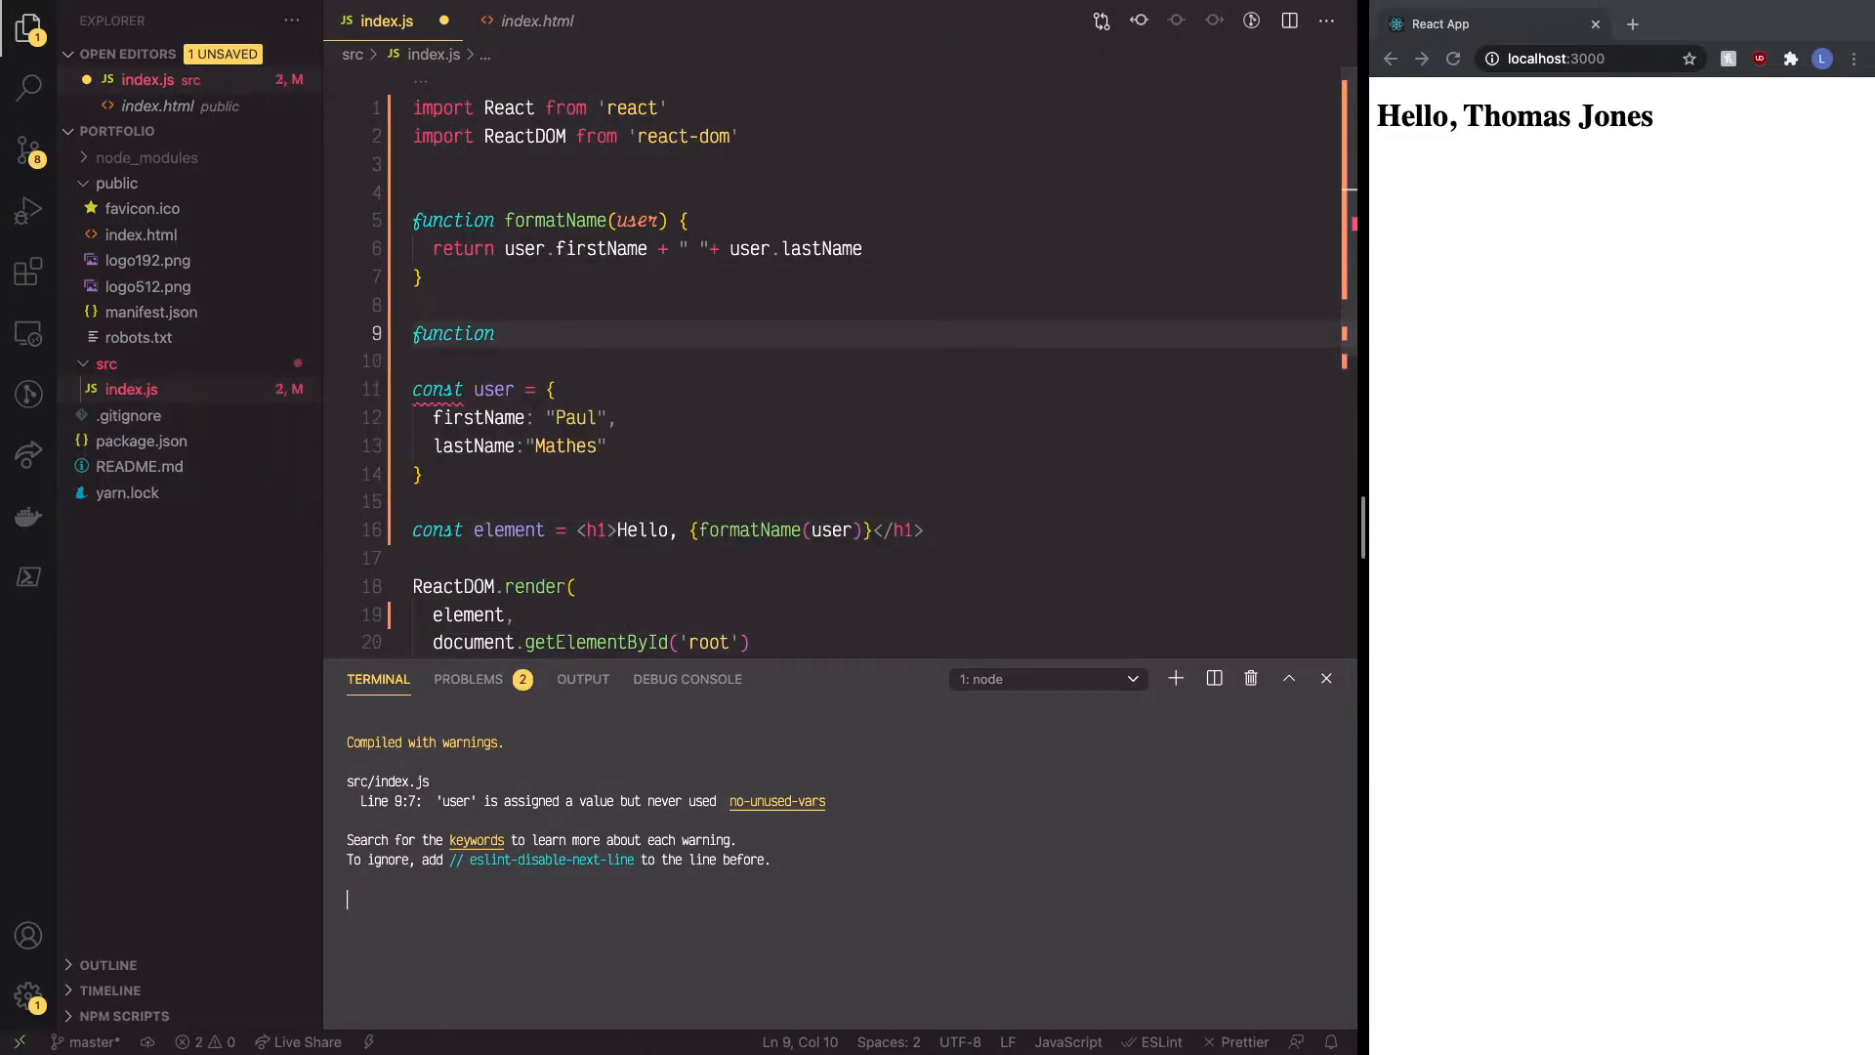
type("ge")
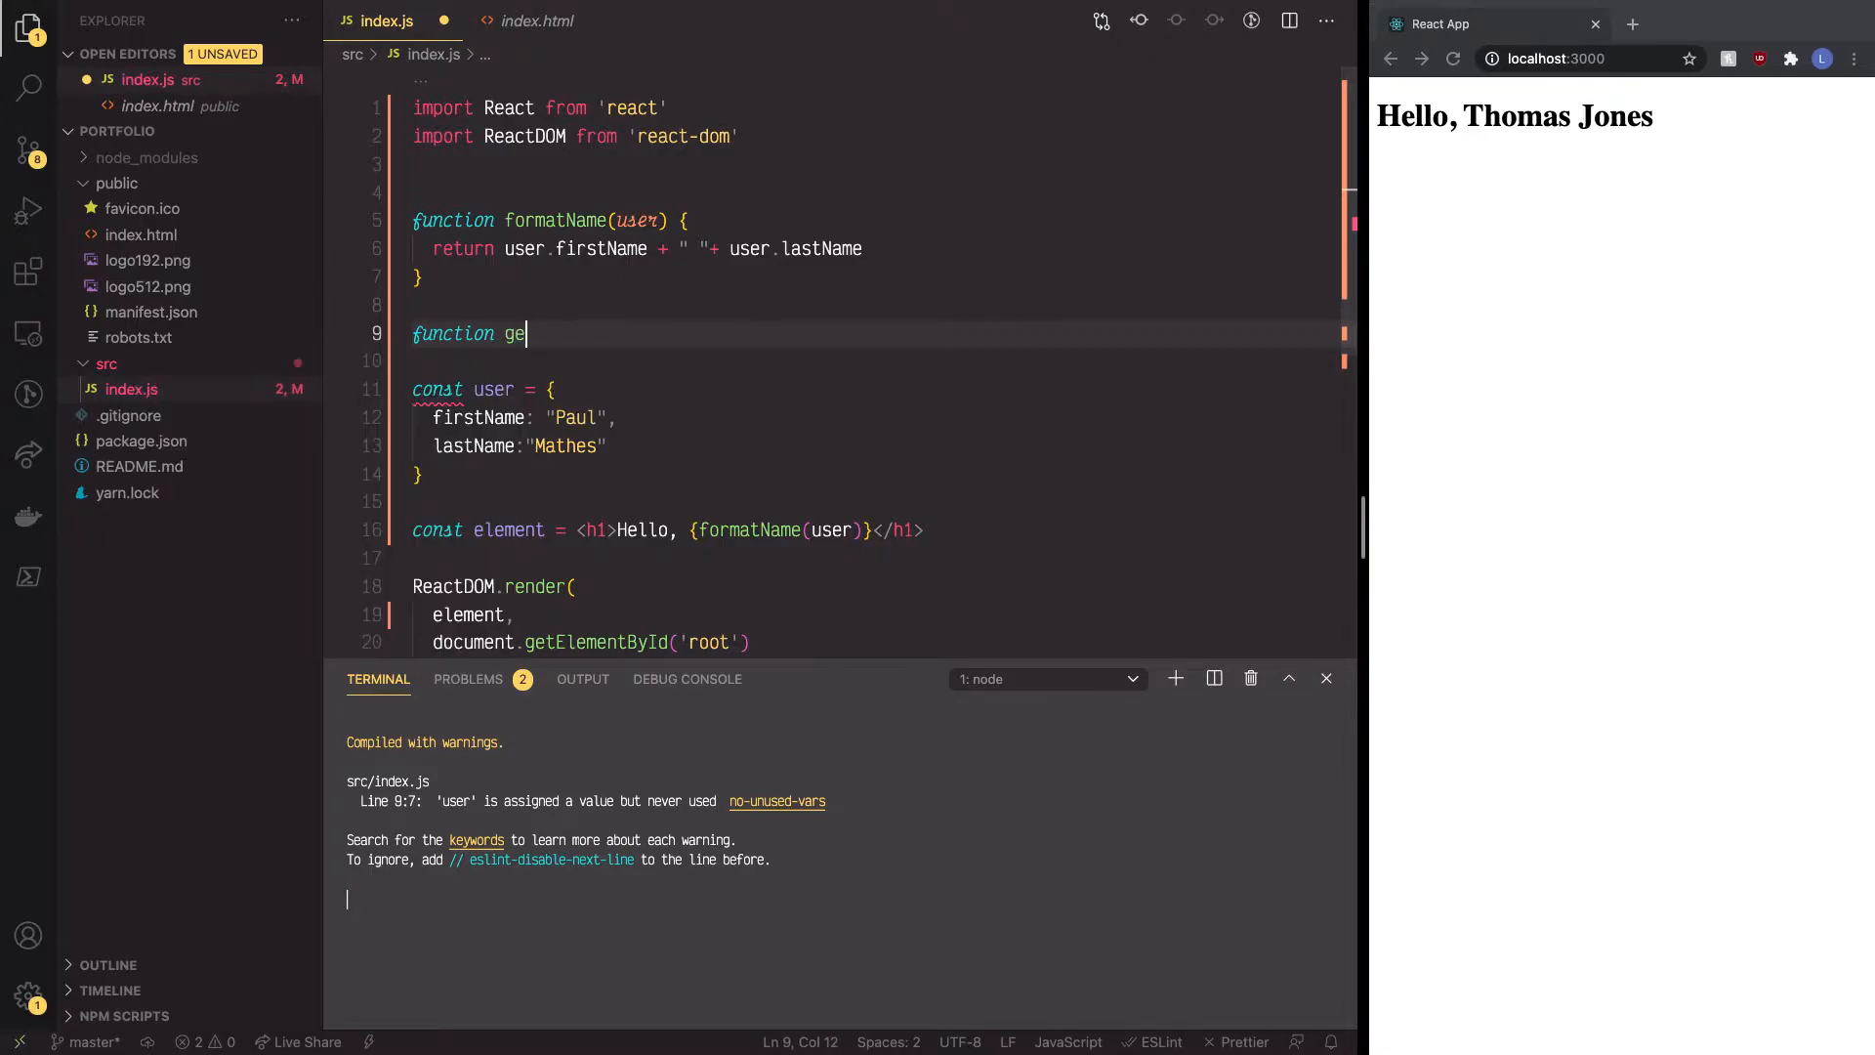
type("tG")
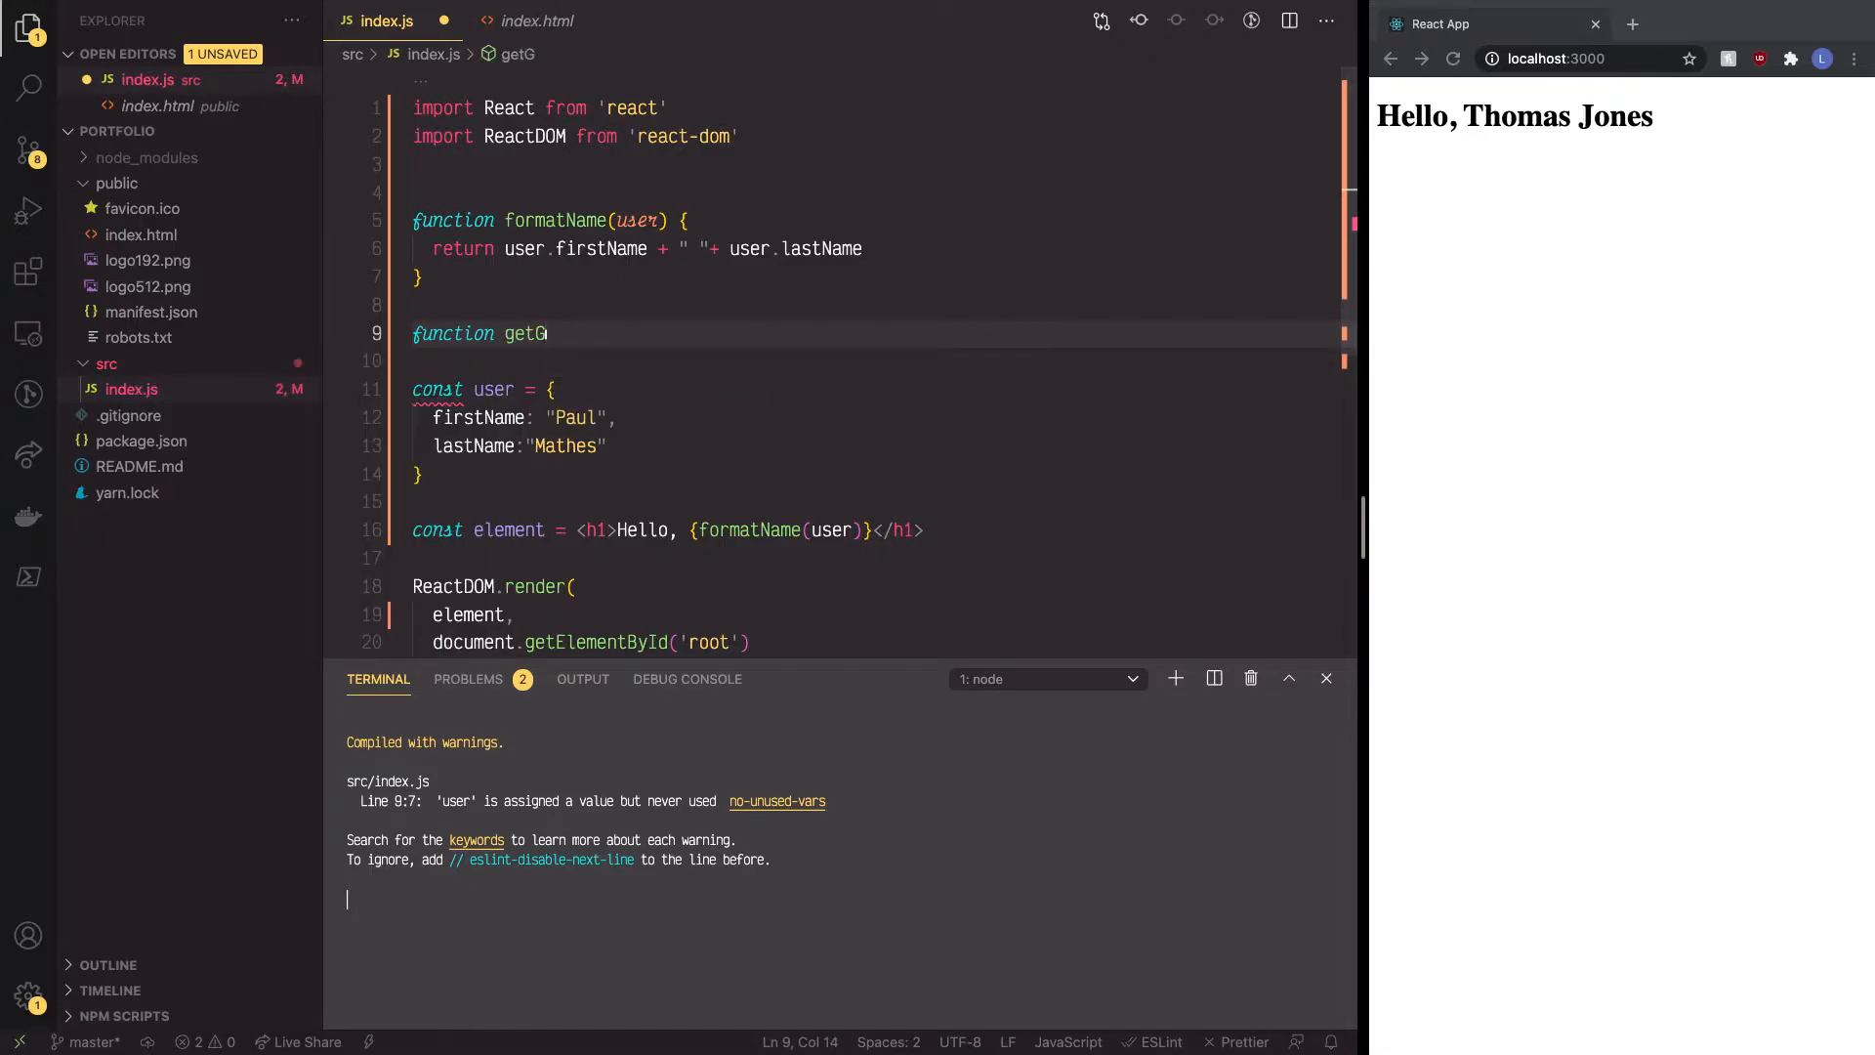
type("reeting")
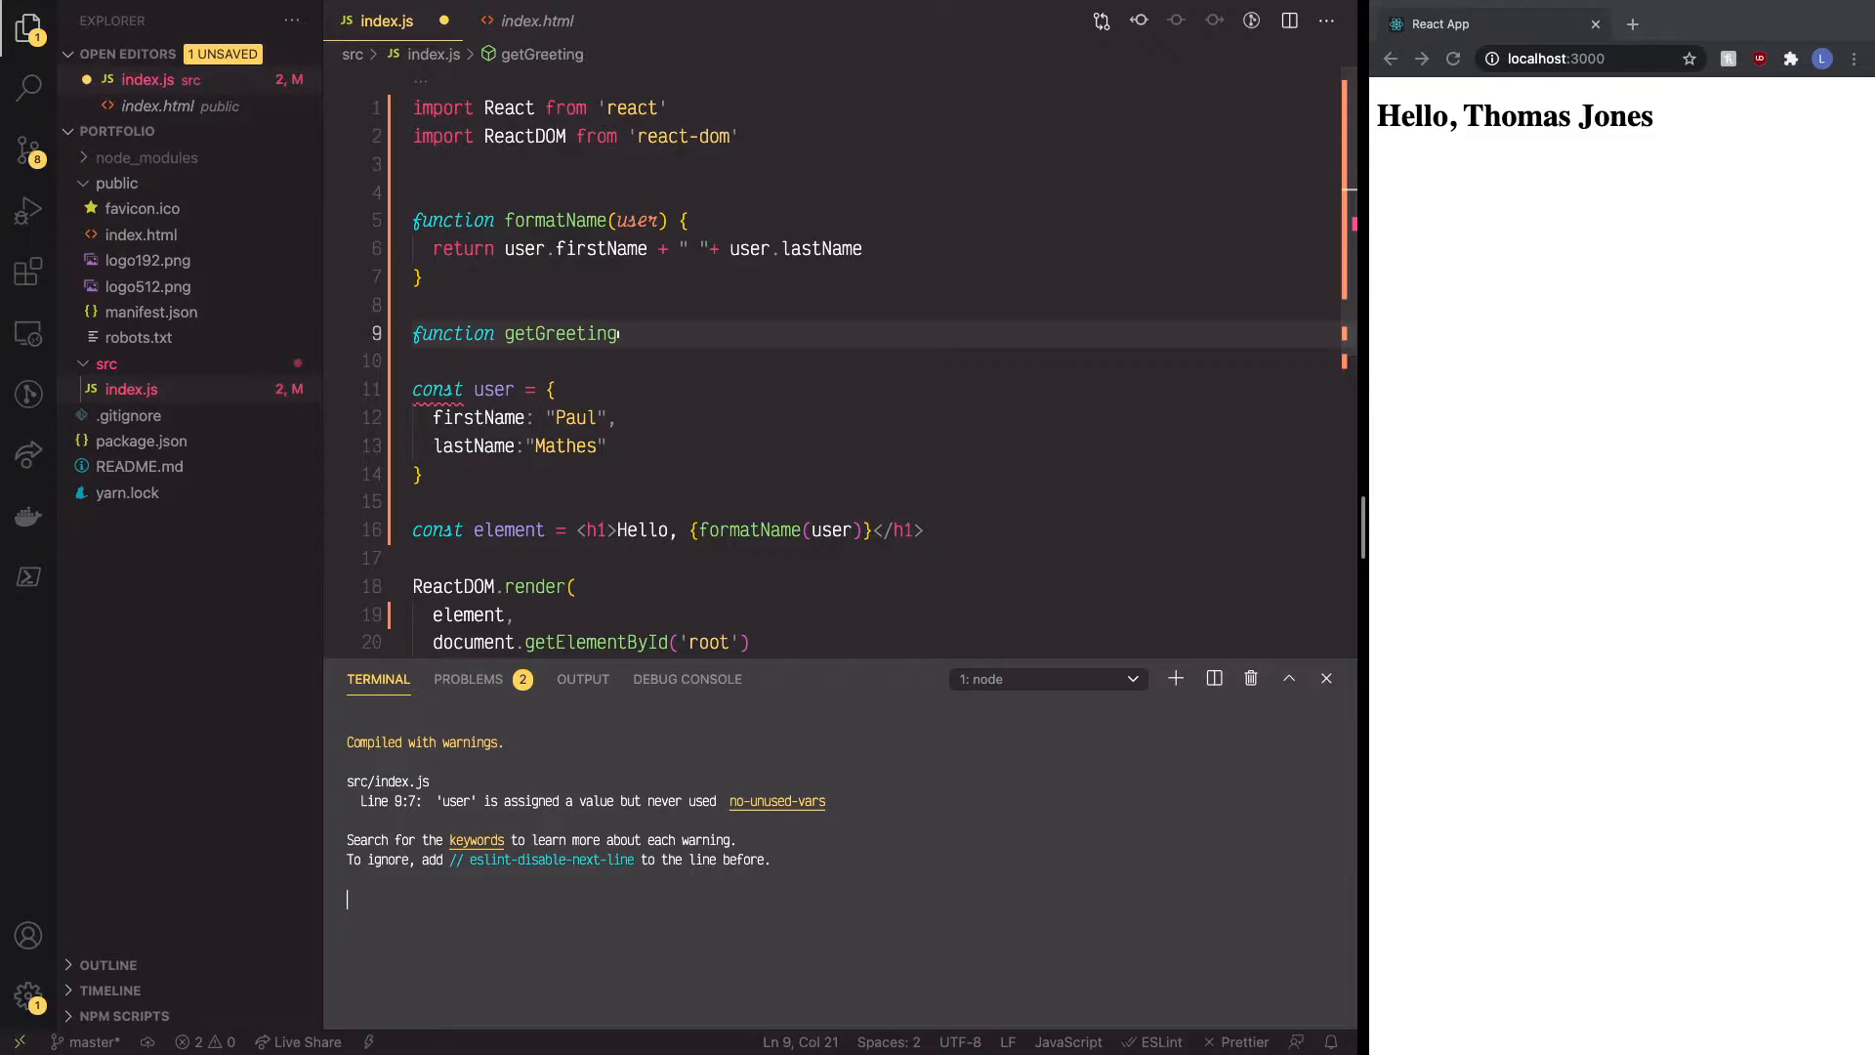
type("(")
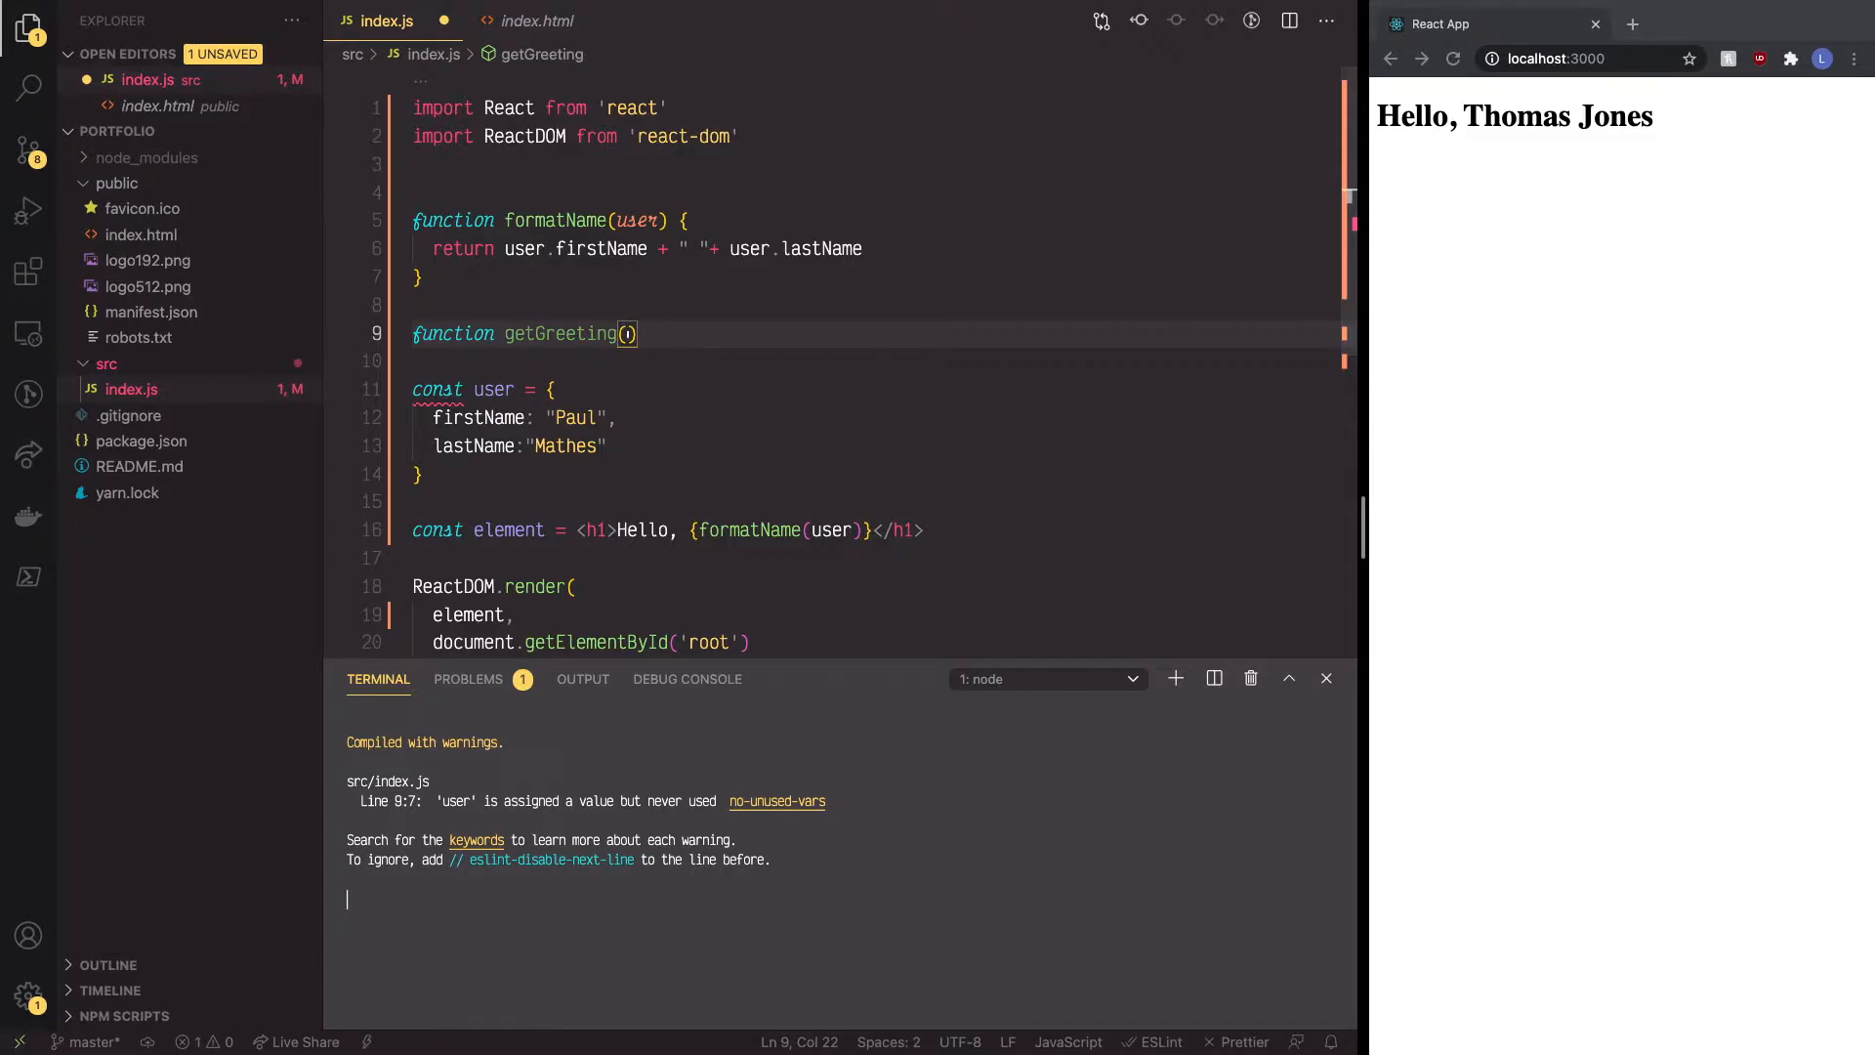
type("use")
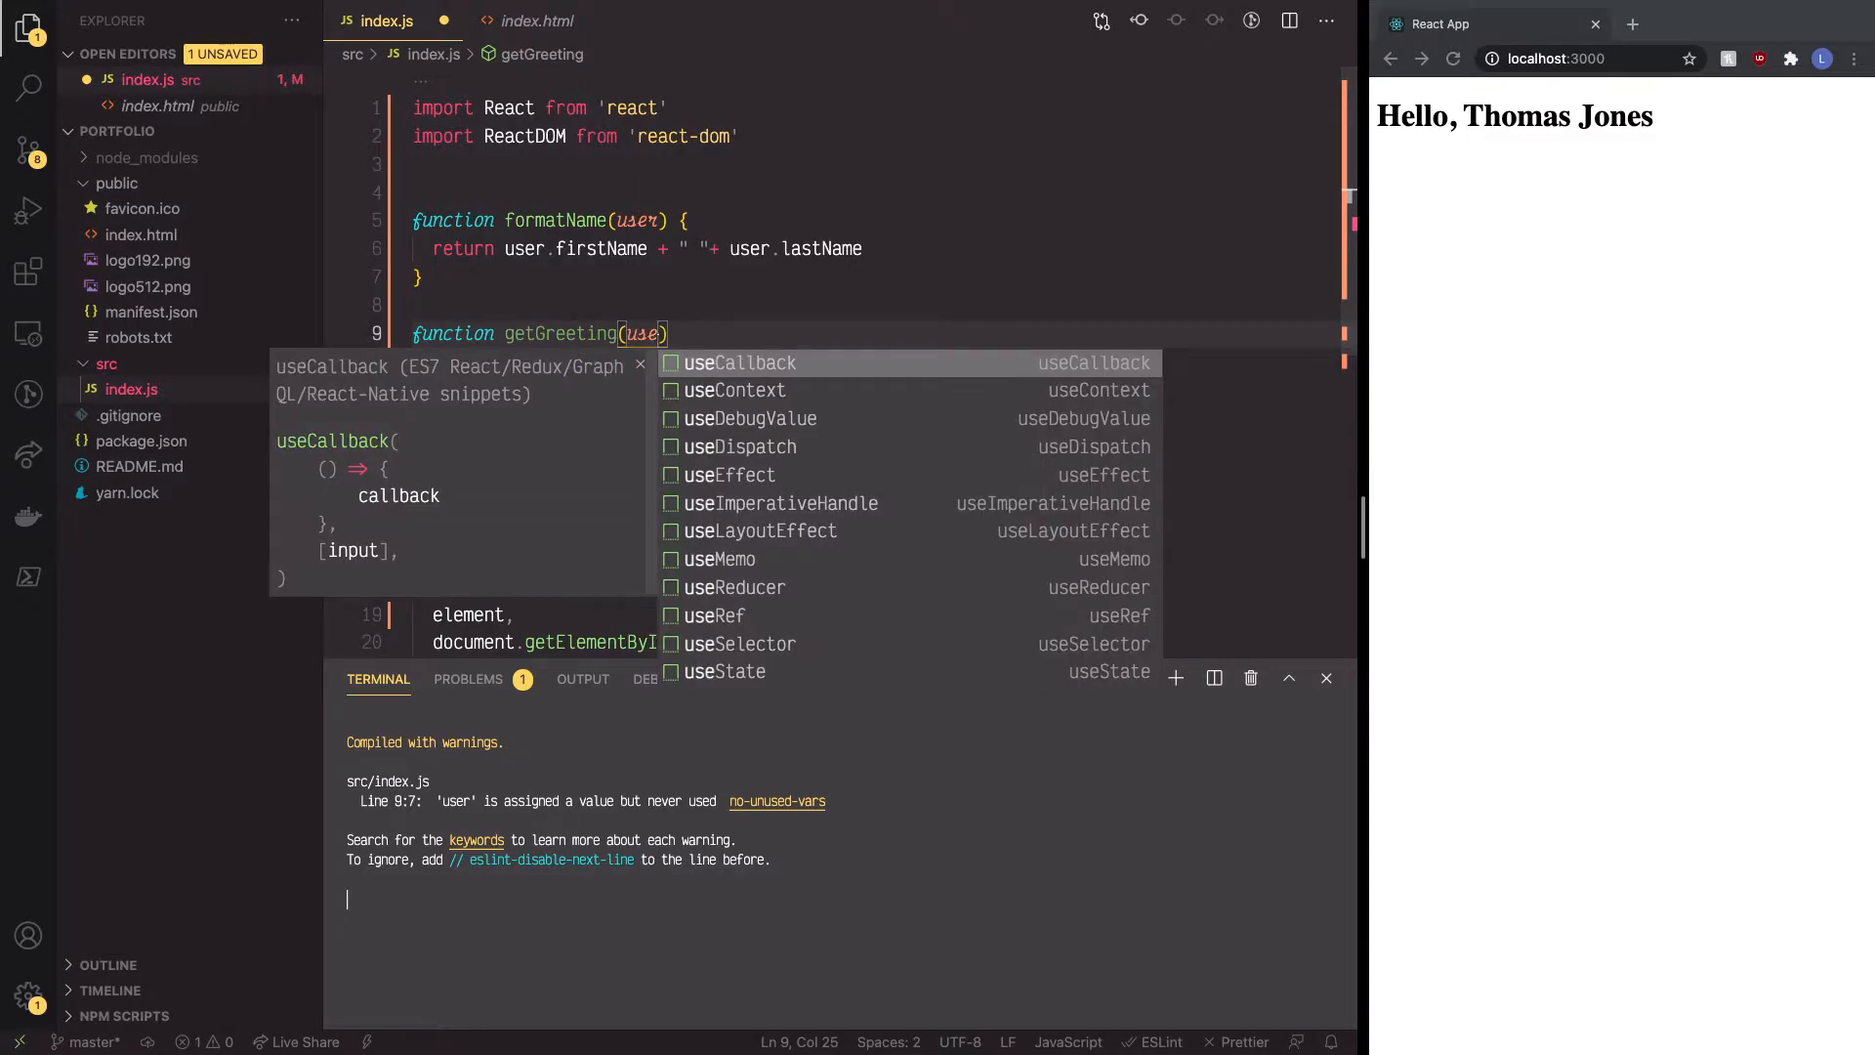
type("r")
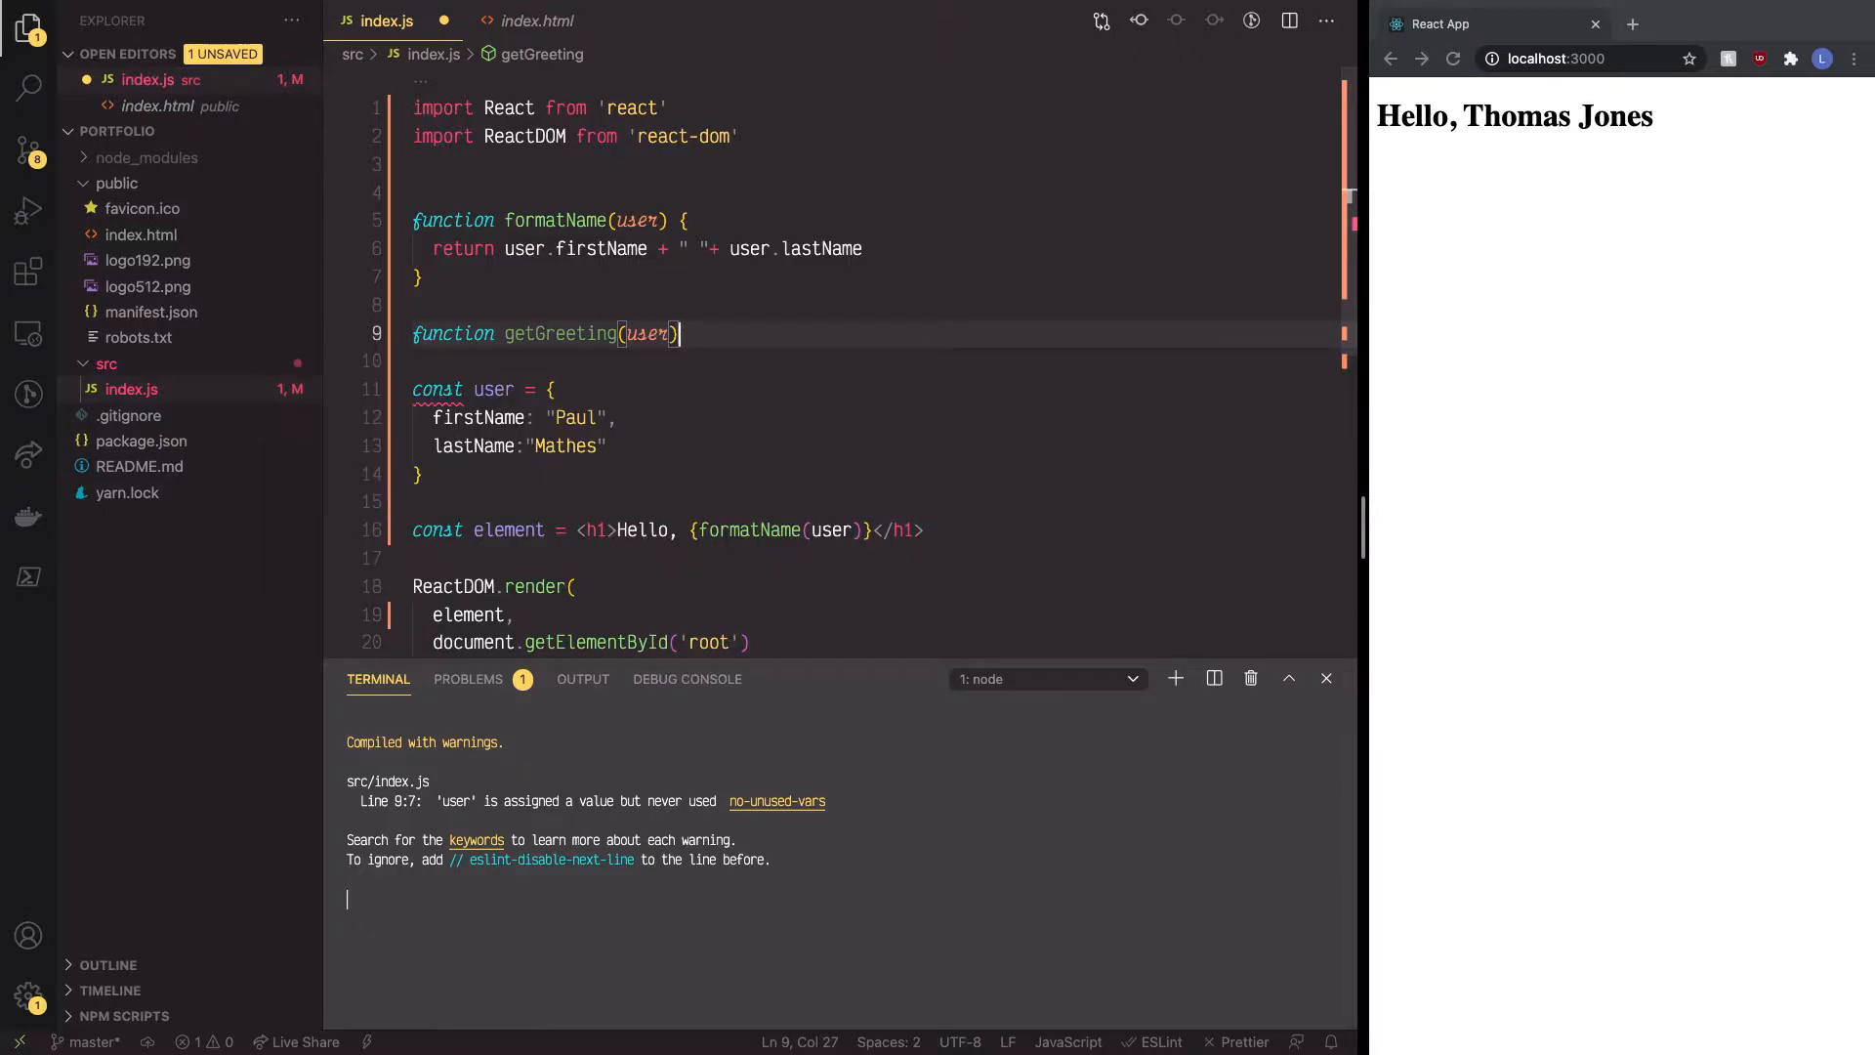
Step: Open the getGreeting body and start an empty if (user) { block
type("{")
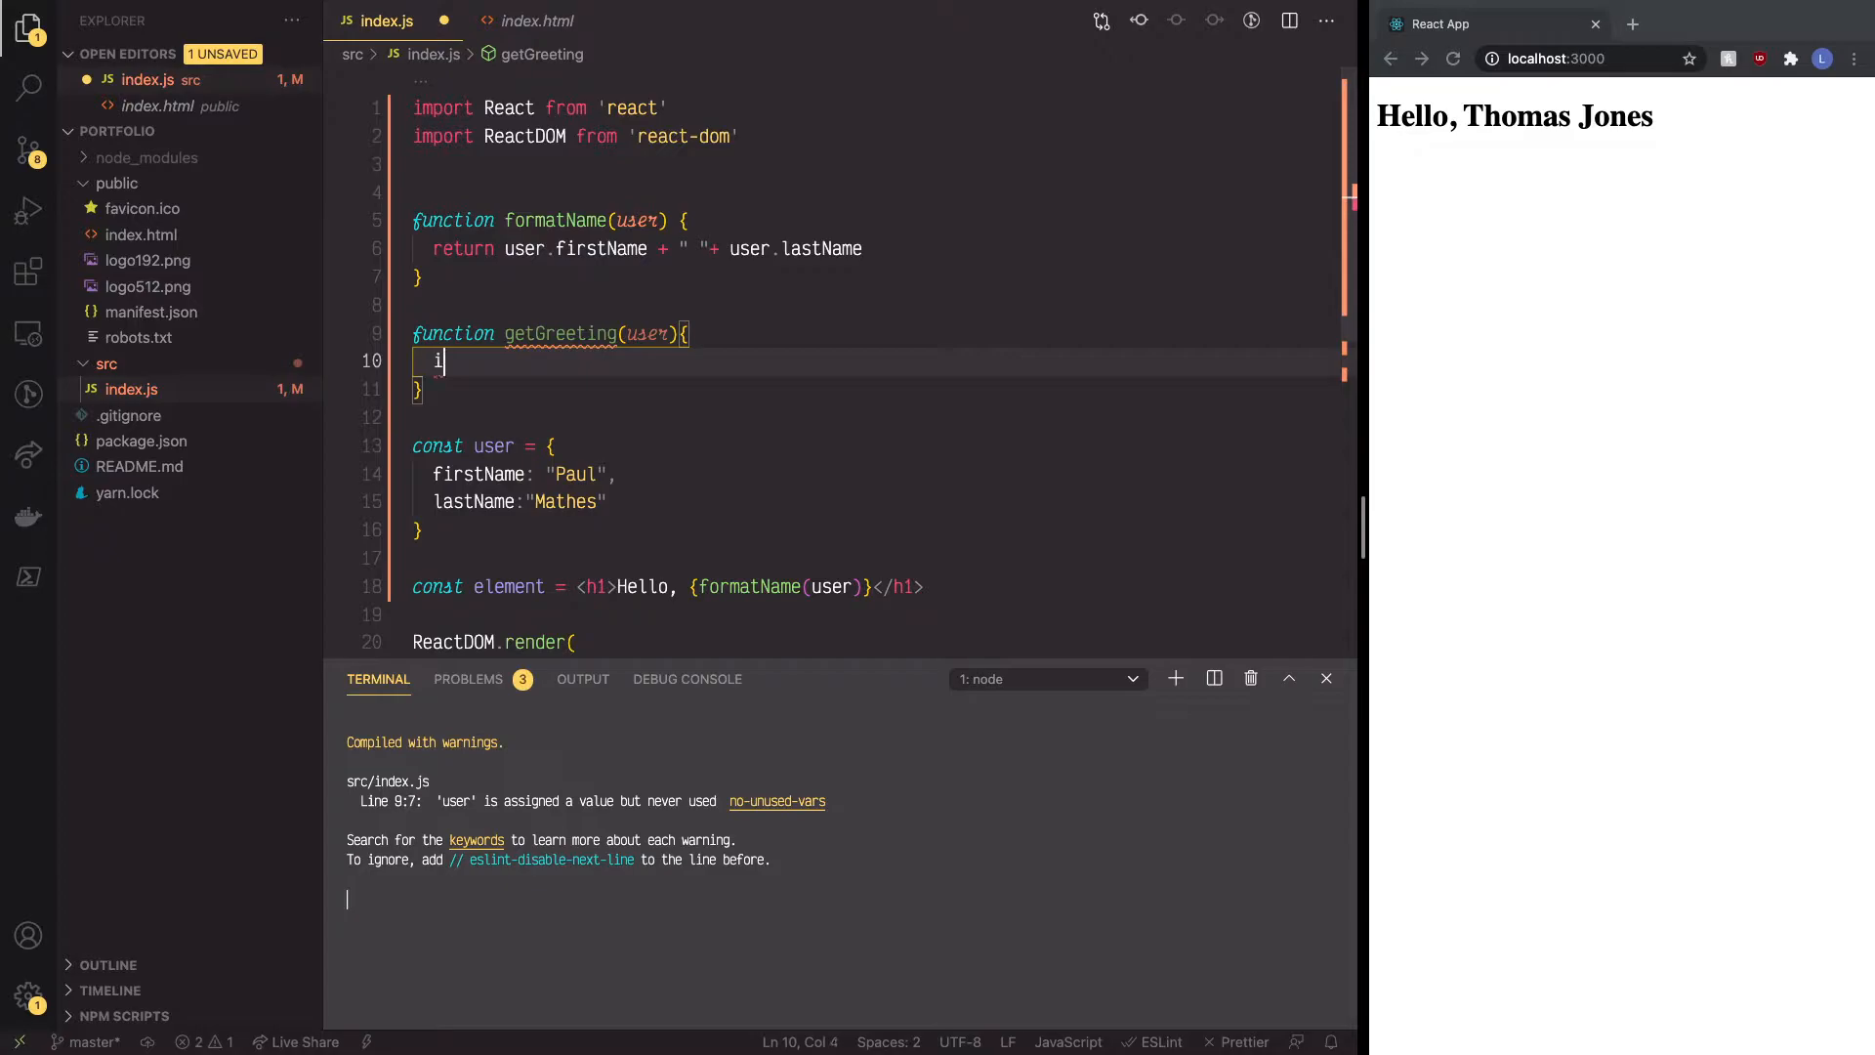
type("f (")
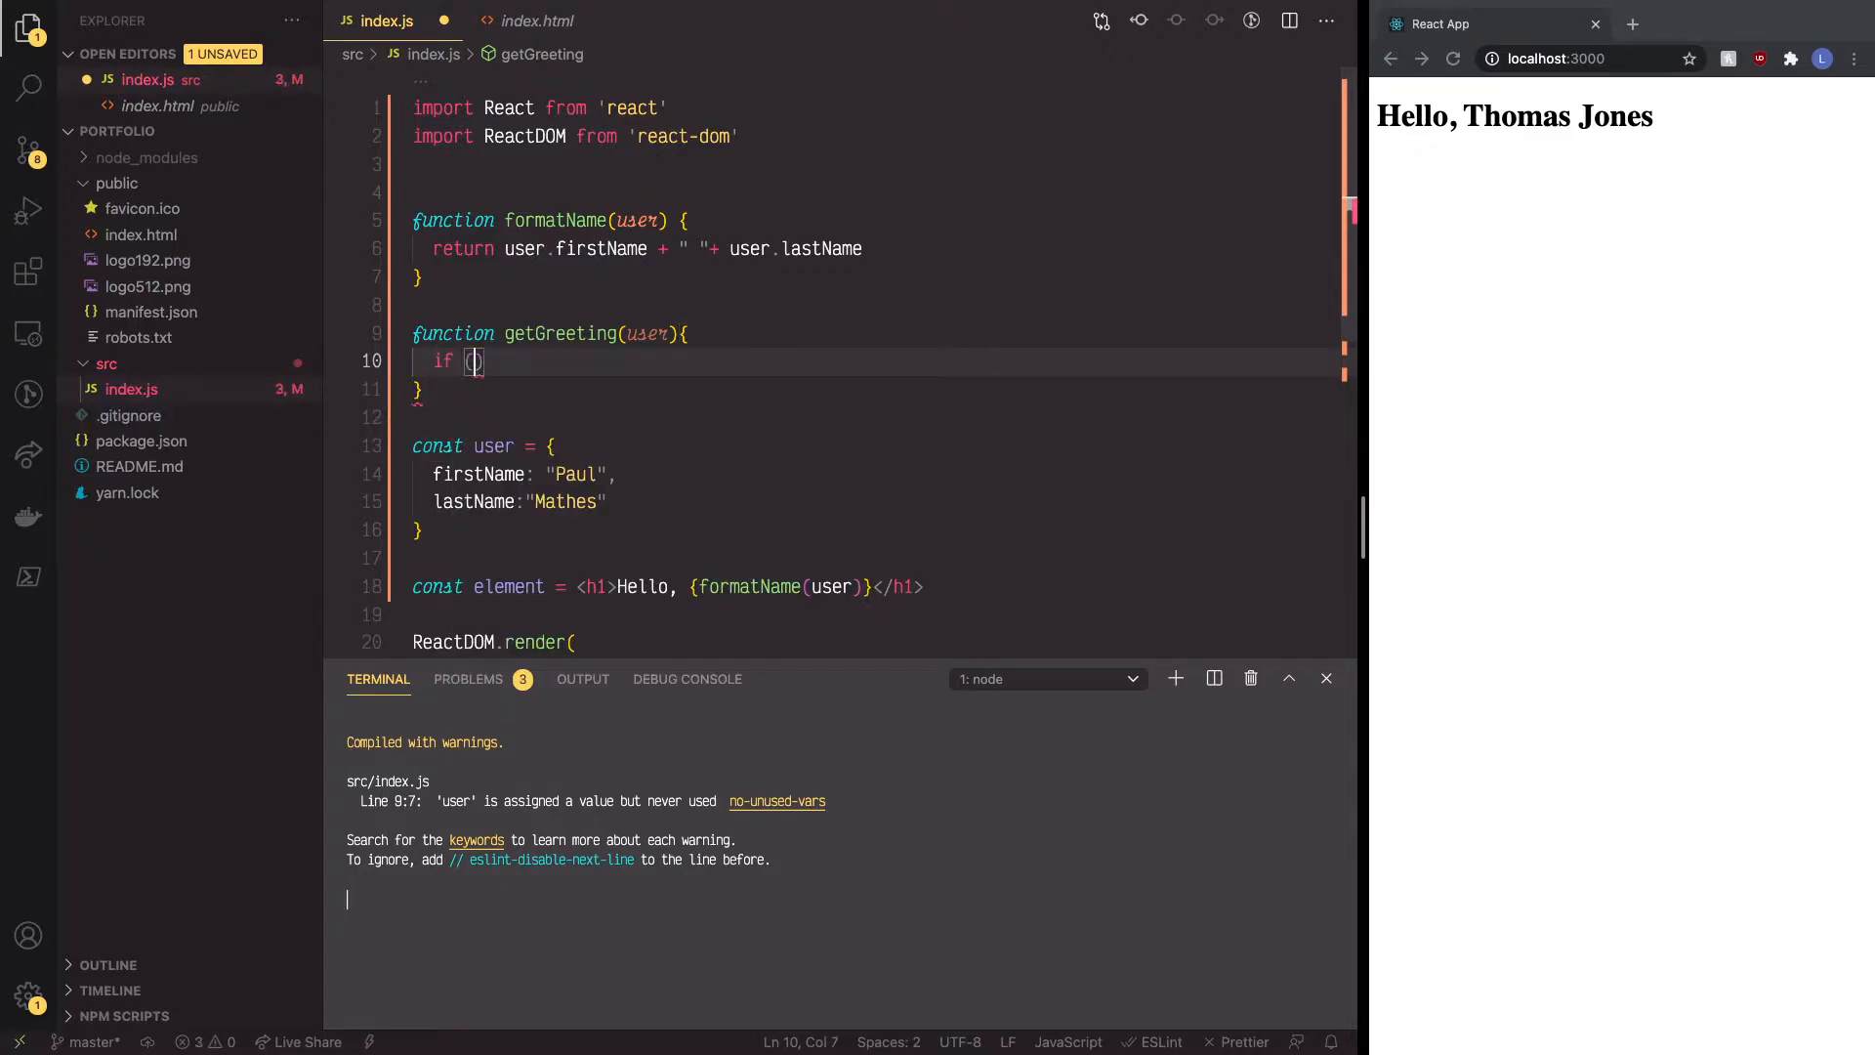
type("user")
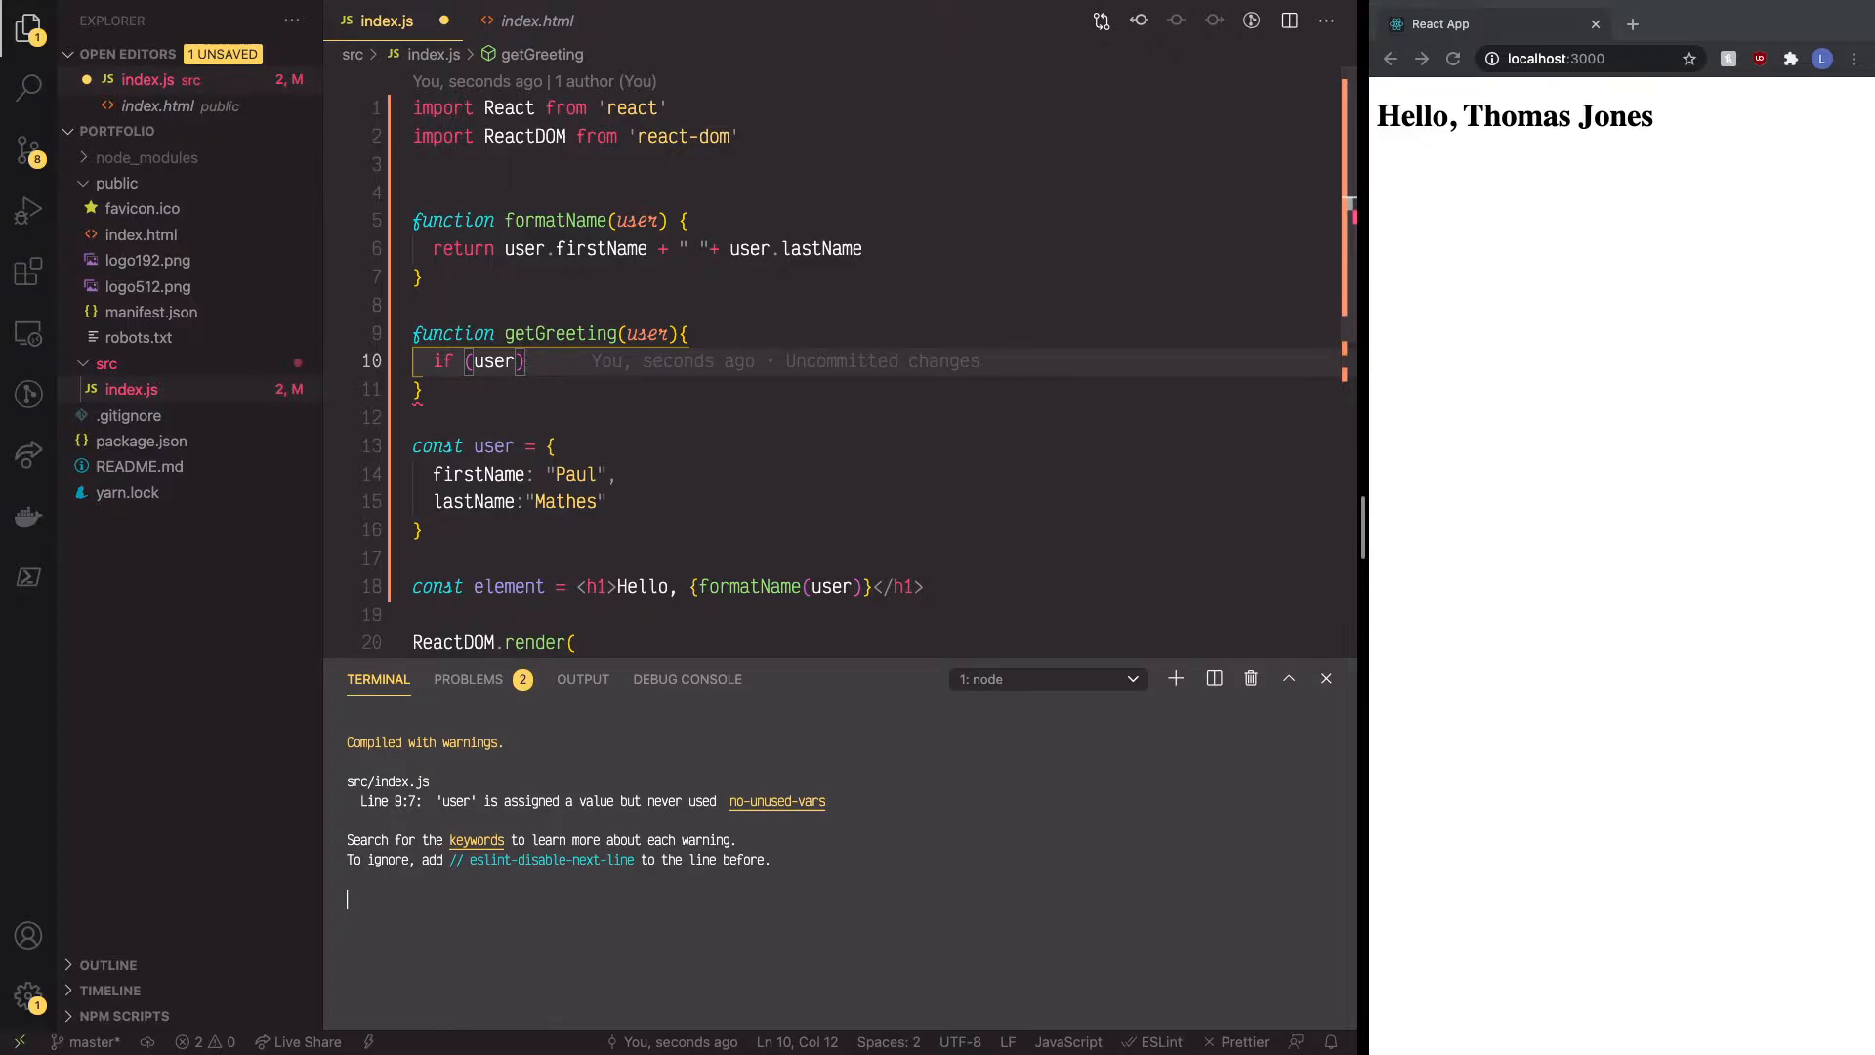
type("{")
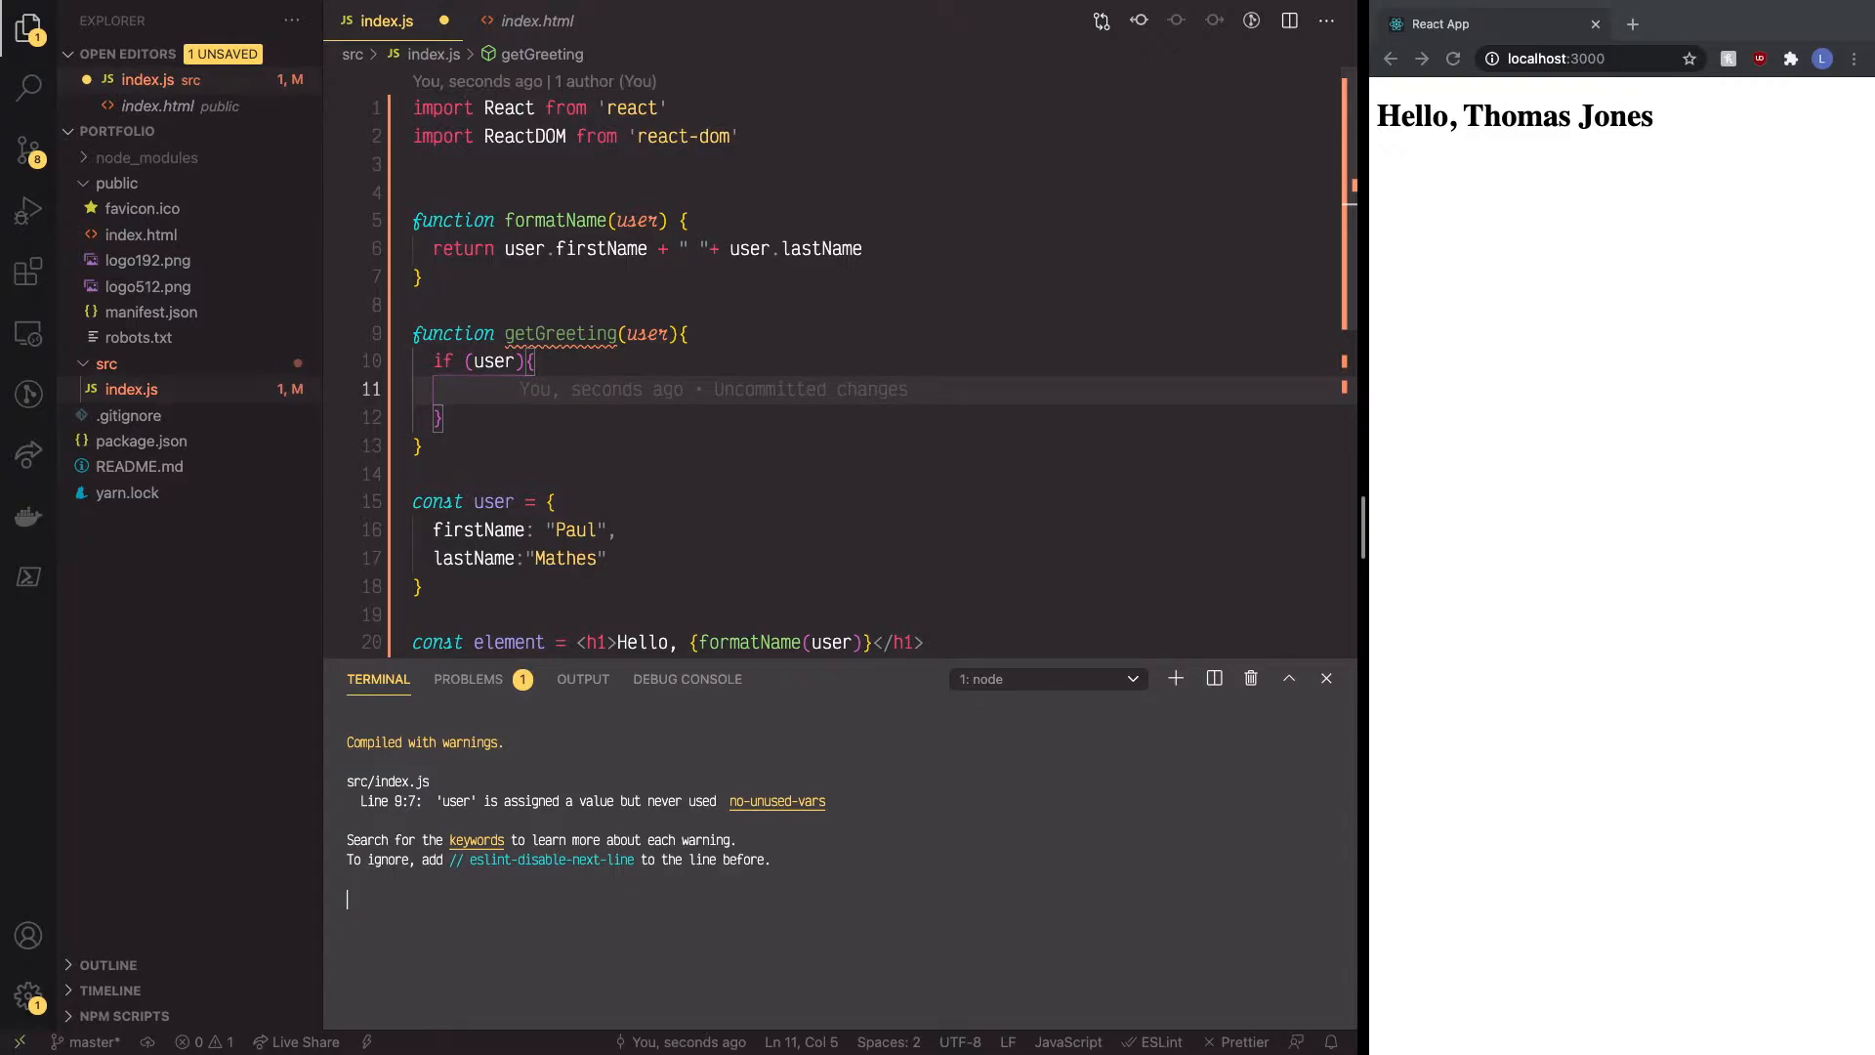
Step: Inside the if block, return <h1>Hello, {formatName(user)}!</h1>
type("return")
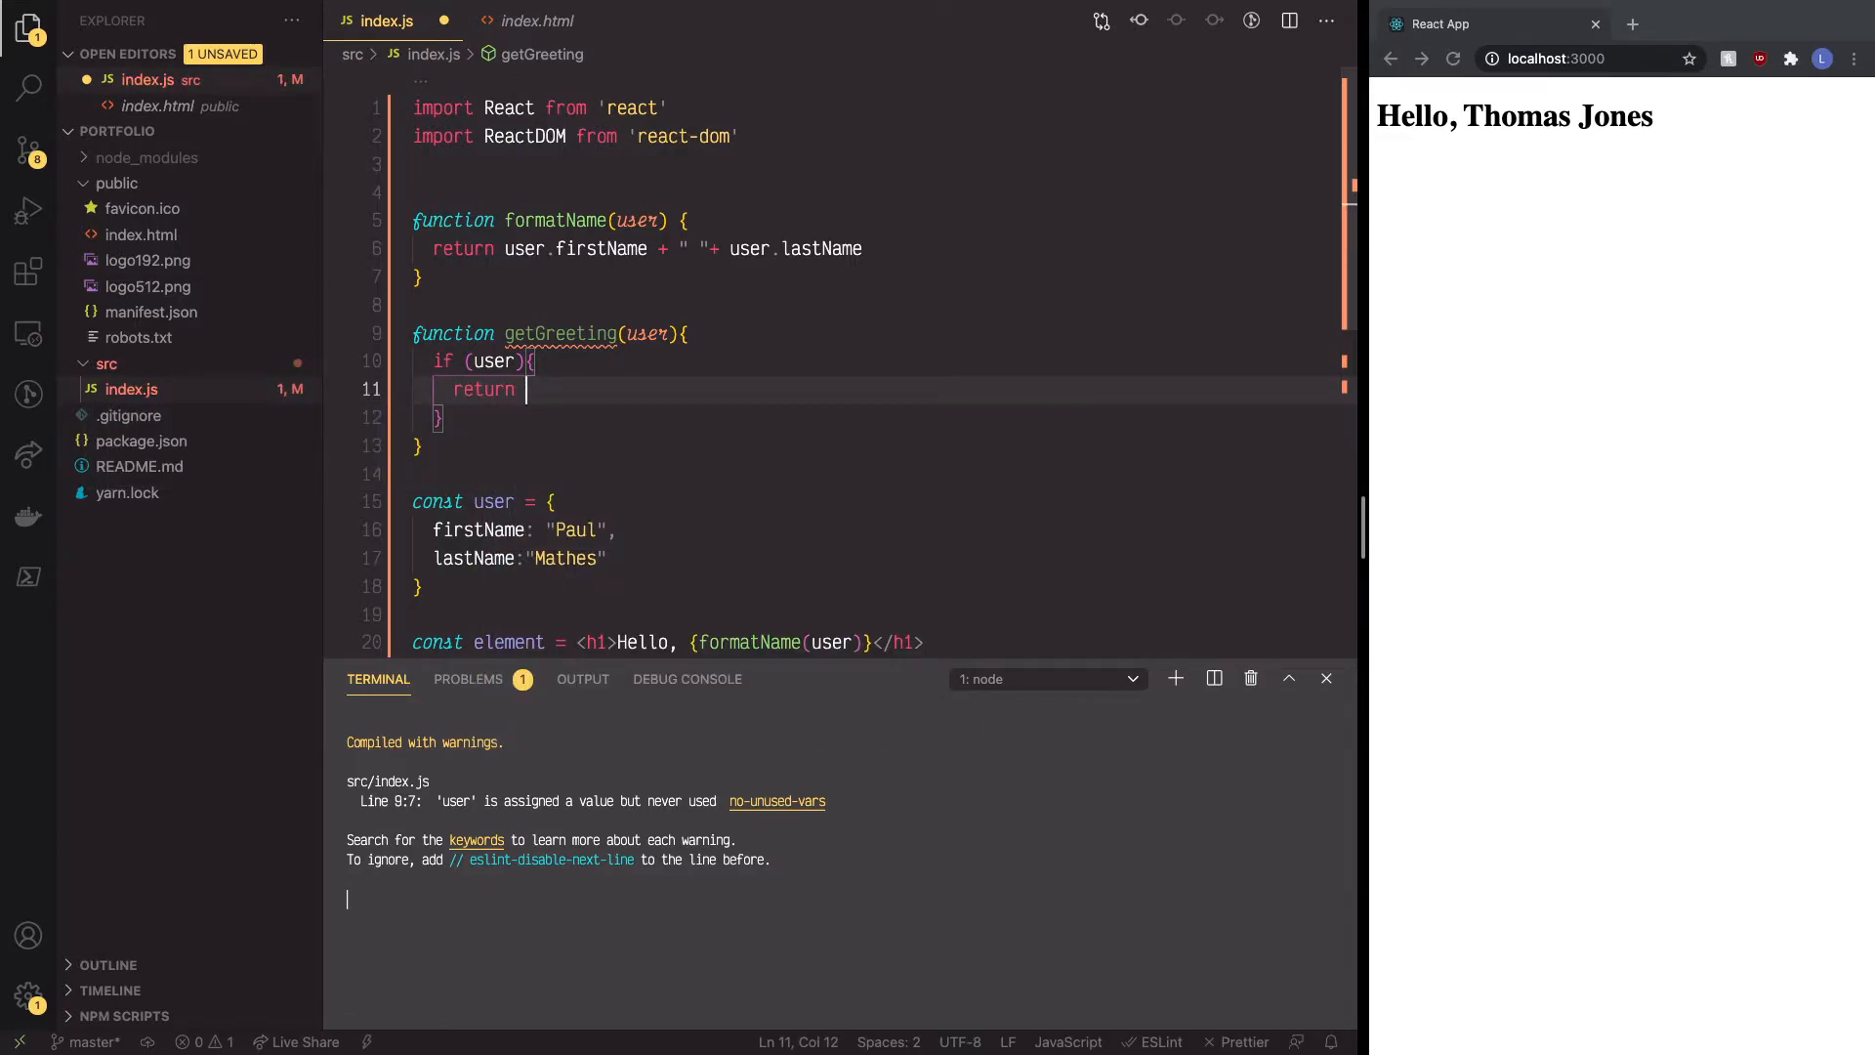
type("<h1></h1>")
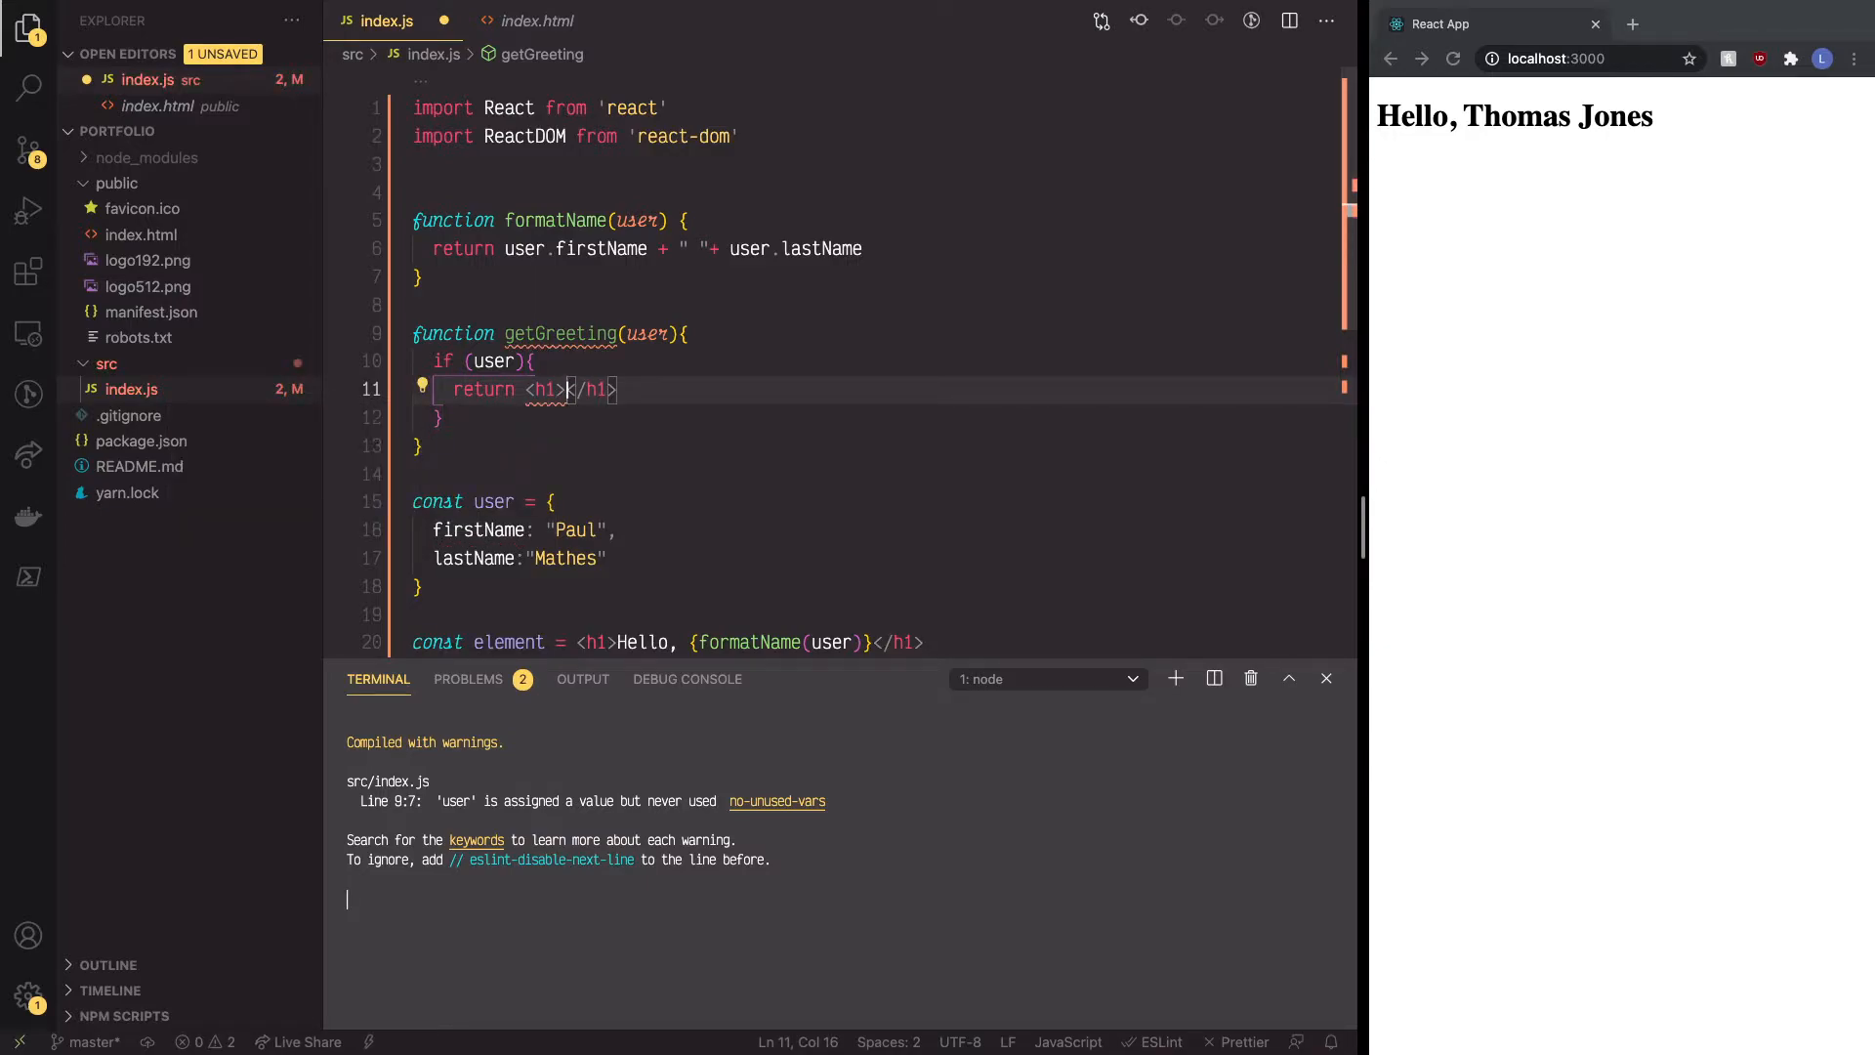
type("Hel")
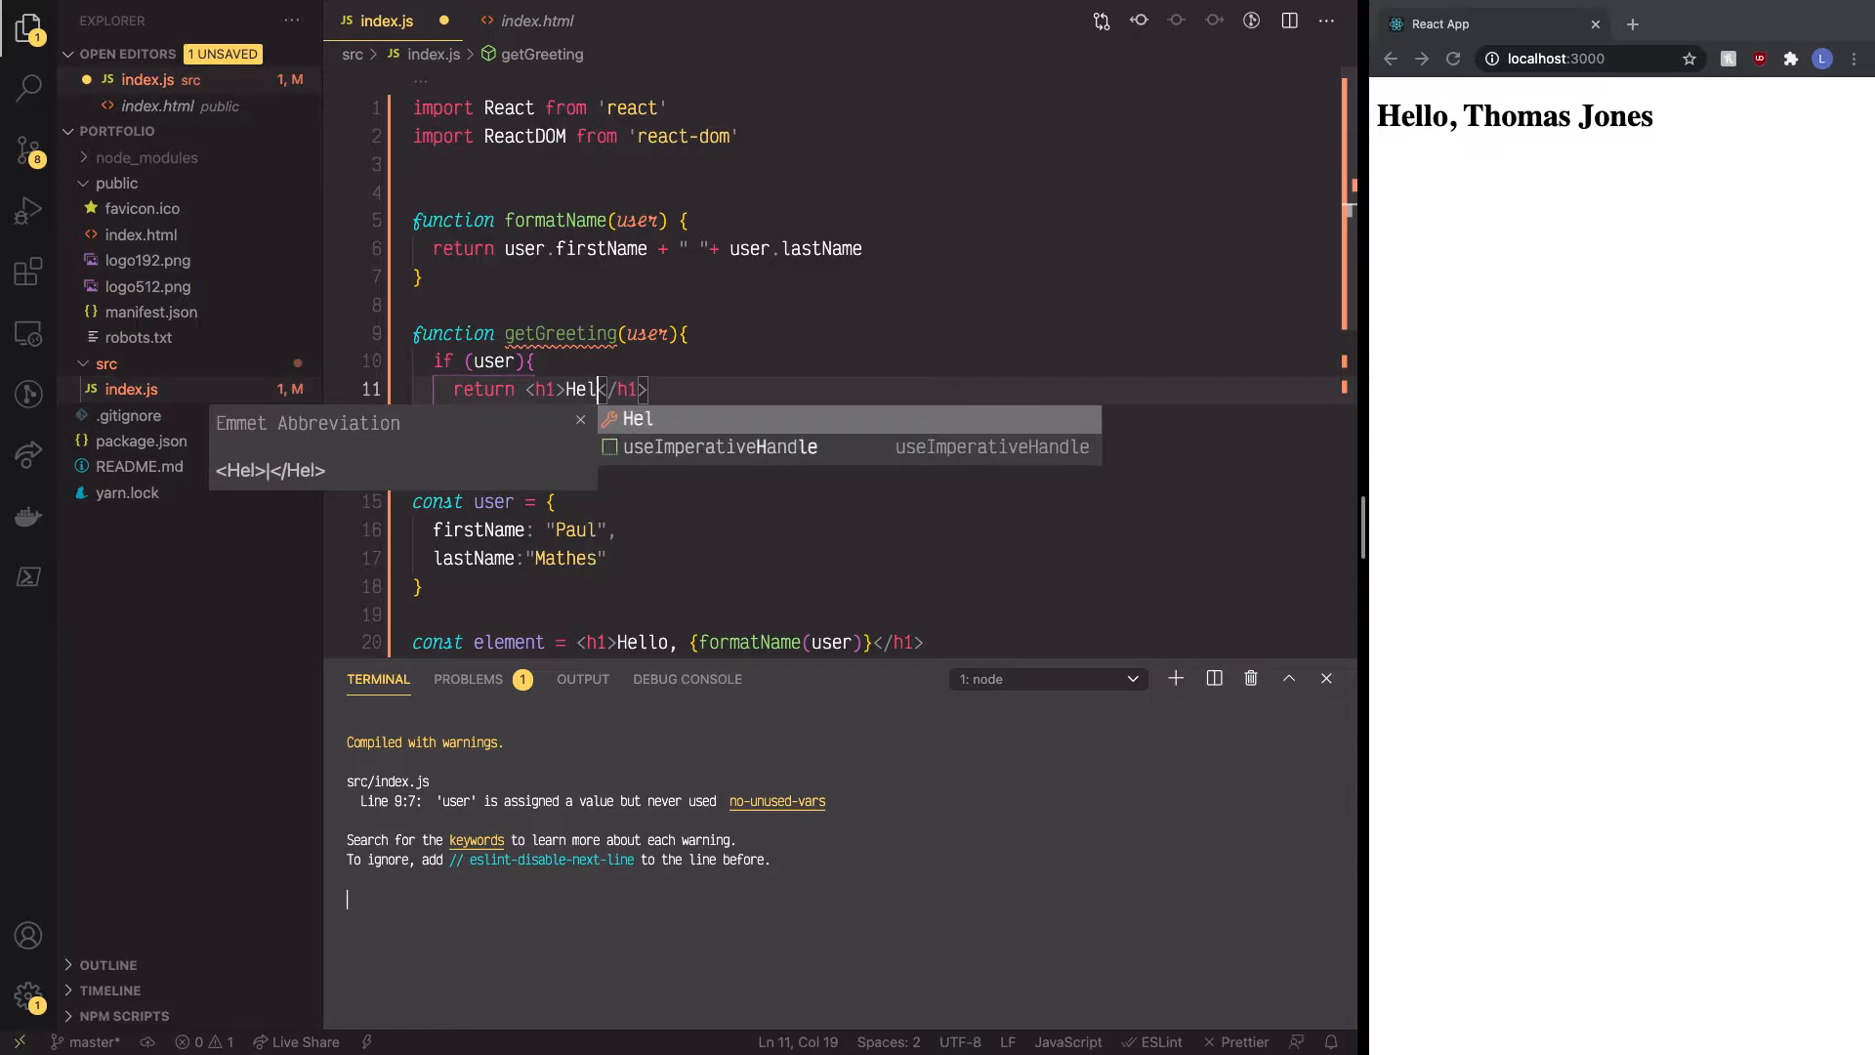
type("lo,")
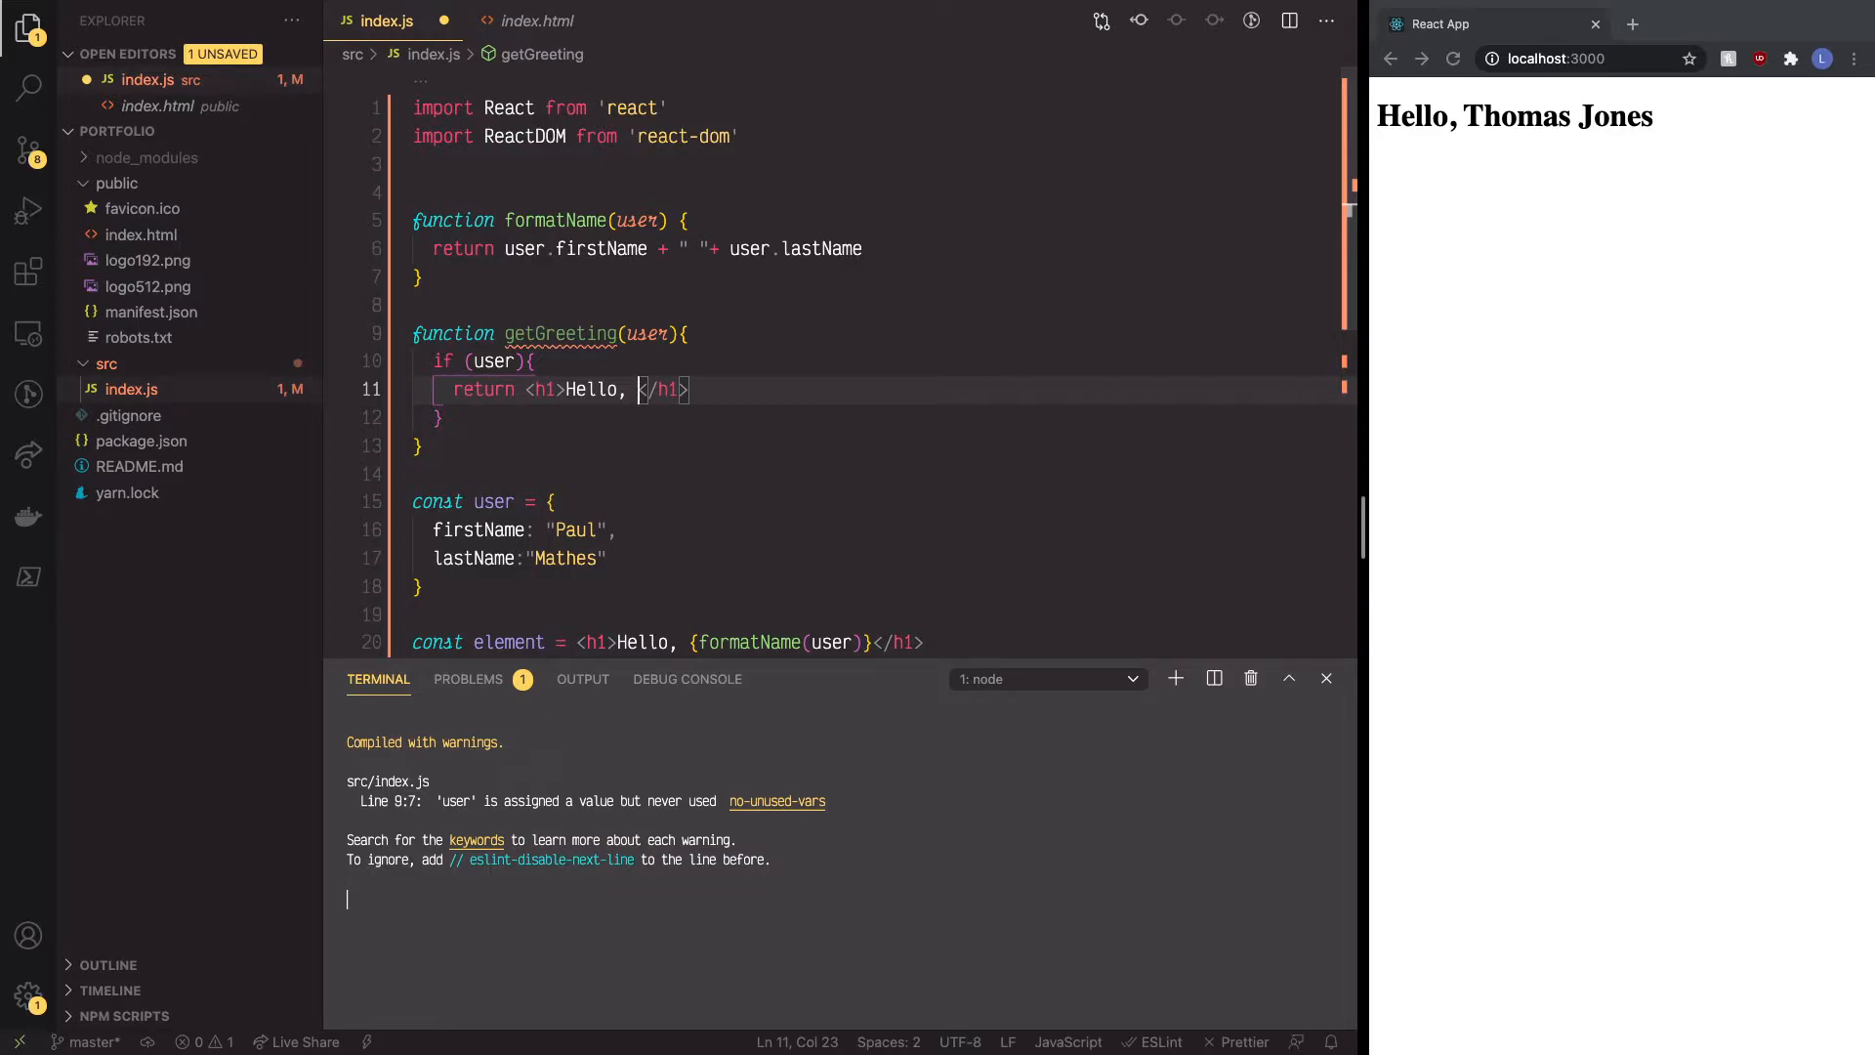
type("{}")
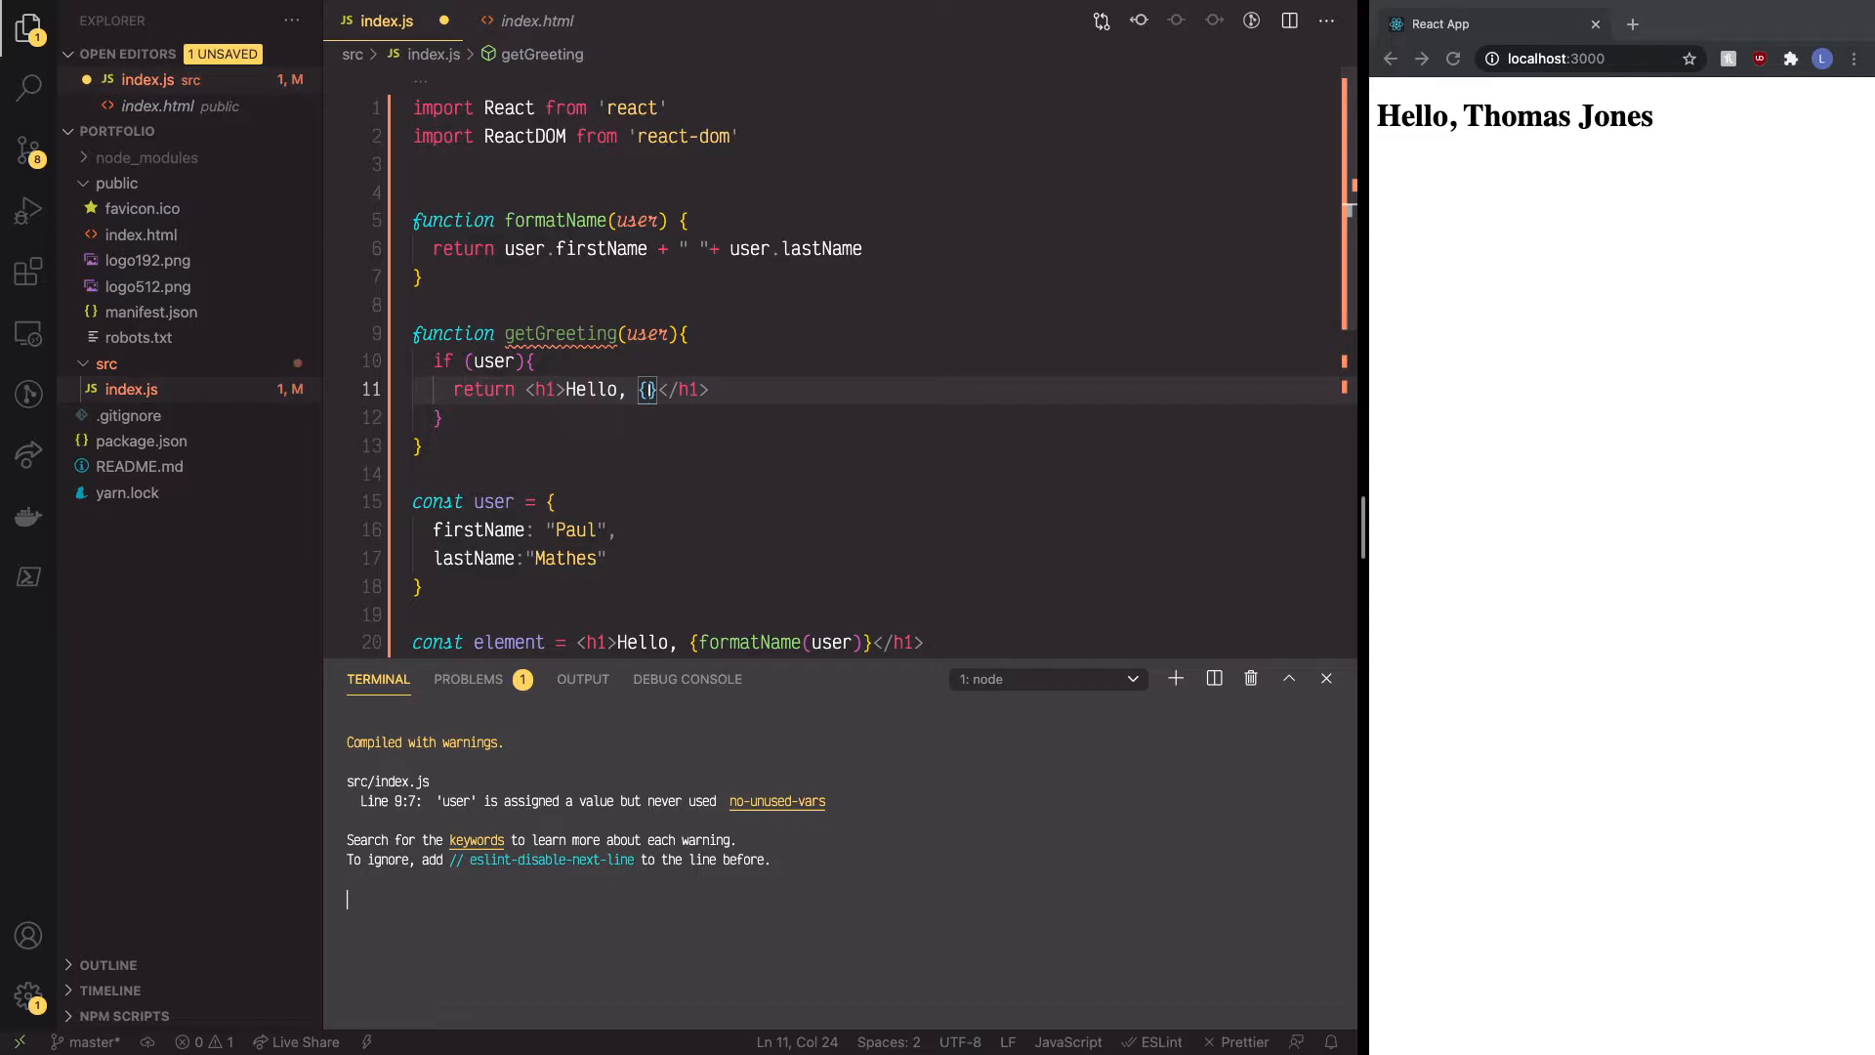
type("formatName")
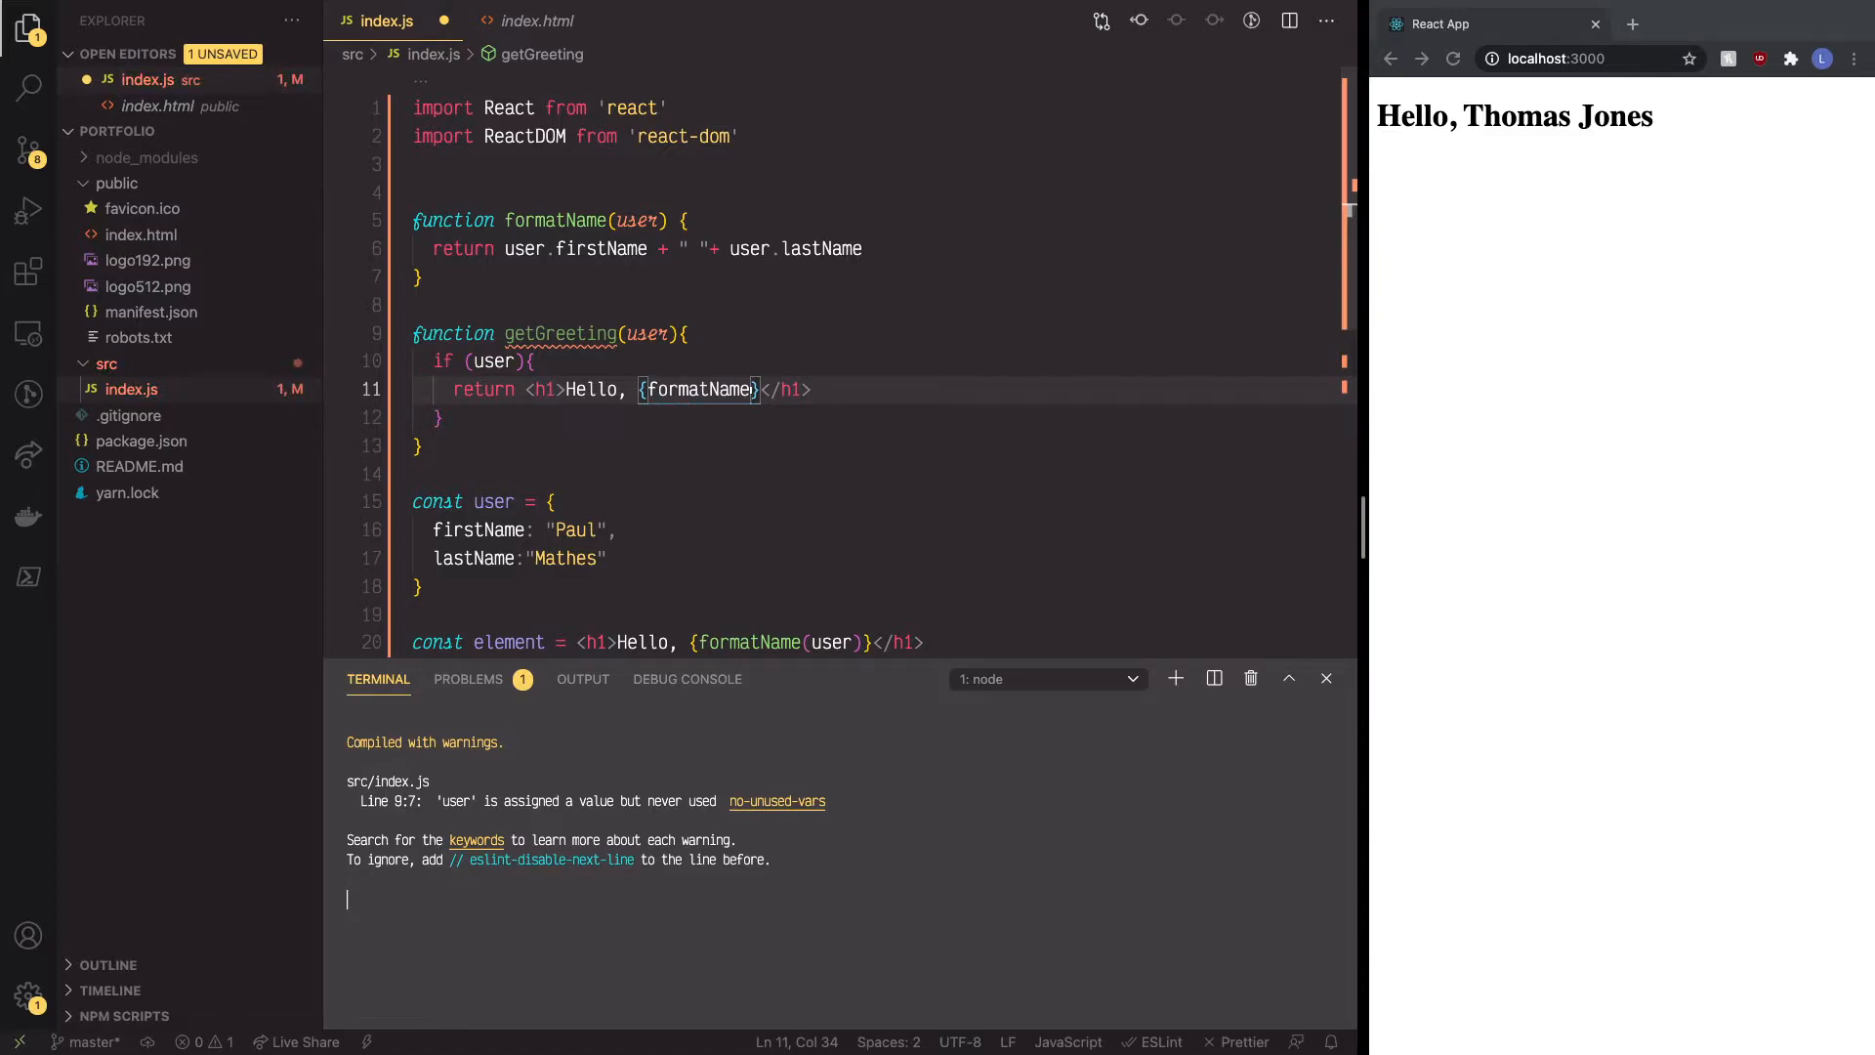
type("(u")
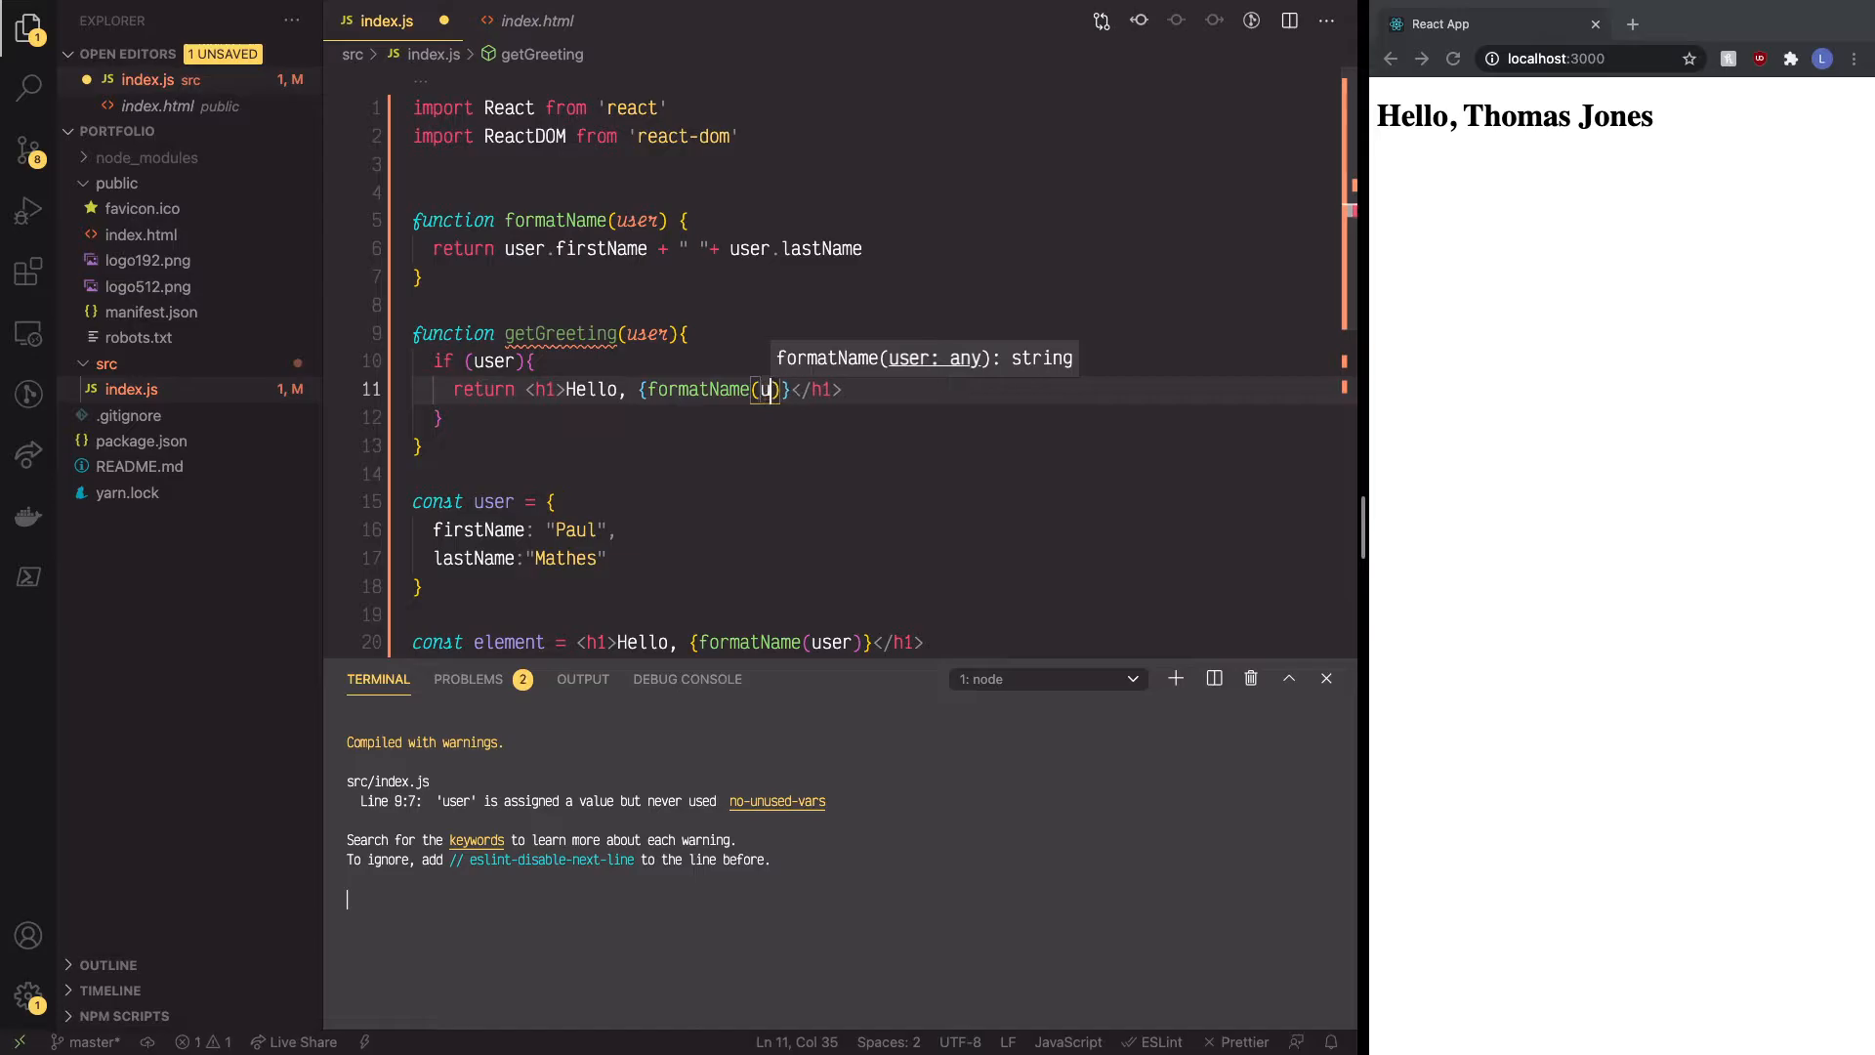
type("ser")
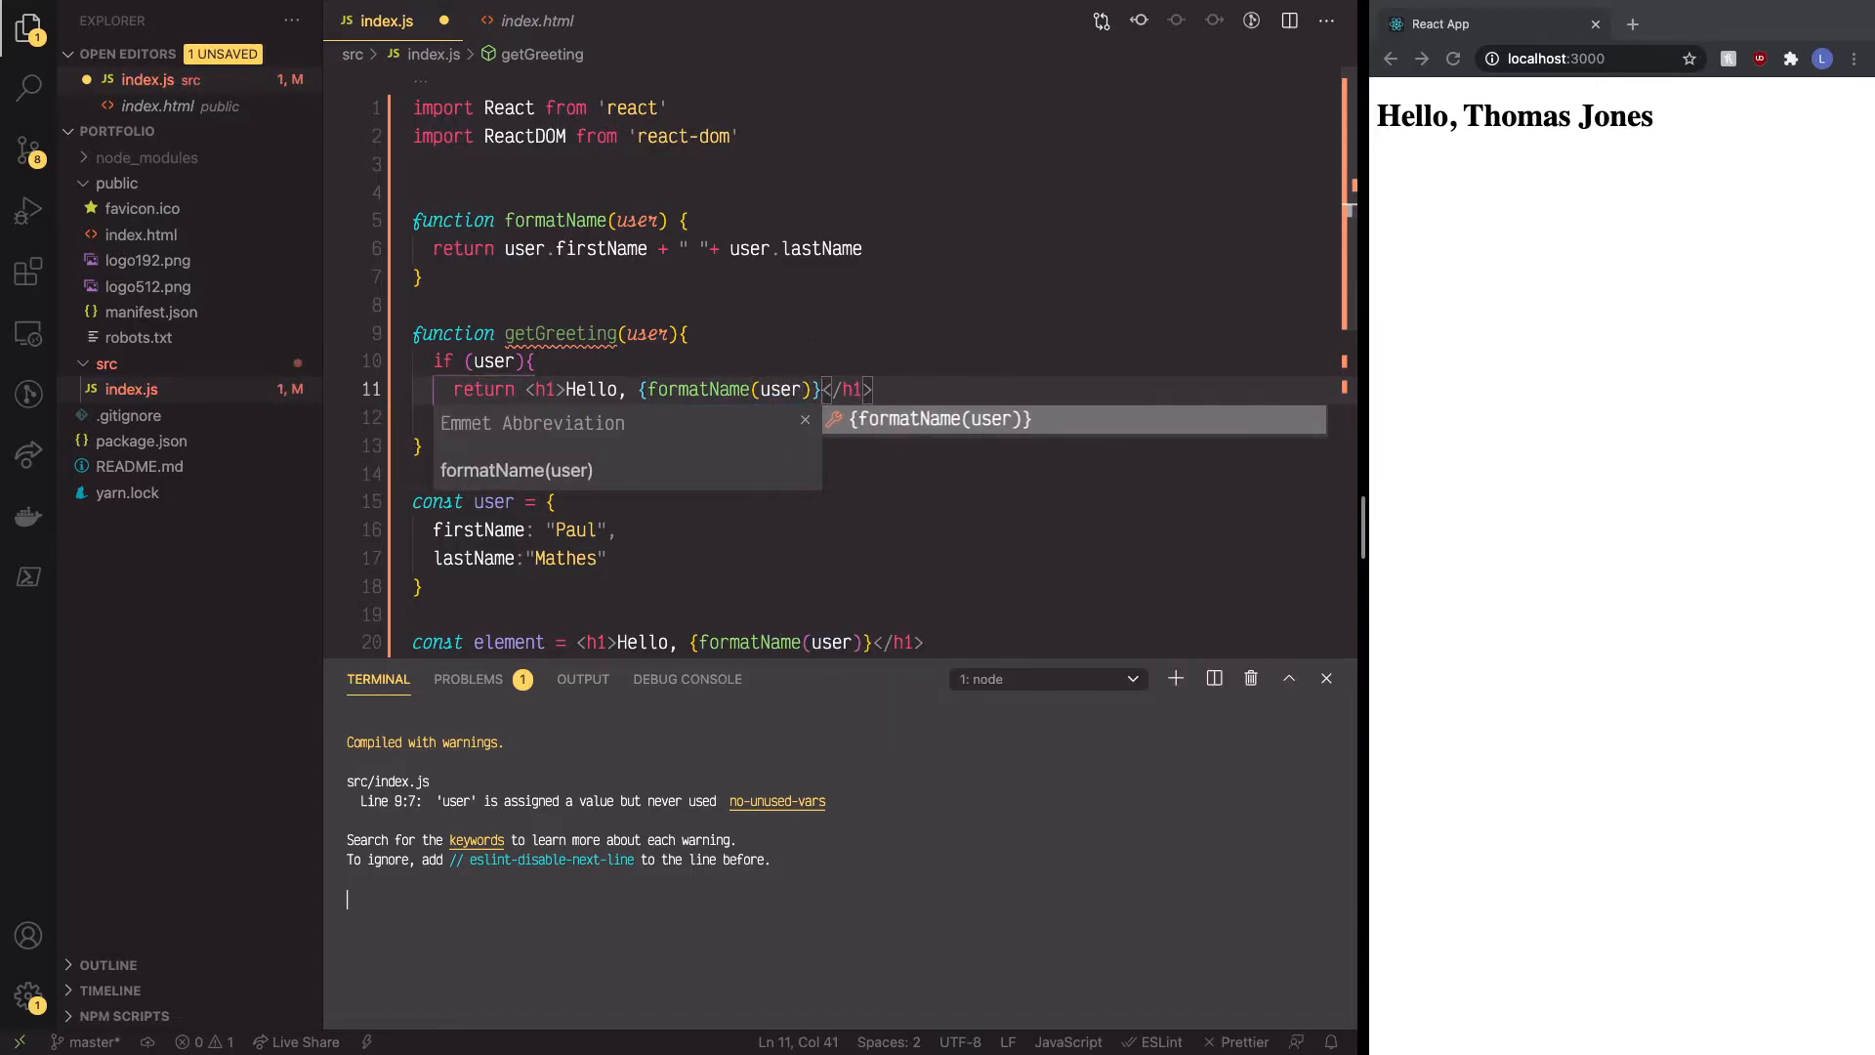
type("!")
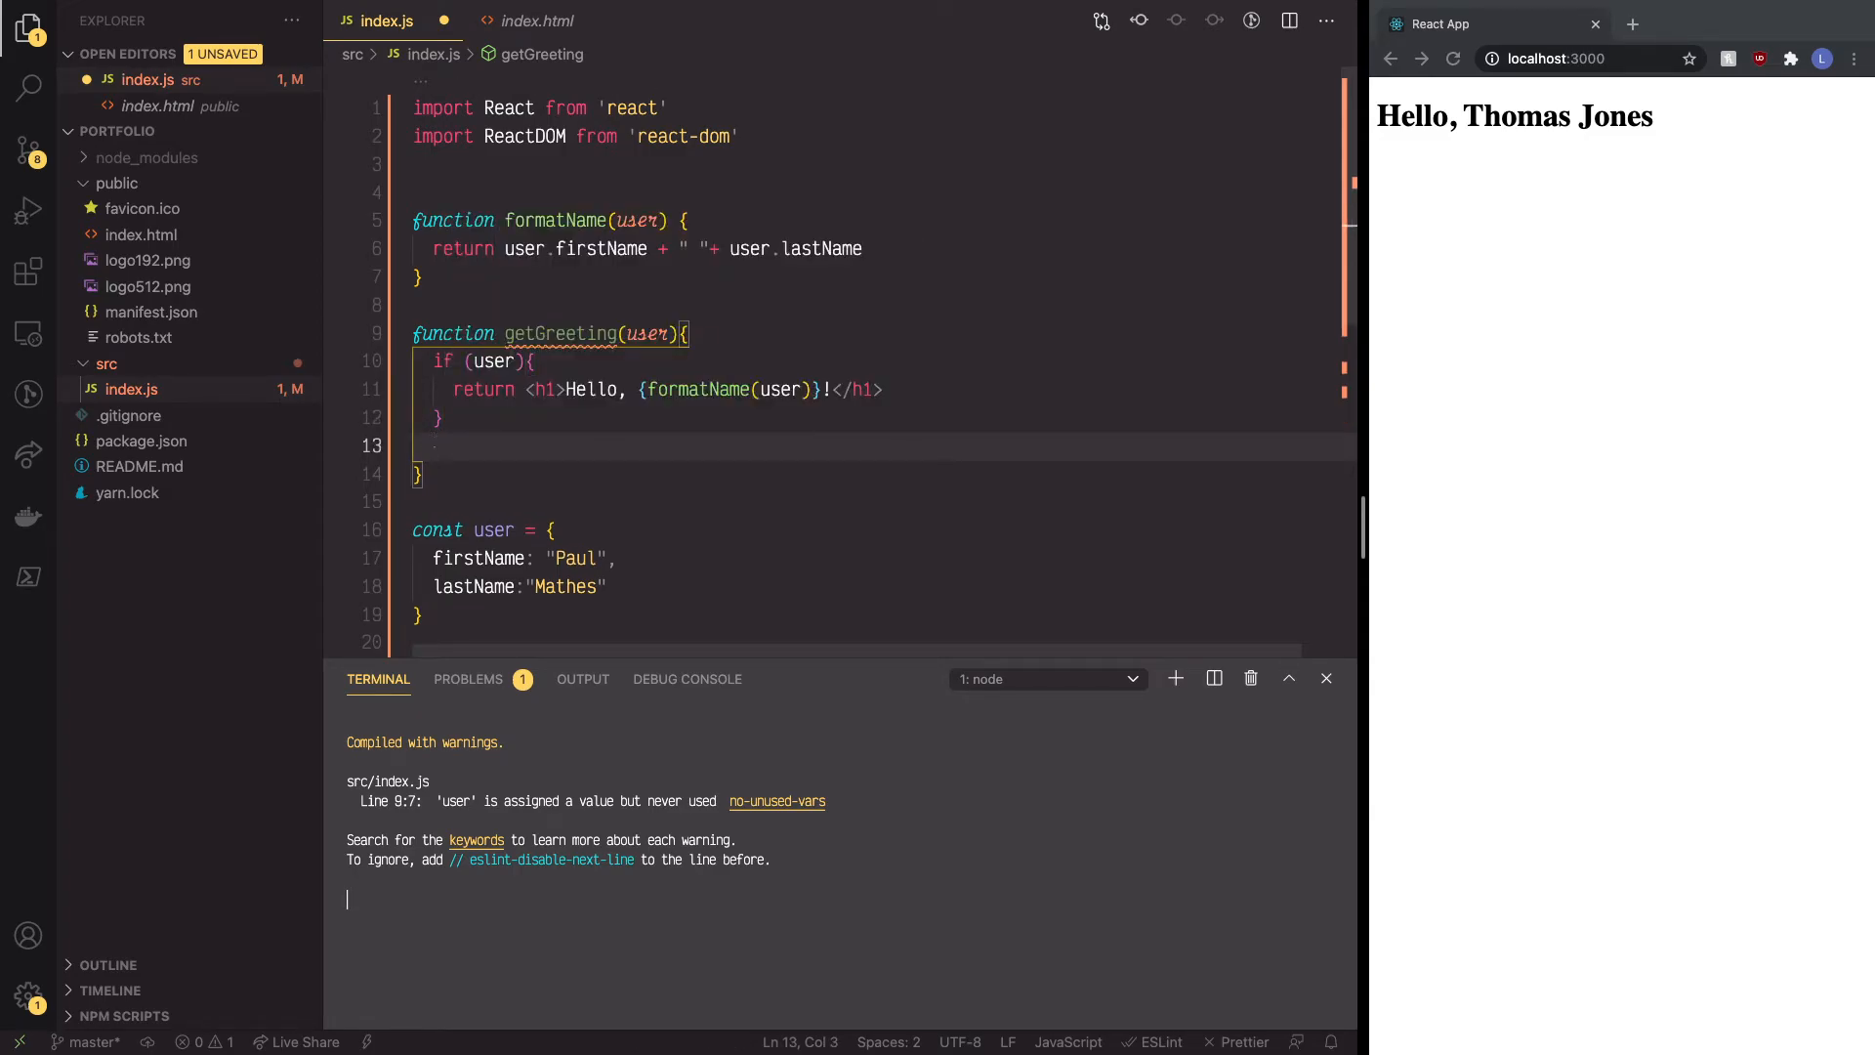
Step: Add the fallback return <h1>Hello, Stranger.</h1> after the if block and save index.js
type("r")
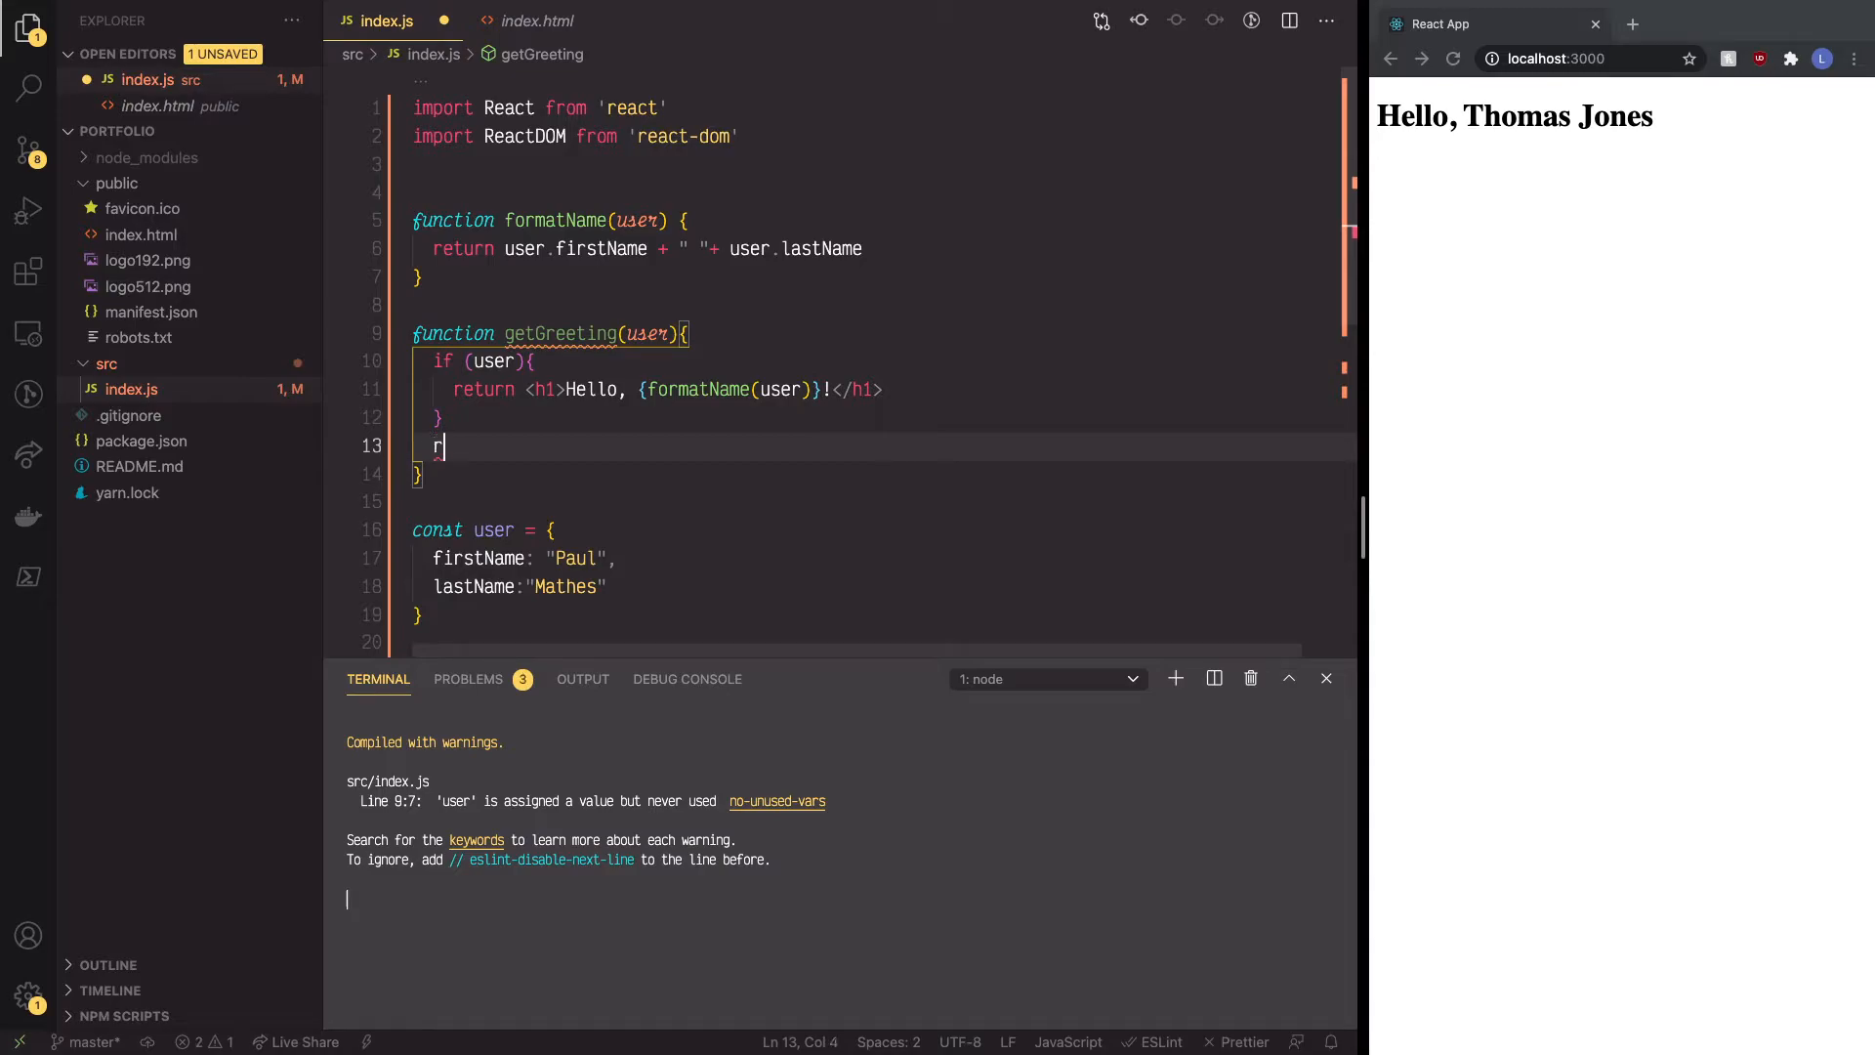
type("eturn")
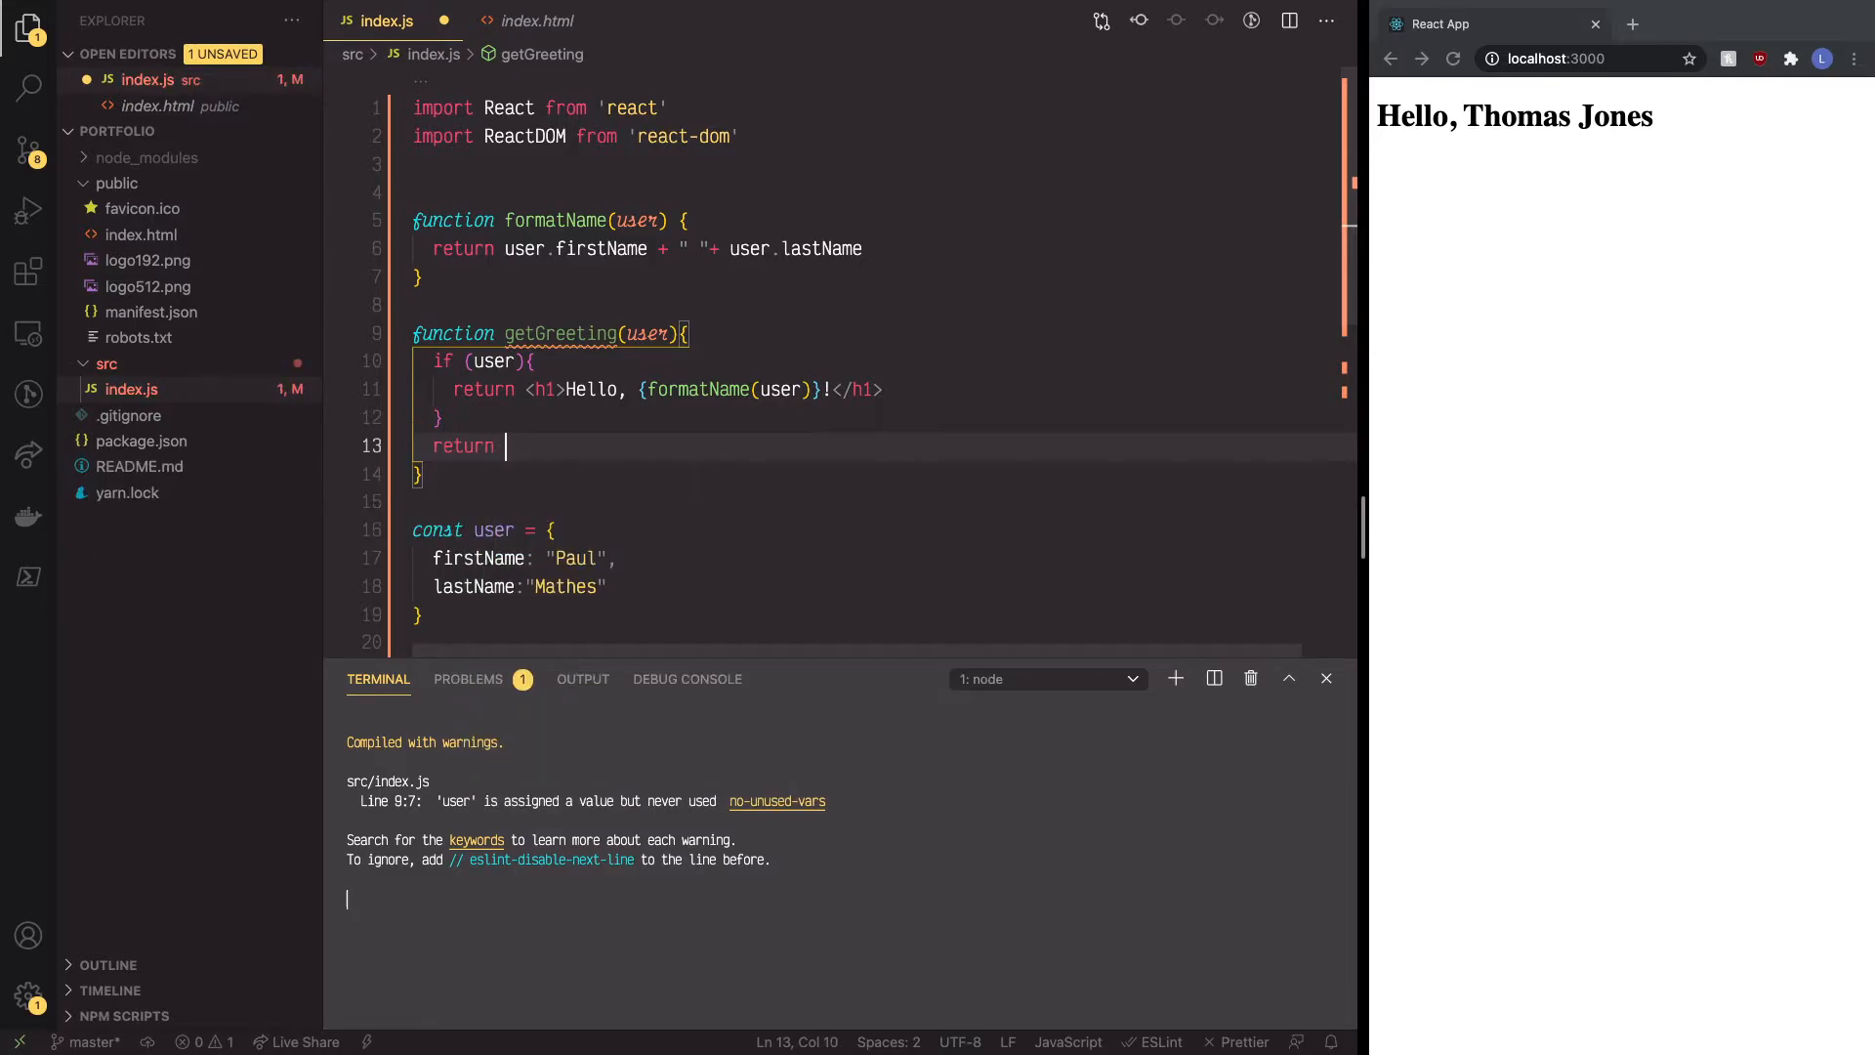
type("<h1></h1>")
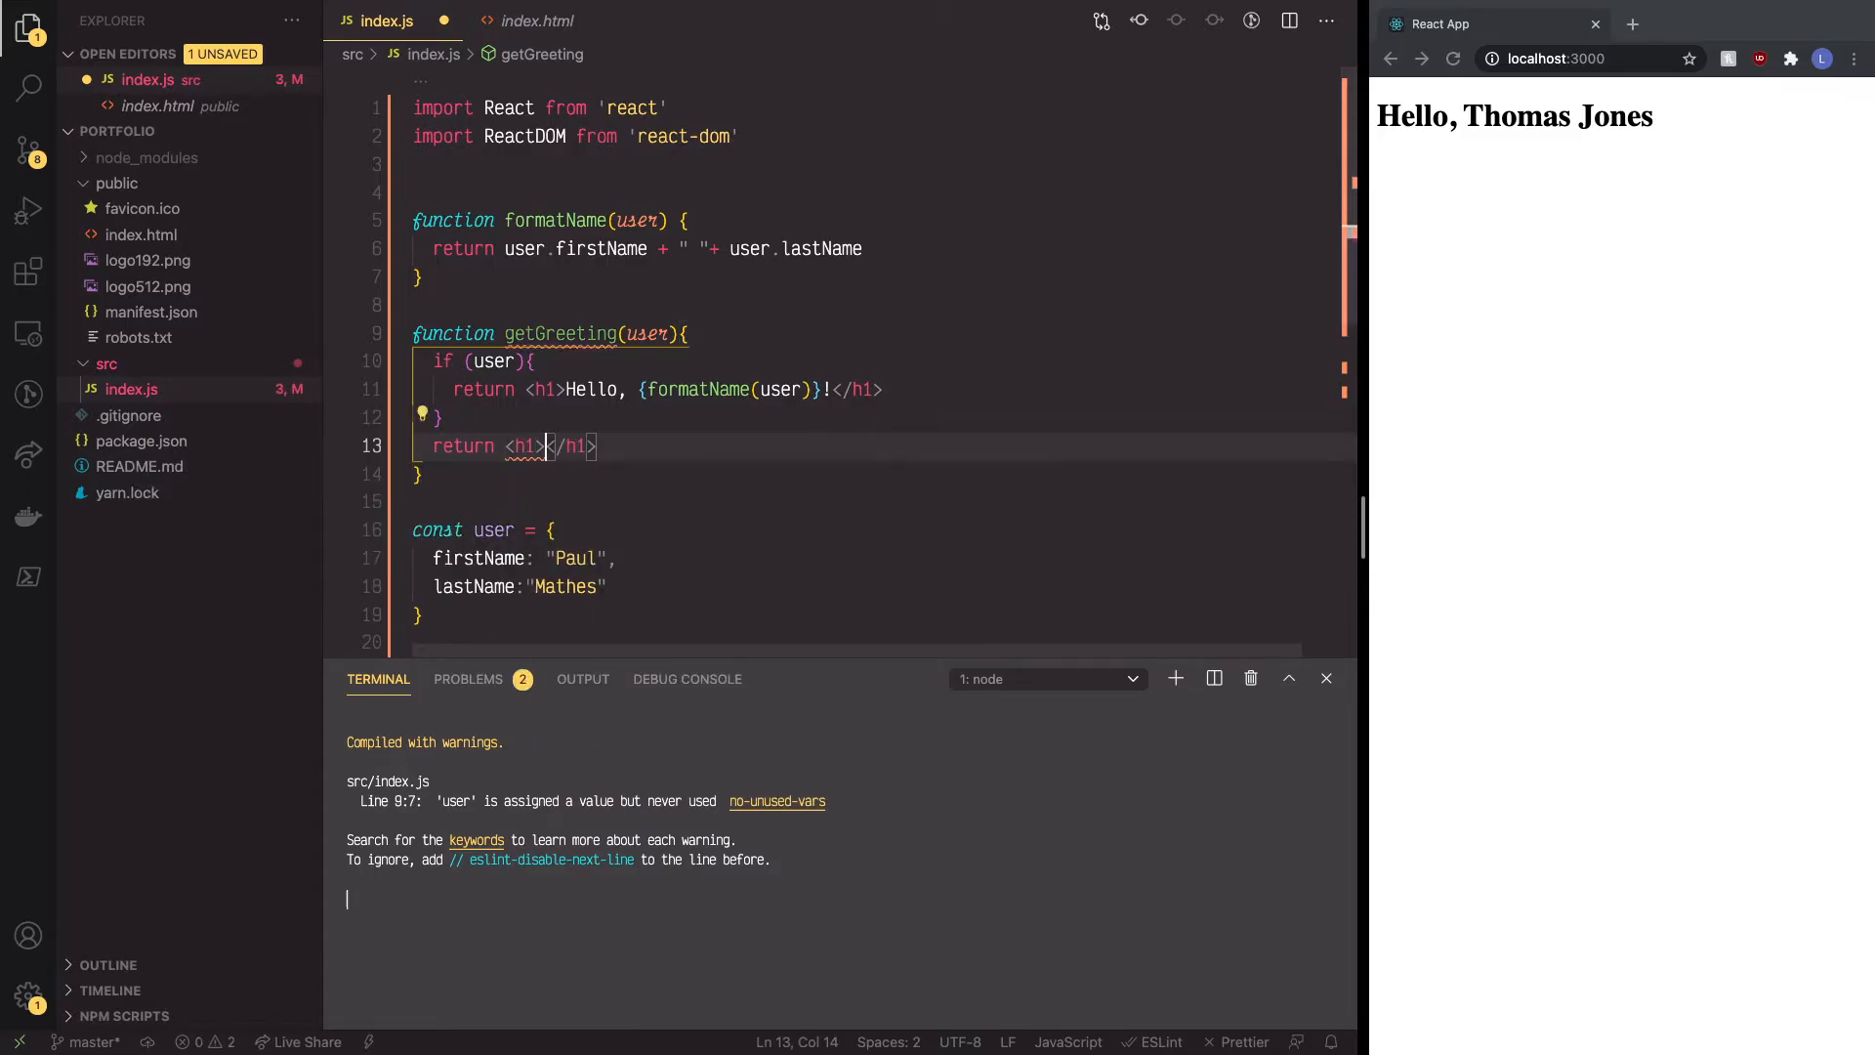
type("He")
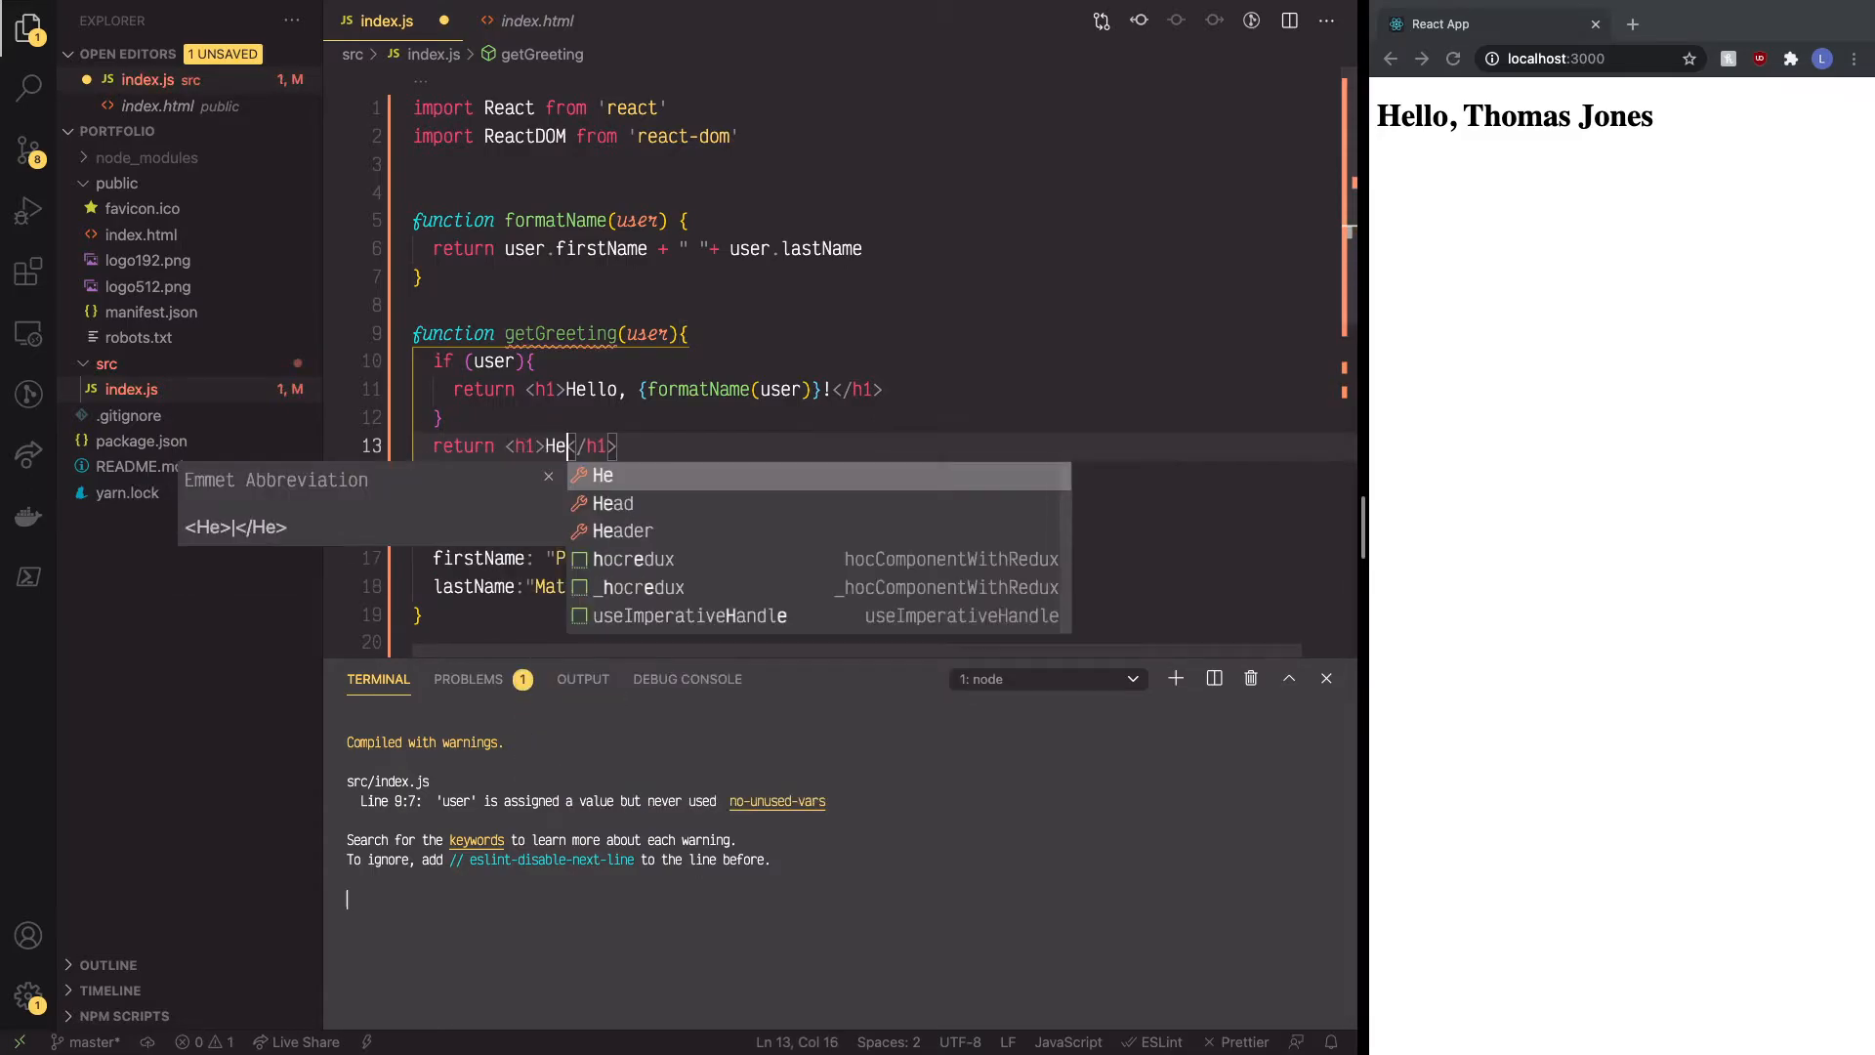
type("llo, S")
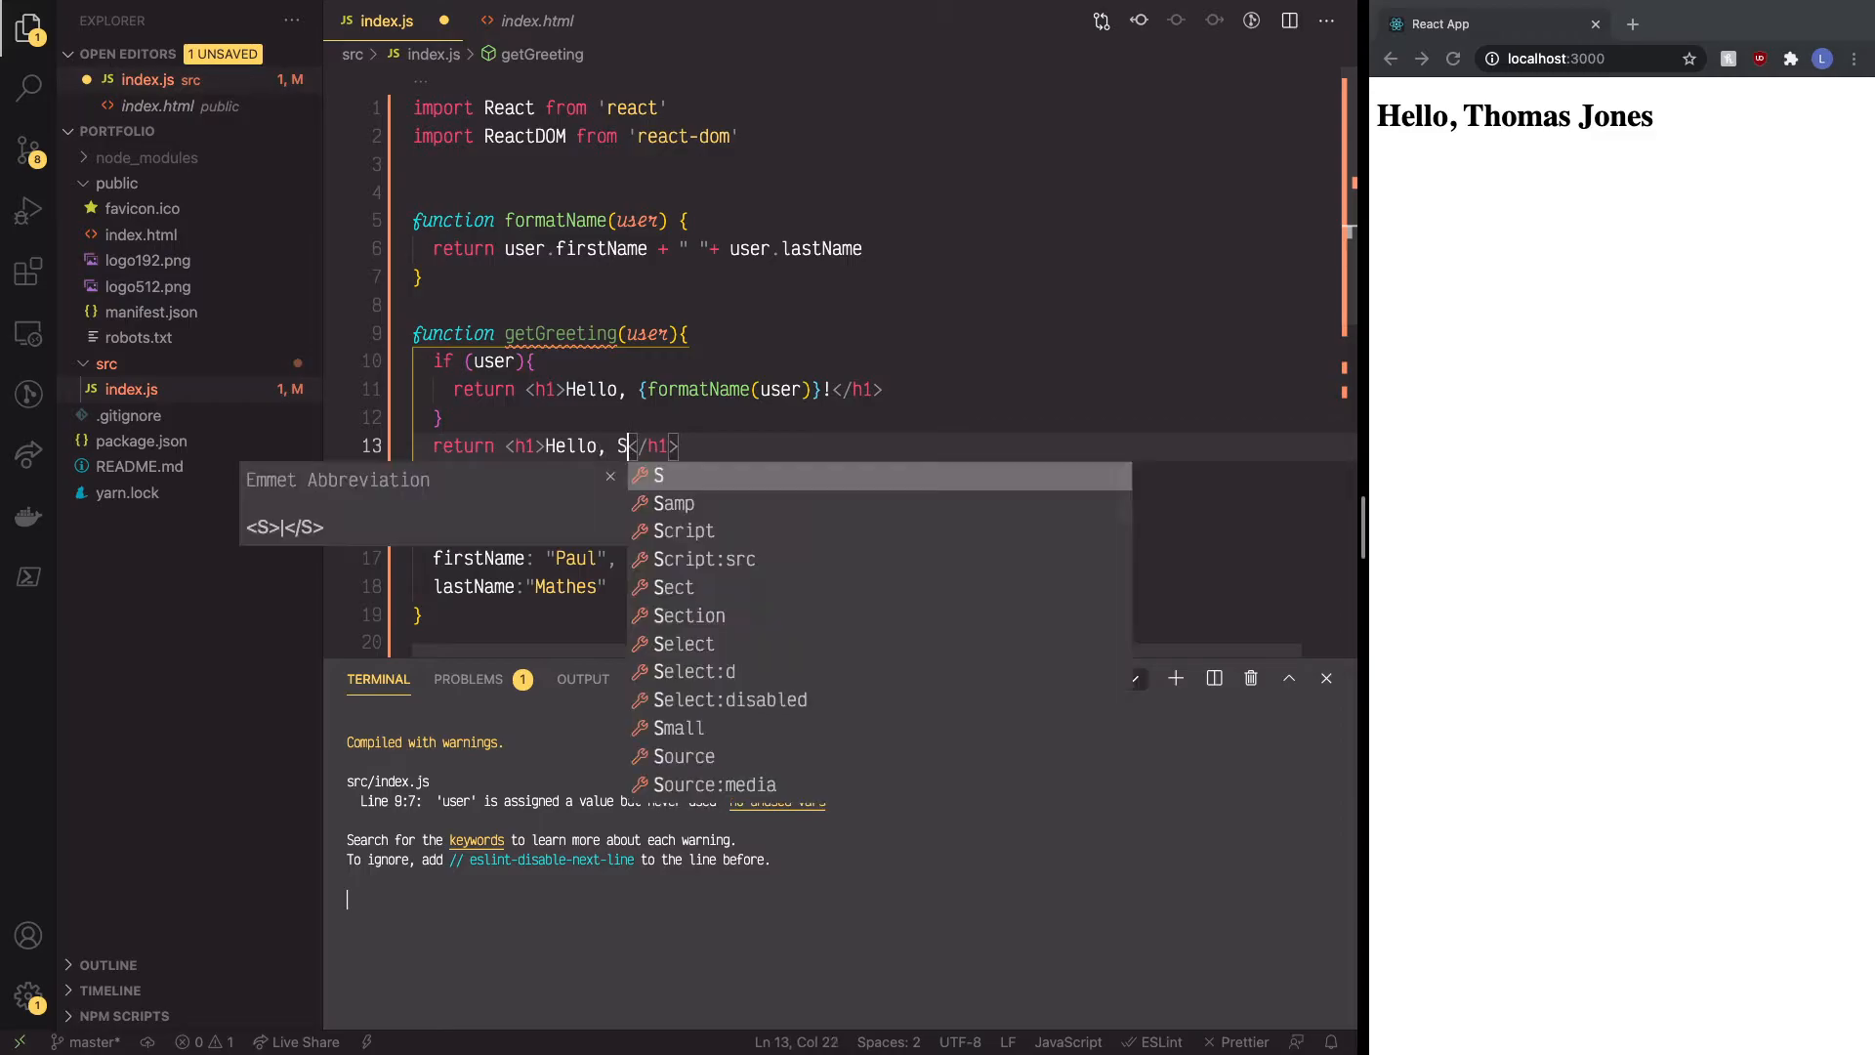
type("tranger")
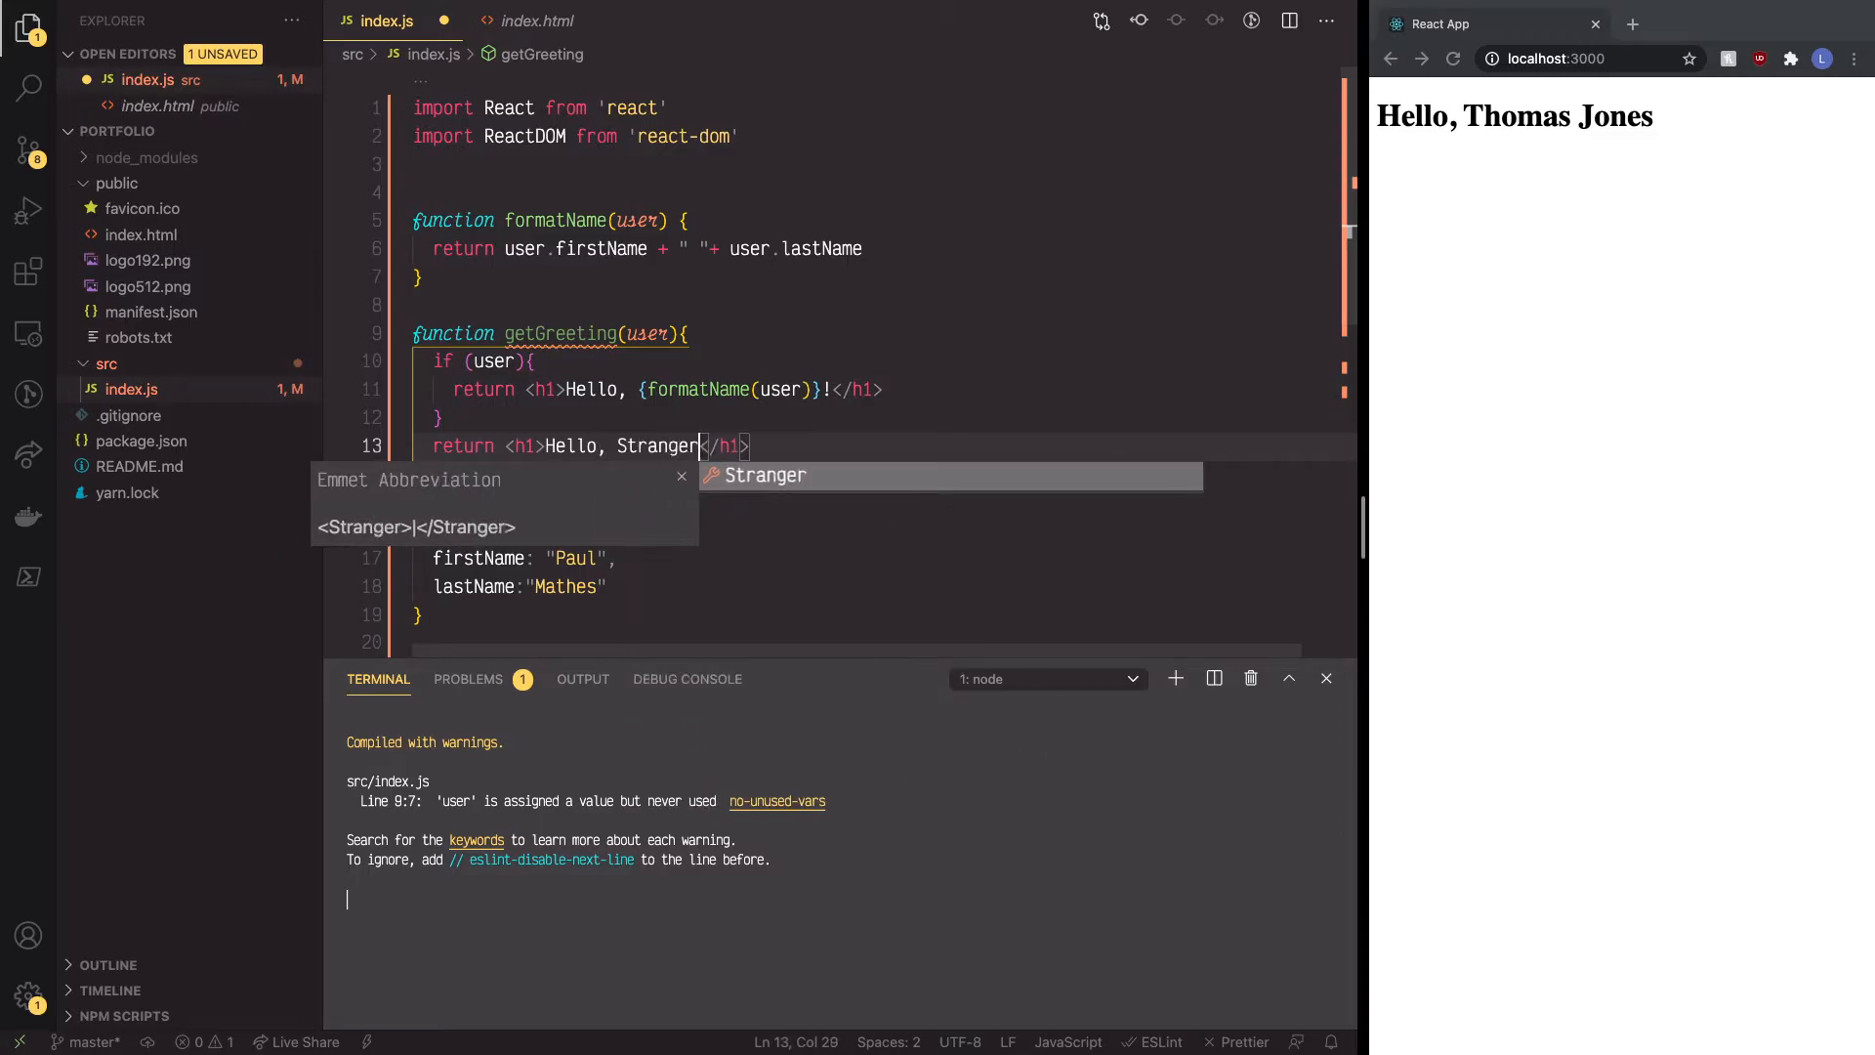
type(".")
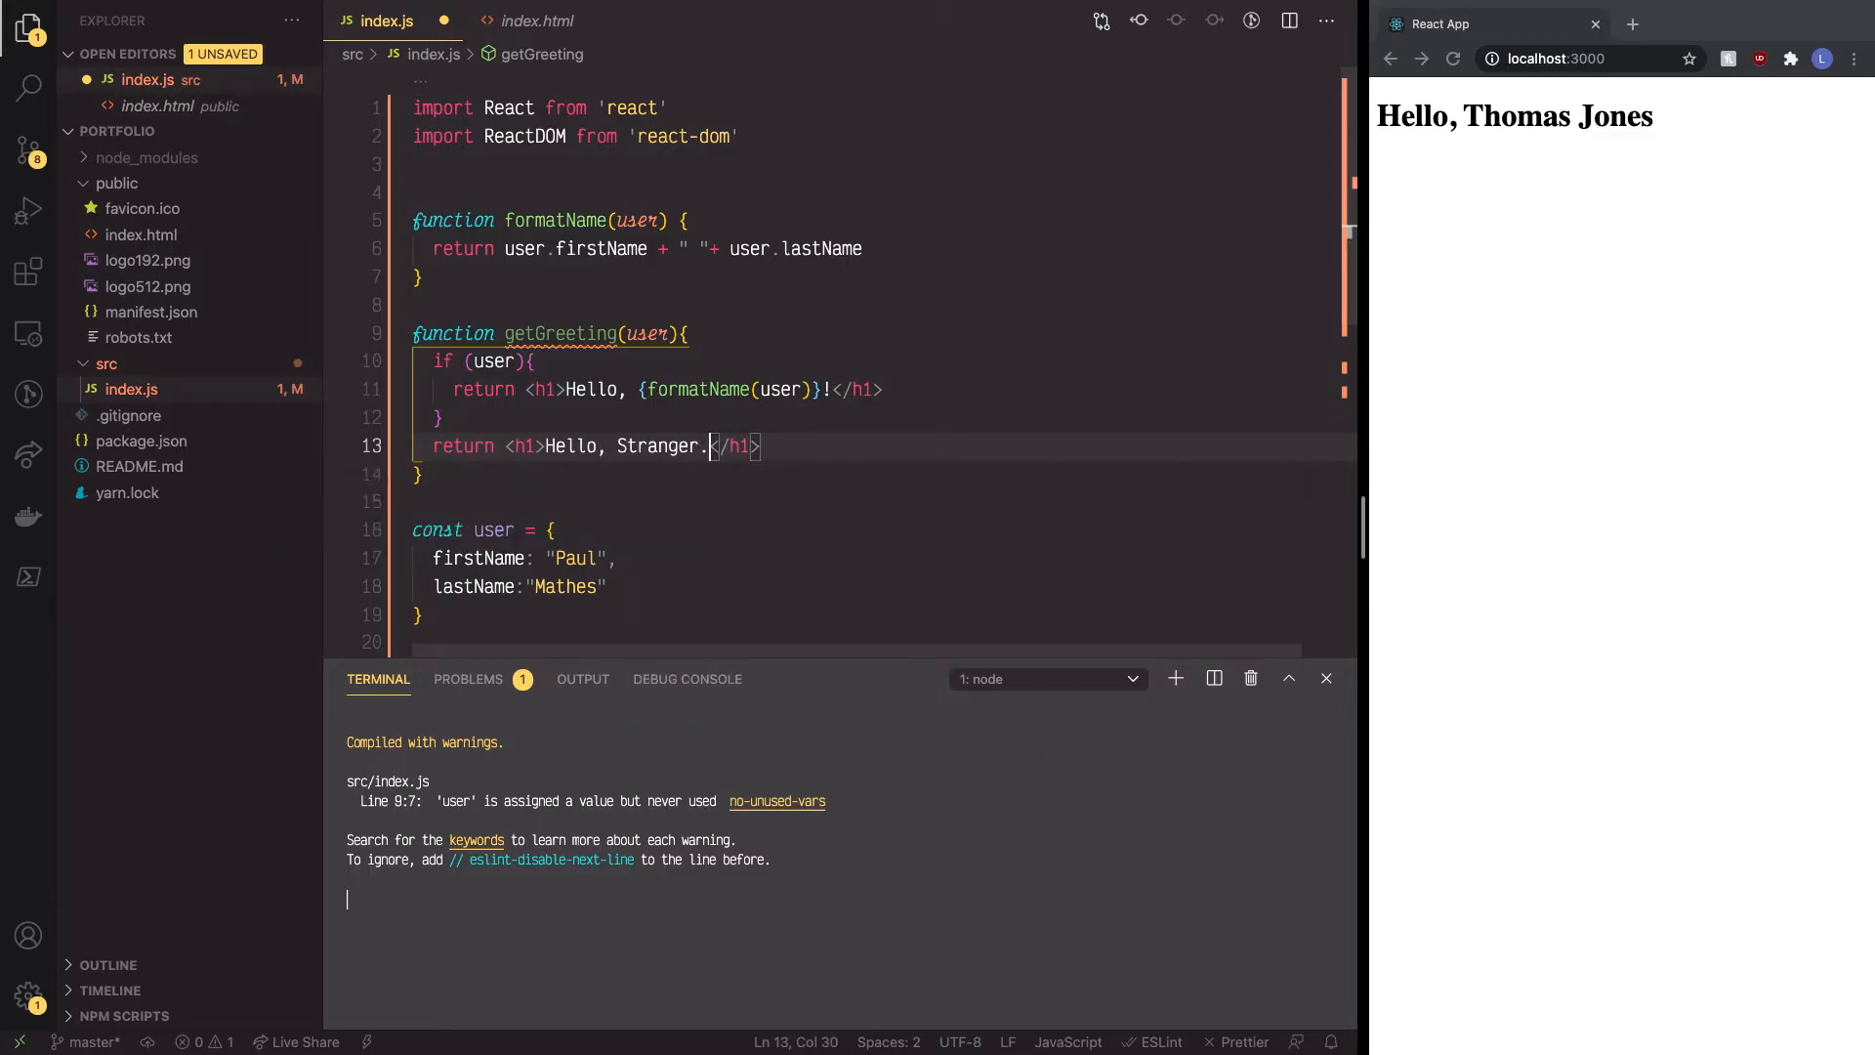
key("ctrl+s")
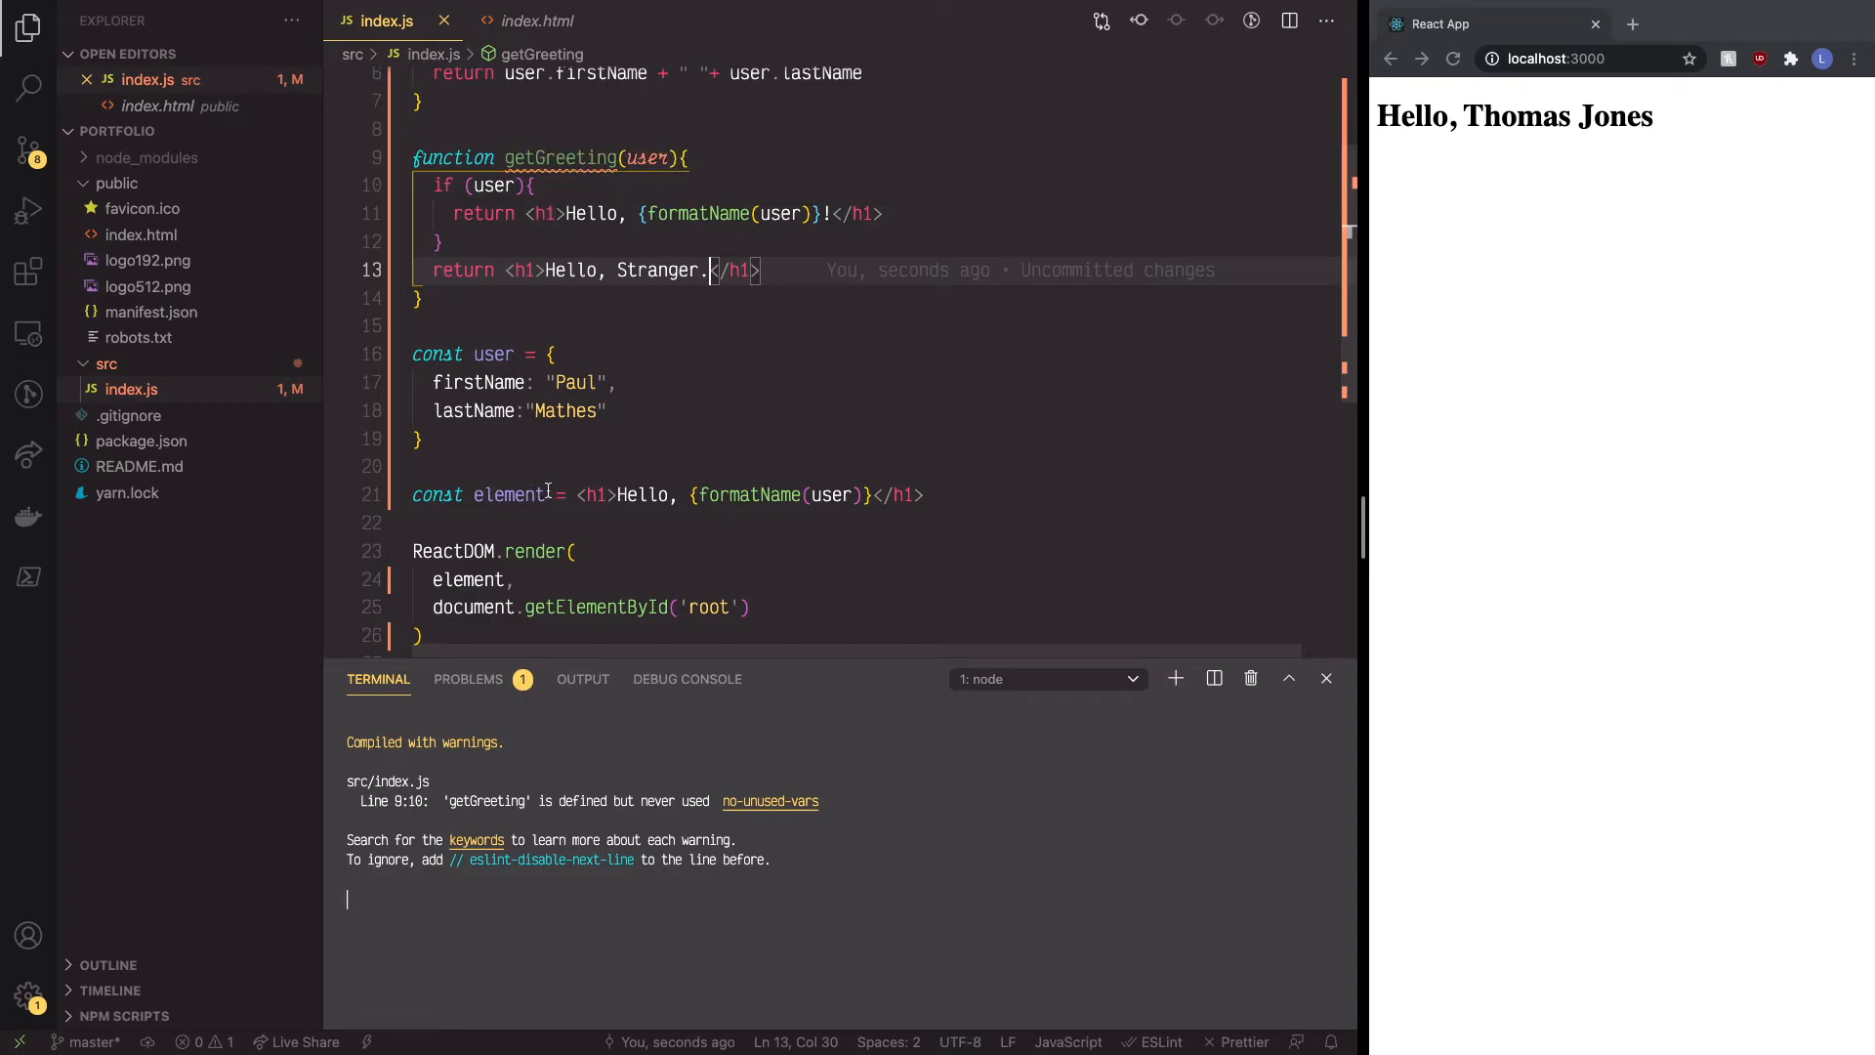
mouse_move(511, 494)
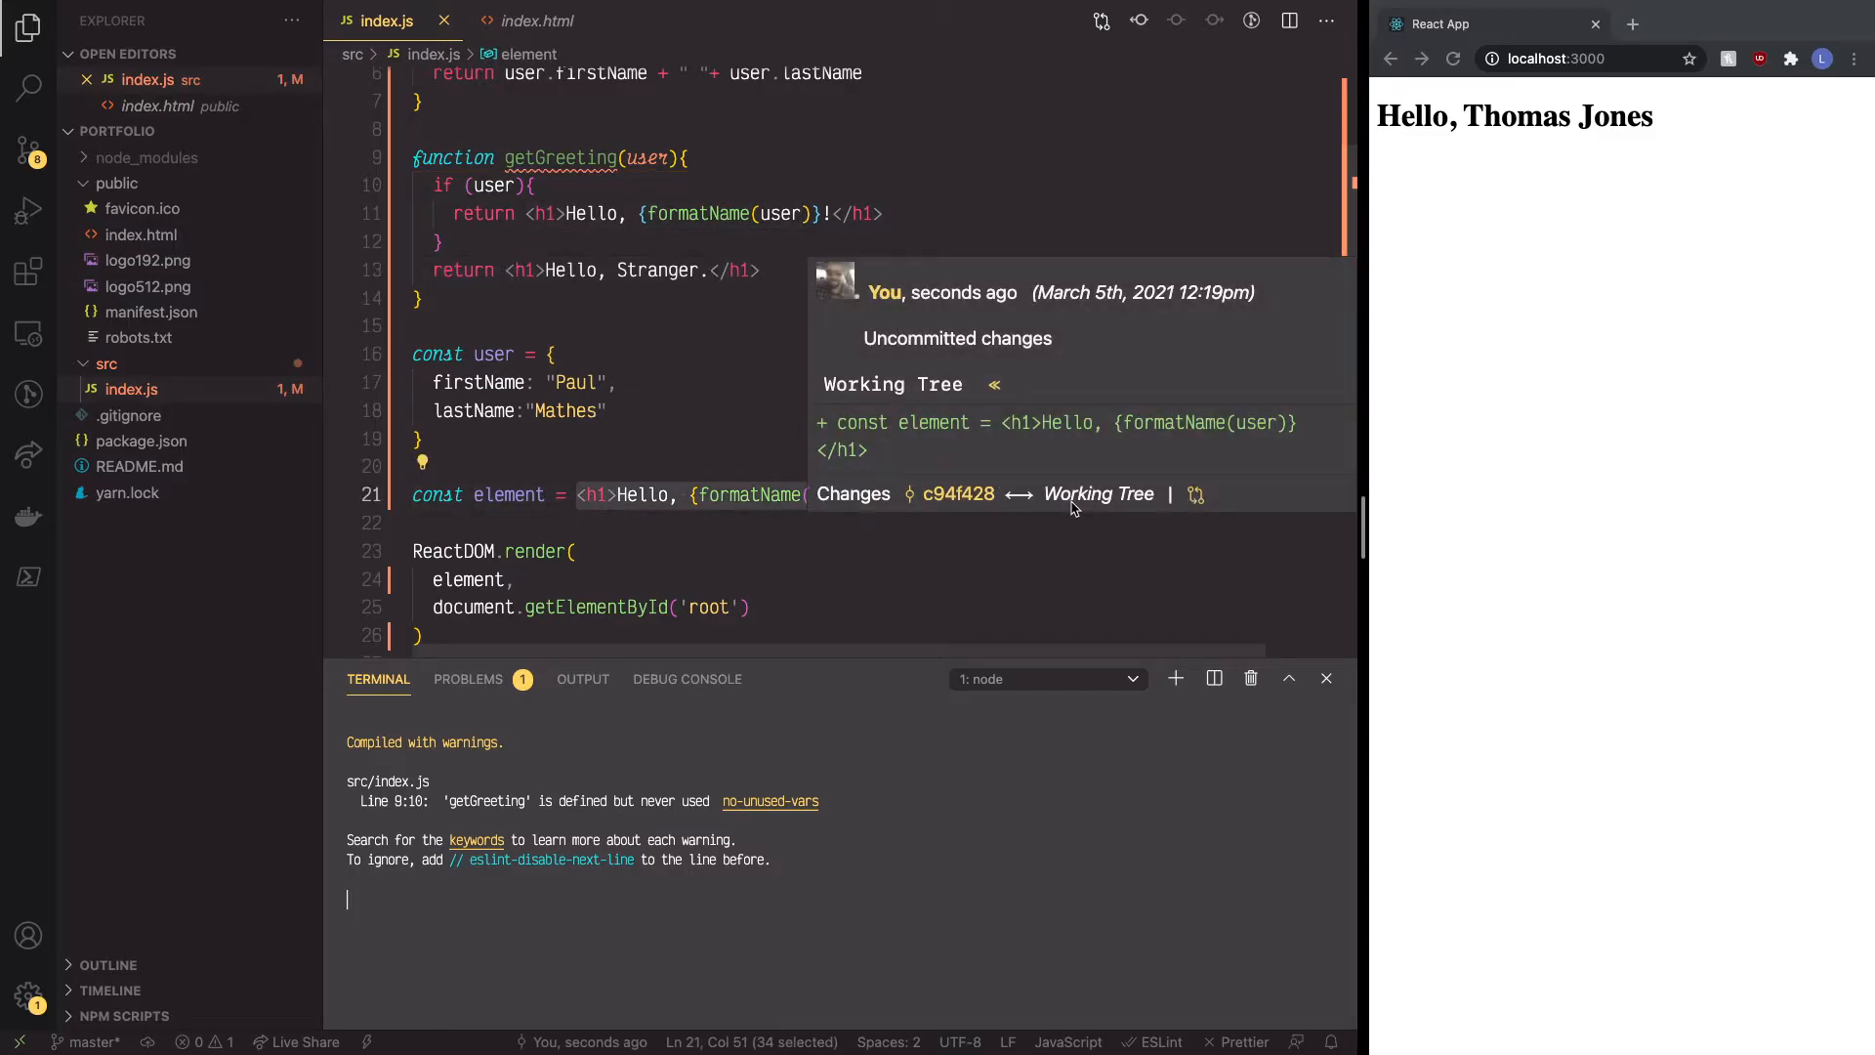
Step: Replace the inline heading so const element = getGreeting() with no argument yet
type("g")
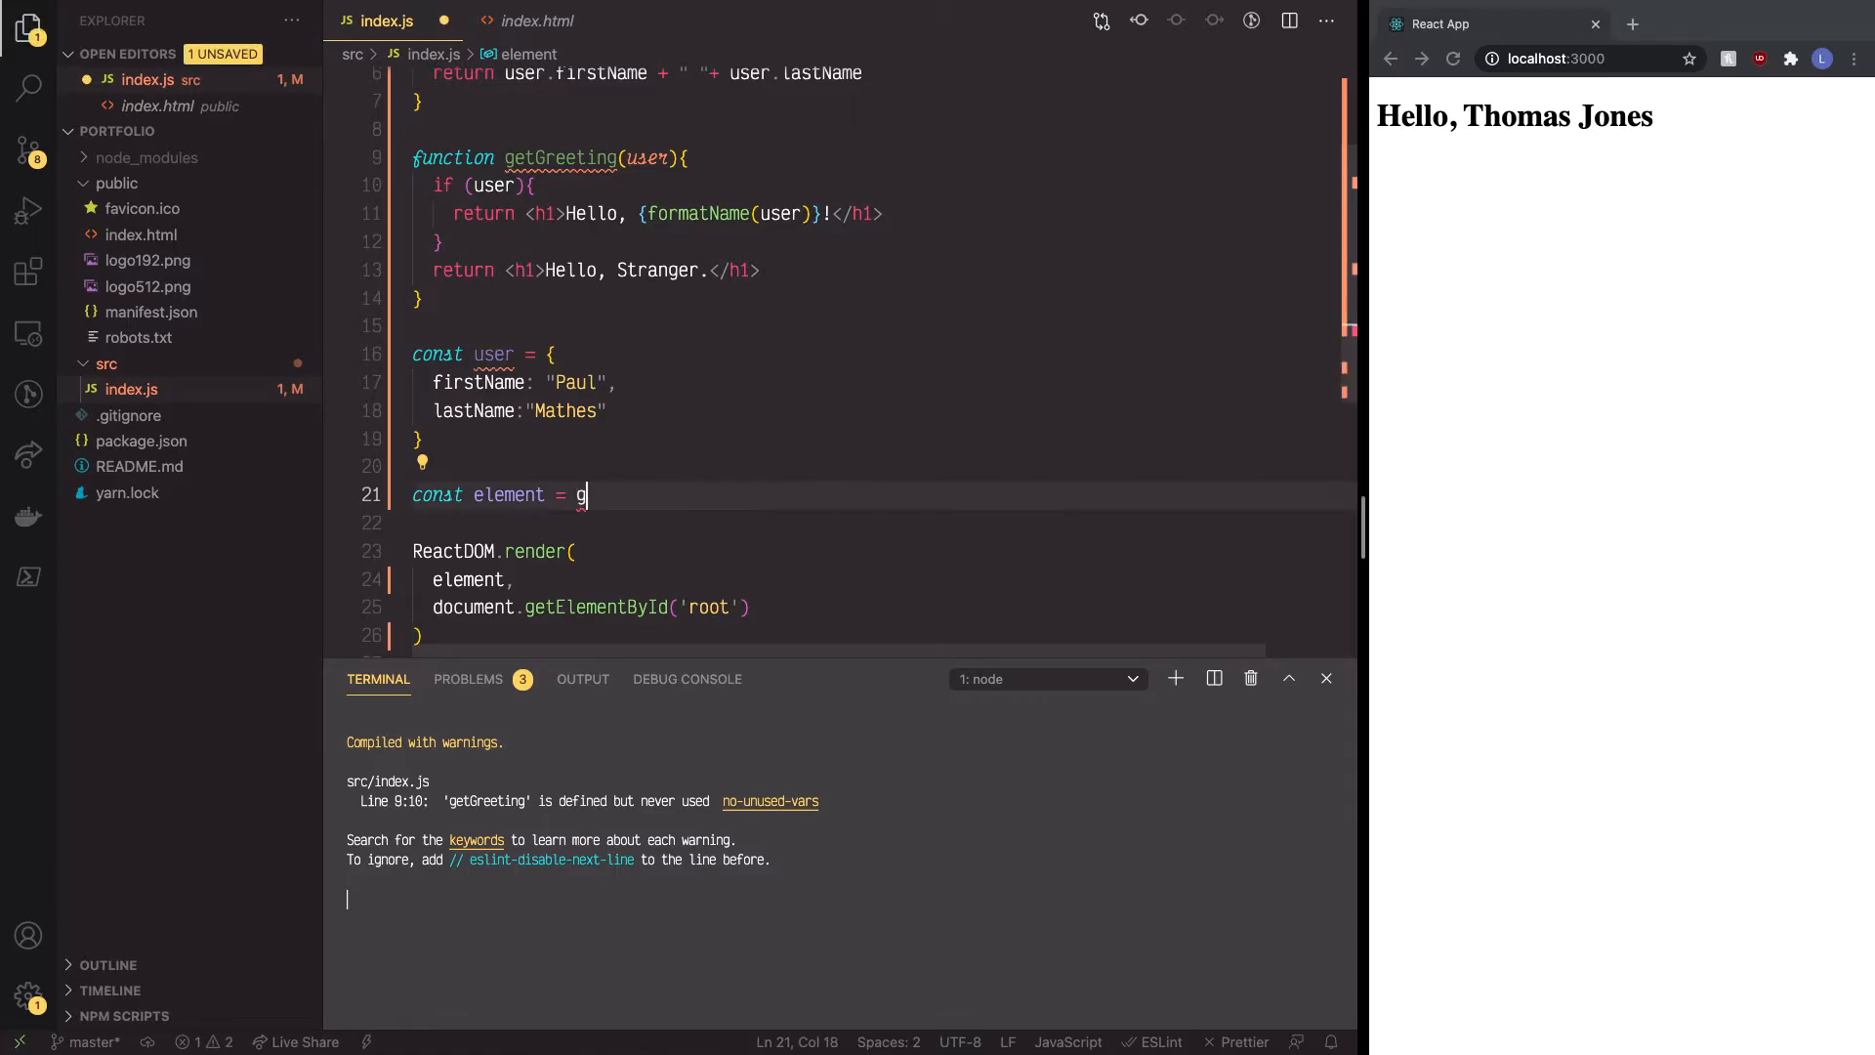
type("etGreeting(")
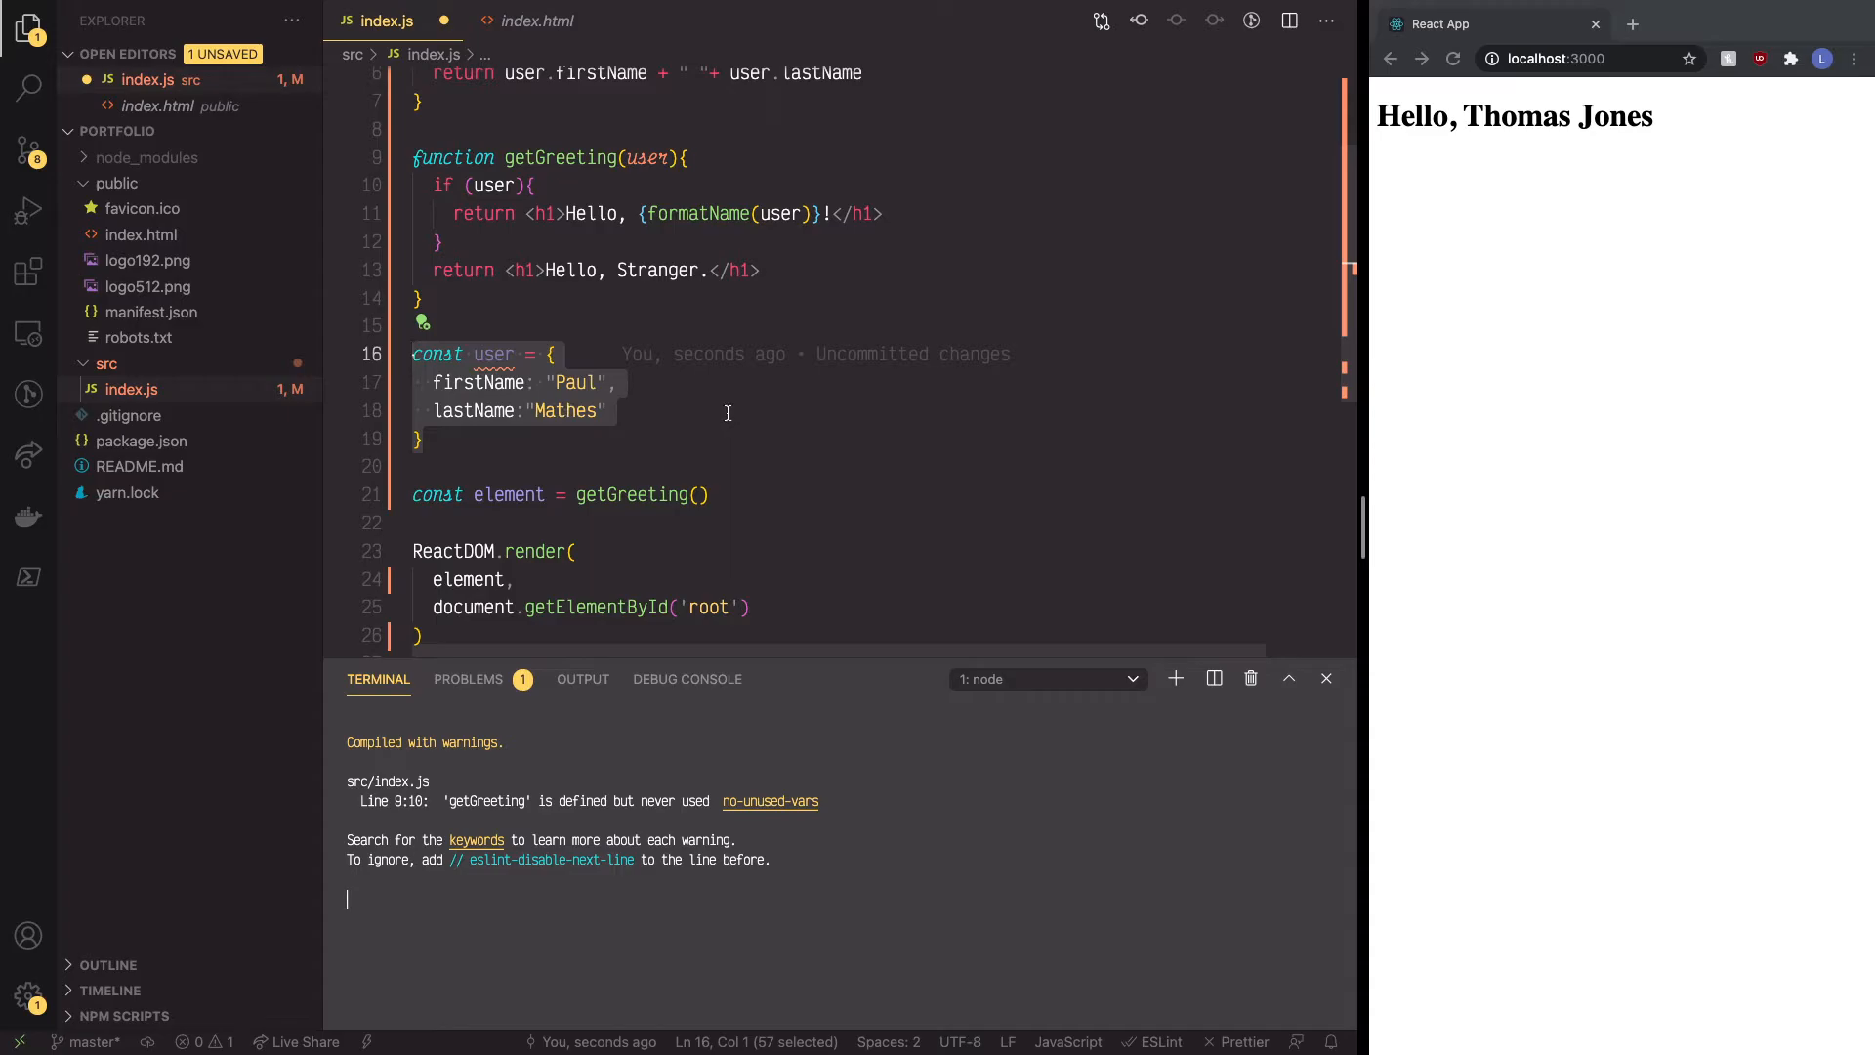
mouse_move(722, 419)
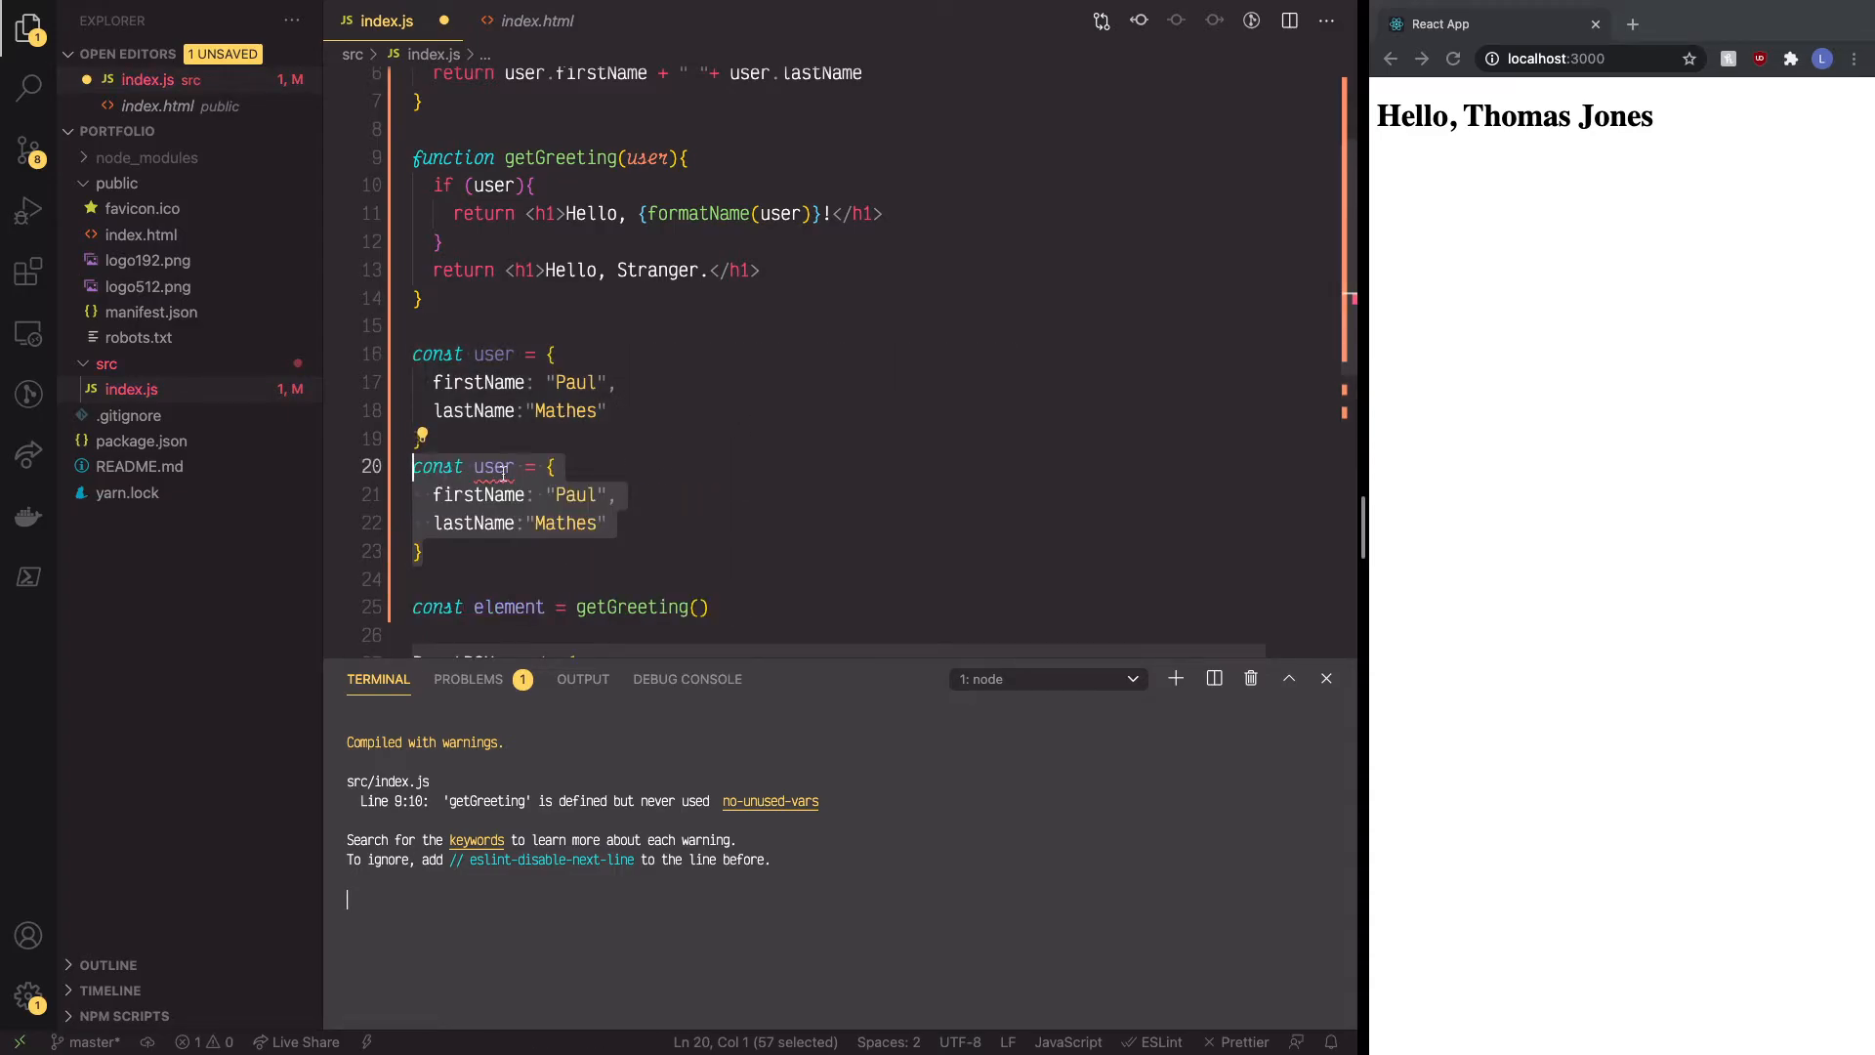
Step: Rename the duplicated object to user1 with names Thomas and Jones, then save
left_click(514, 467)
type("1")
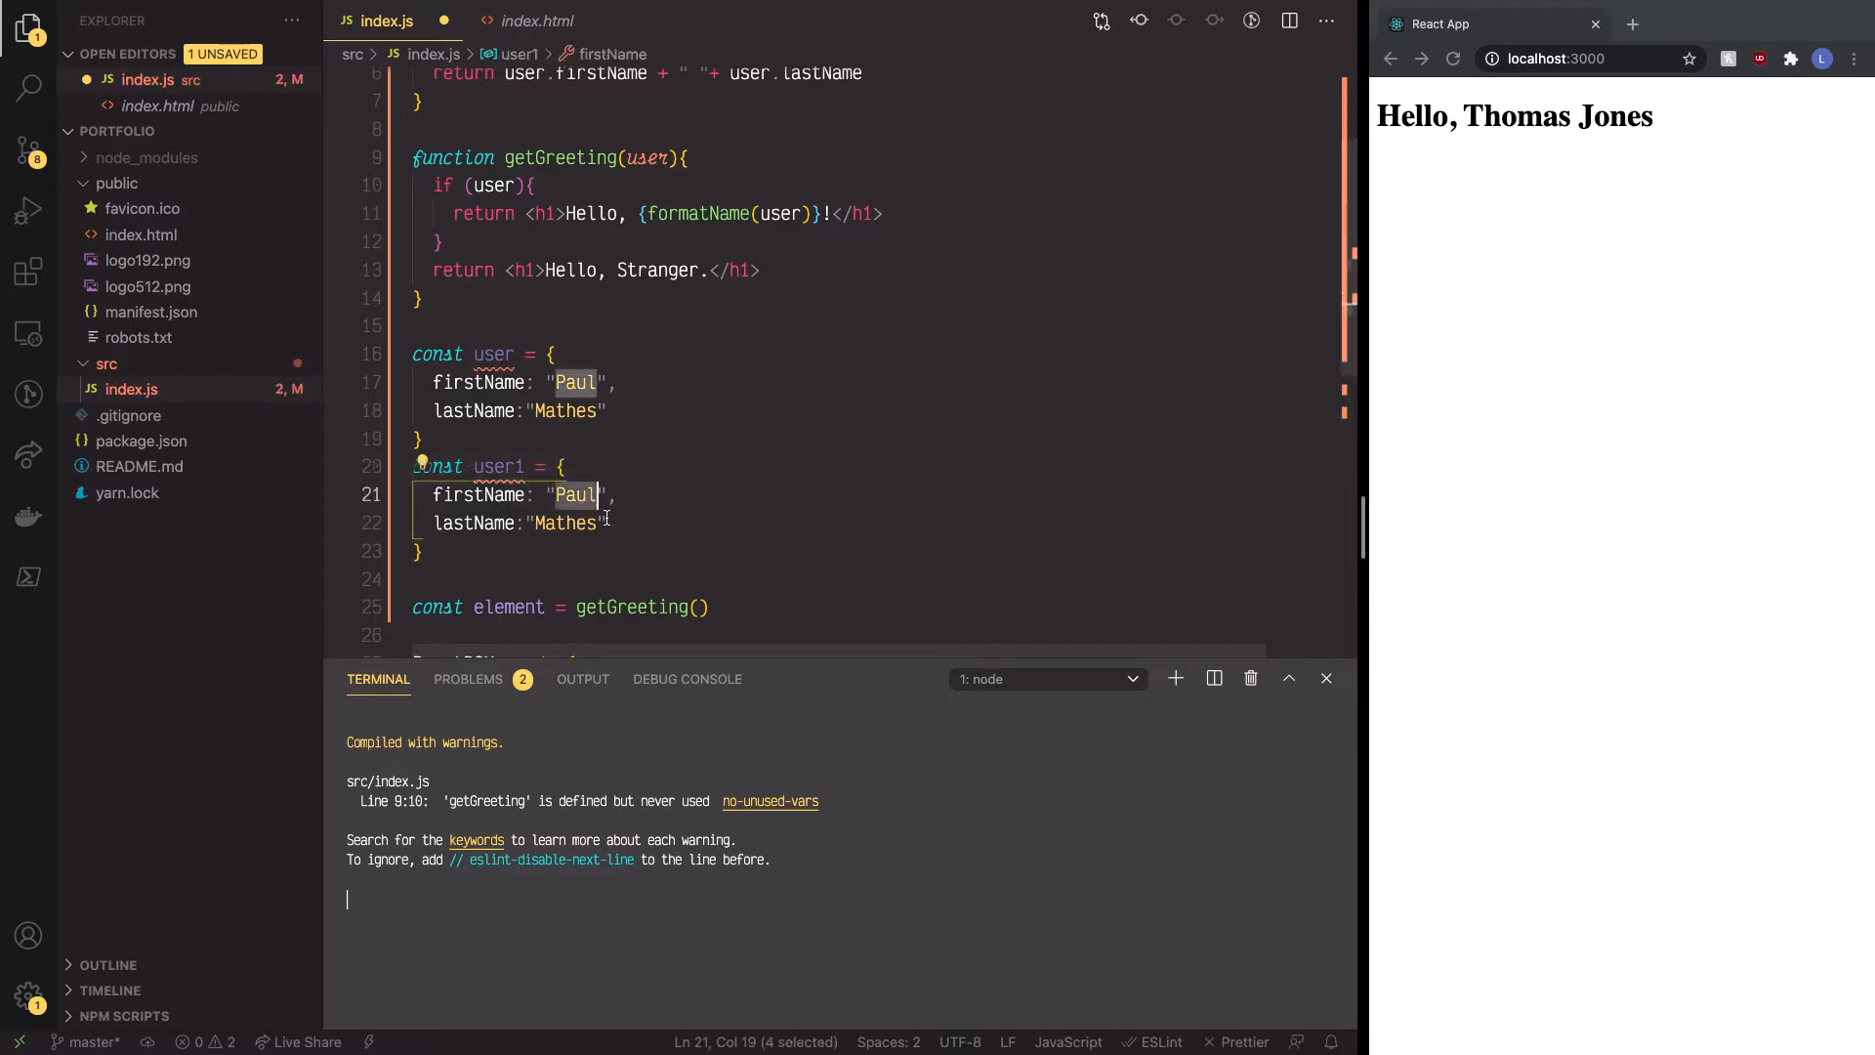
mouse_move(622, 523)
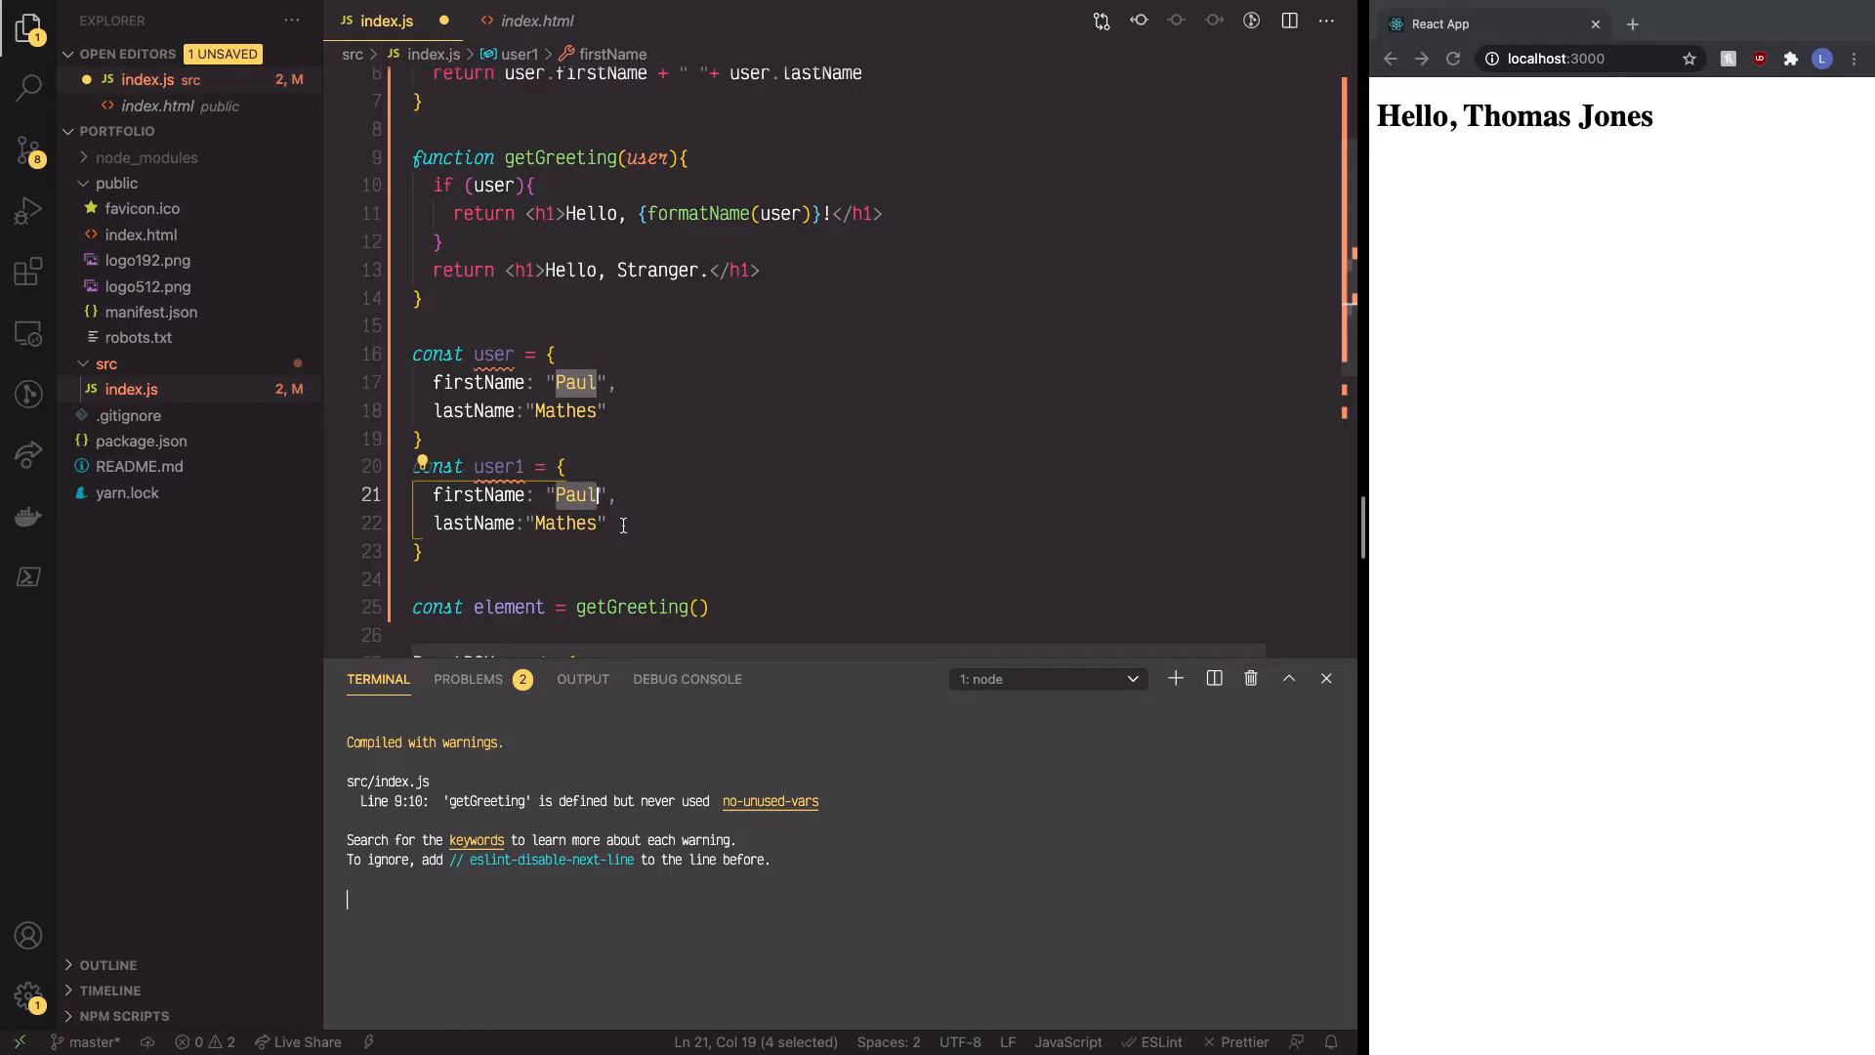
type("Tho")
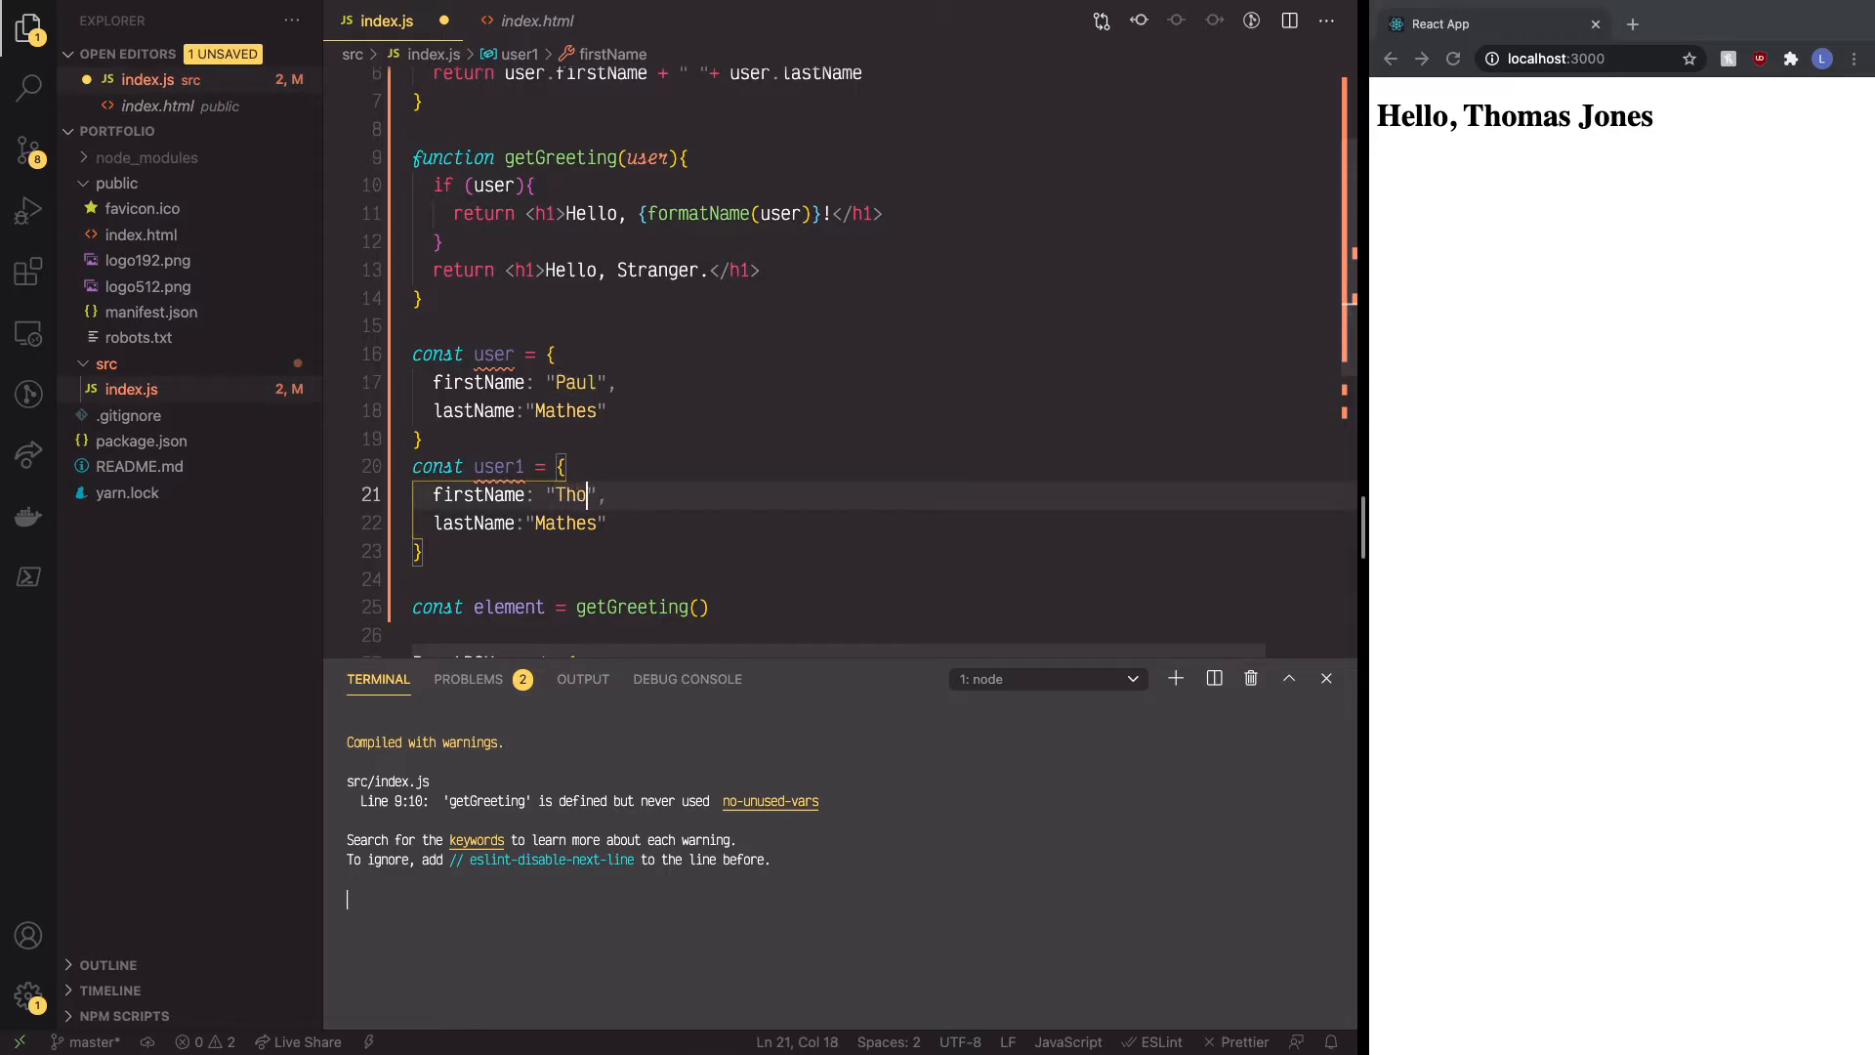
type("mas")
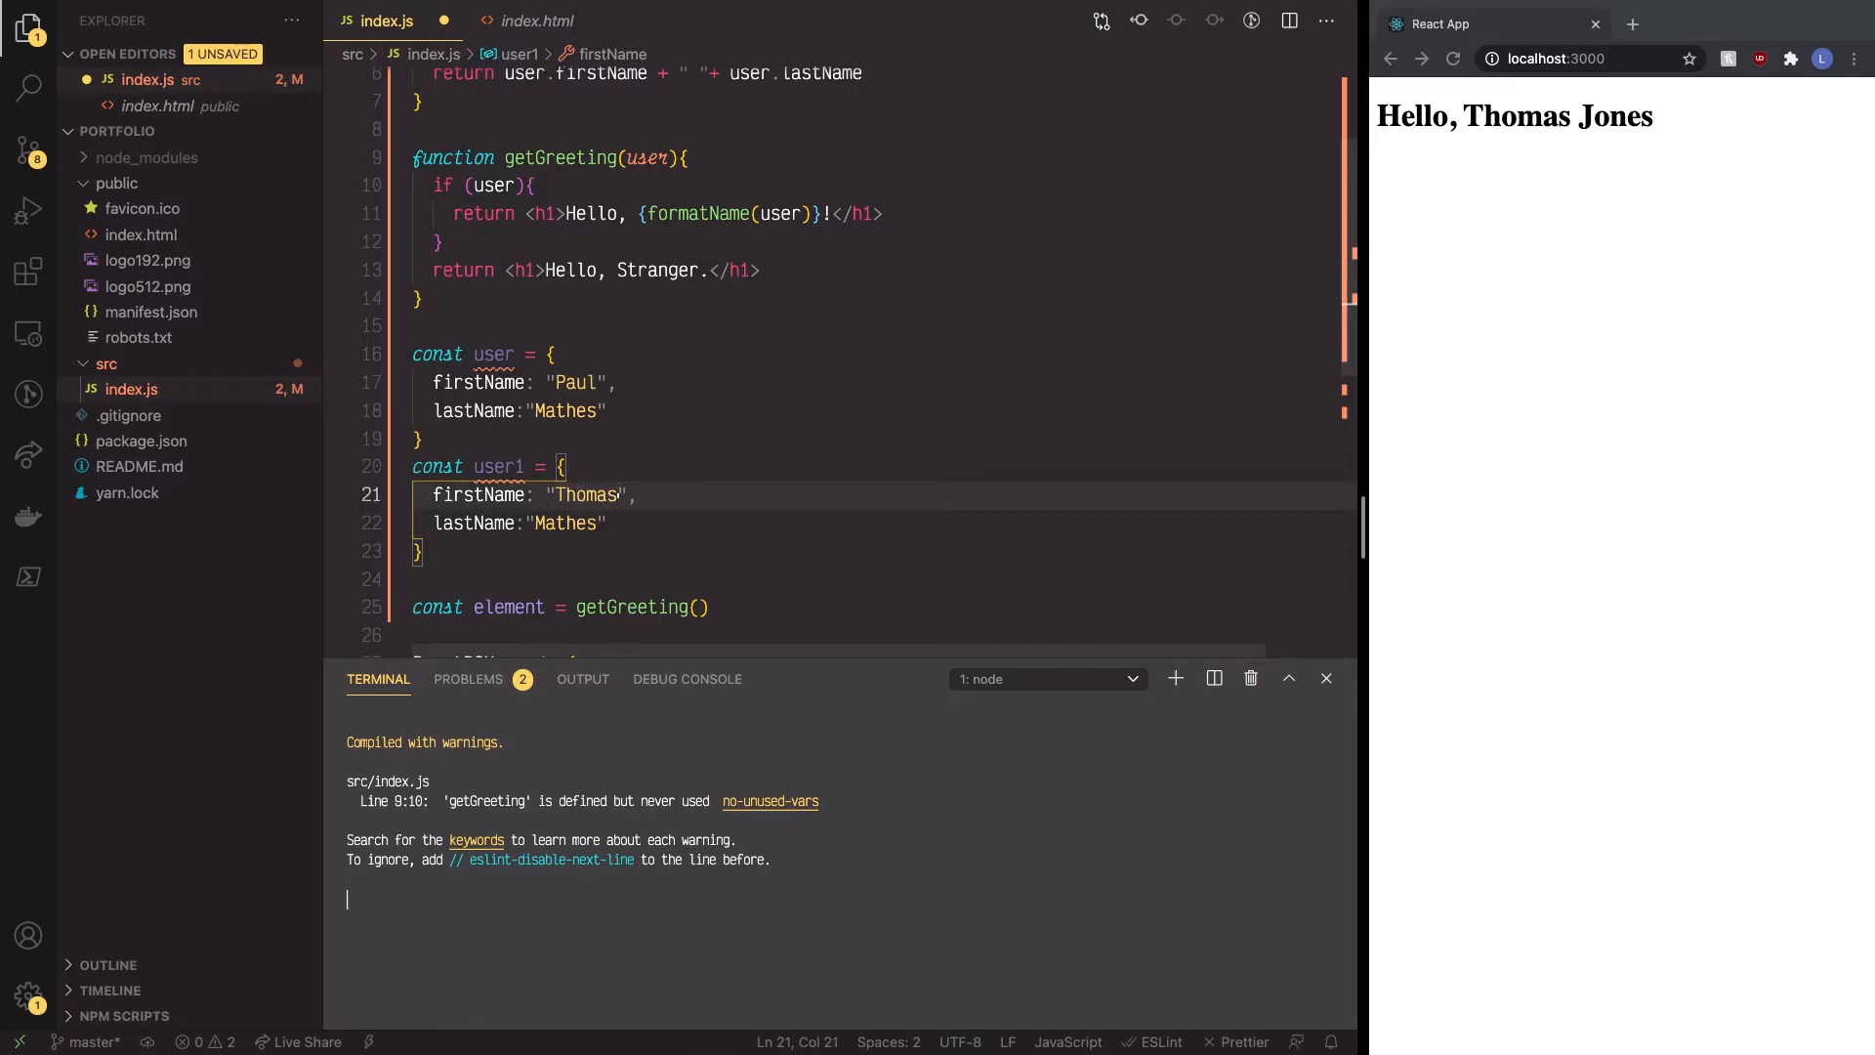
type("j")
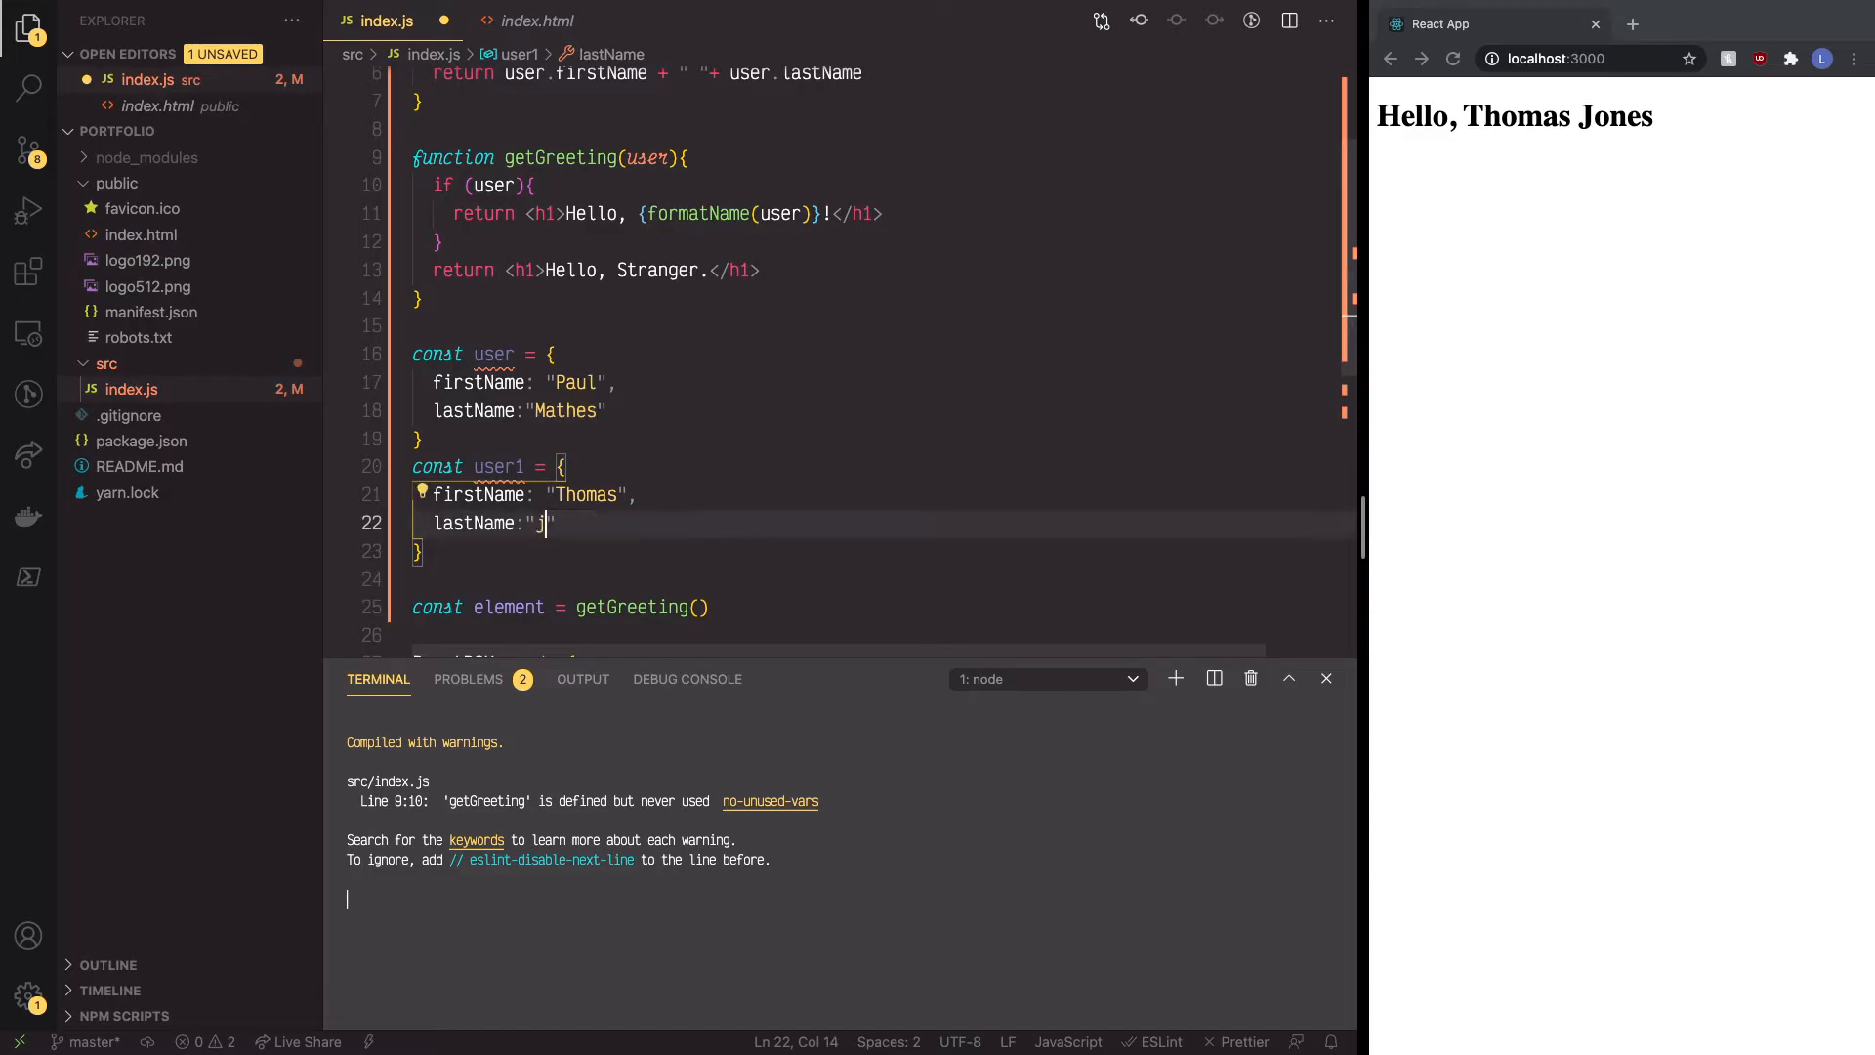
key("Backspace")
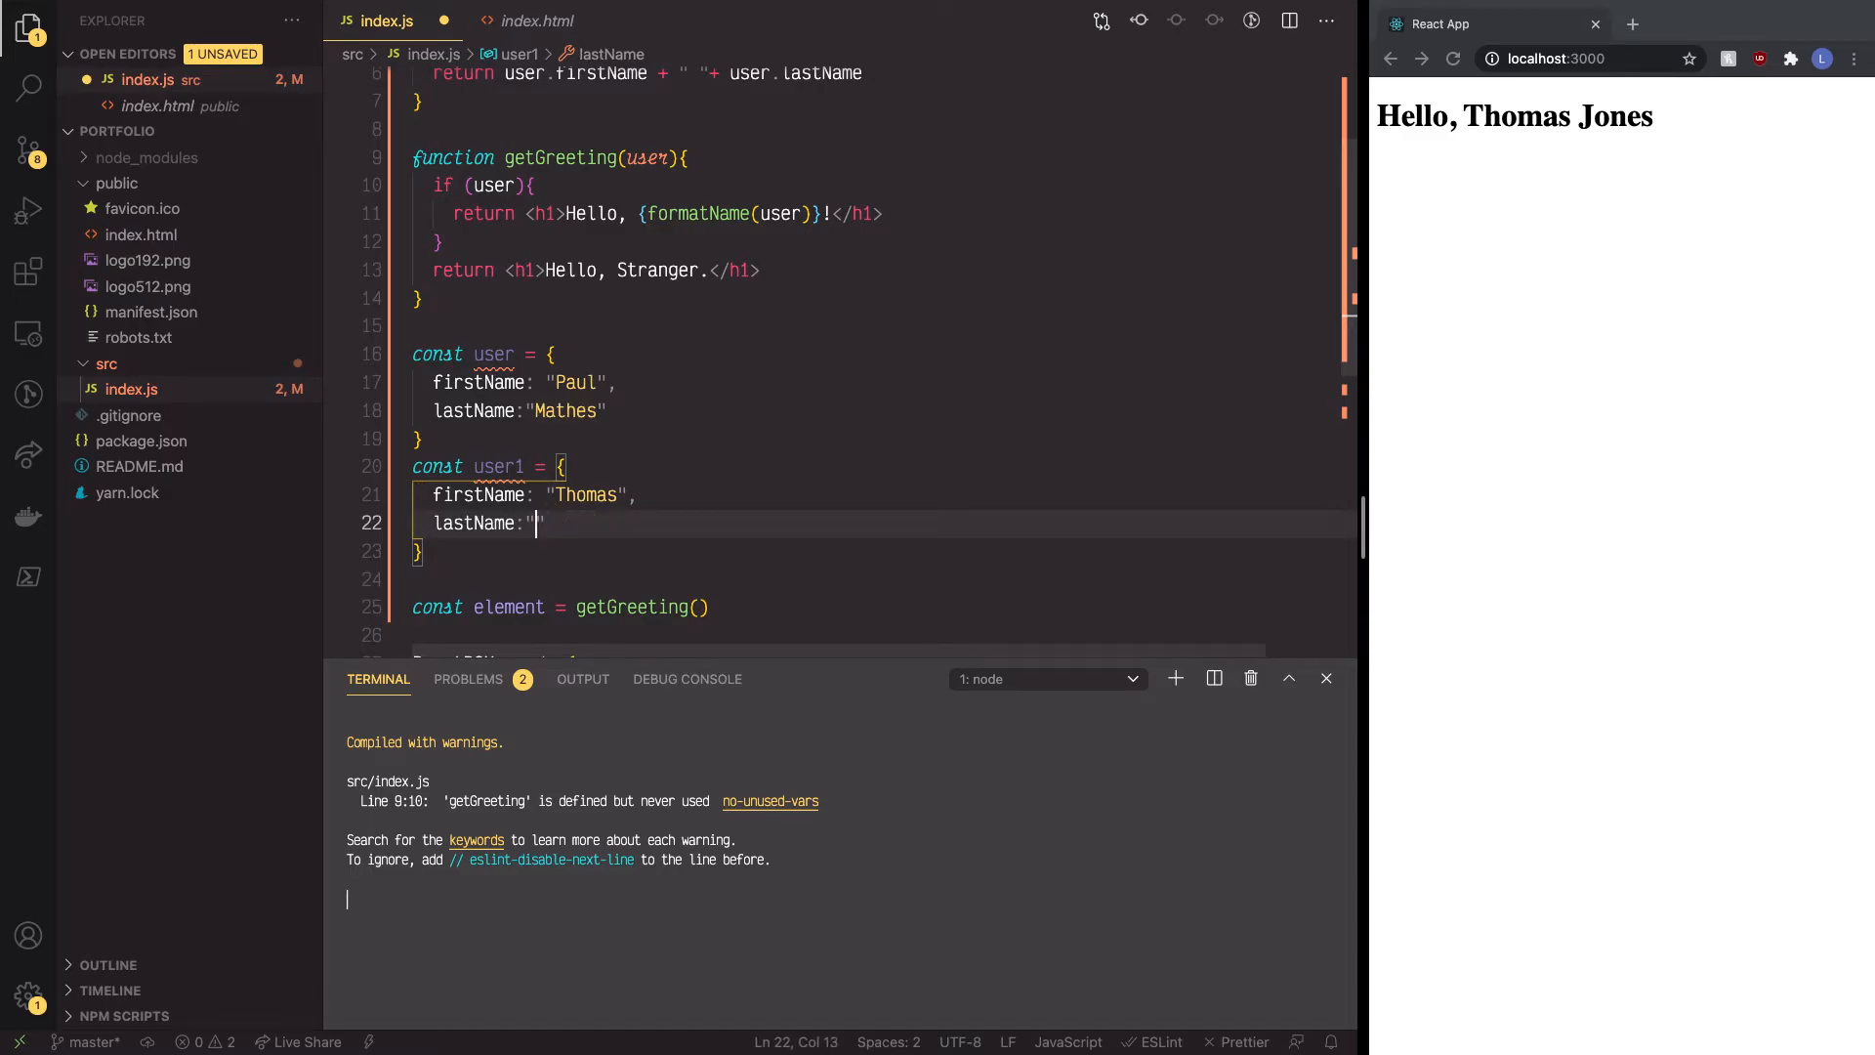
type("Jones")
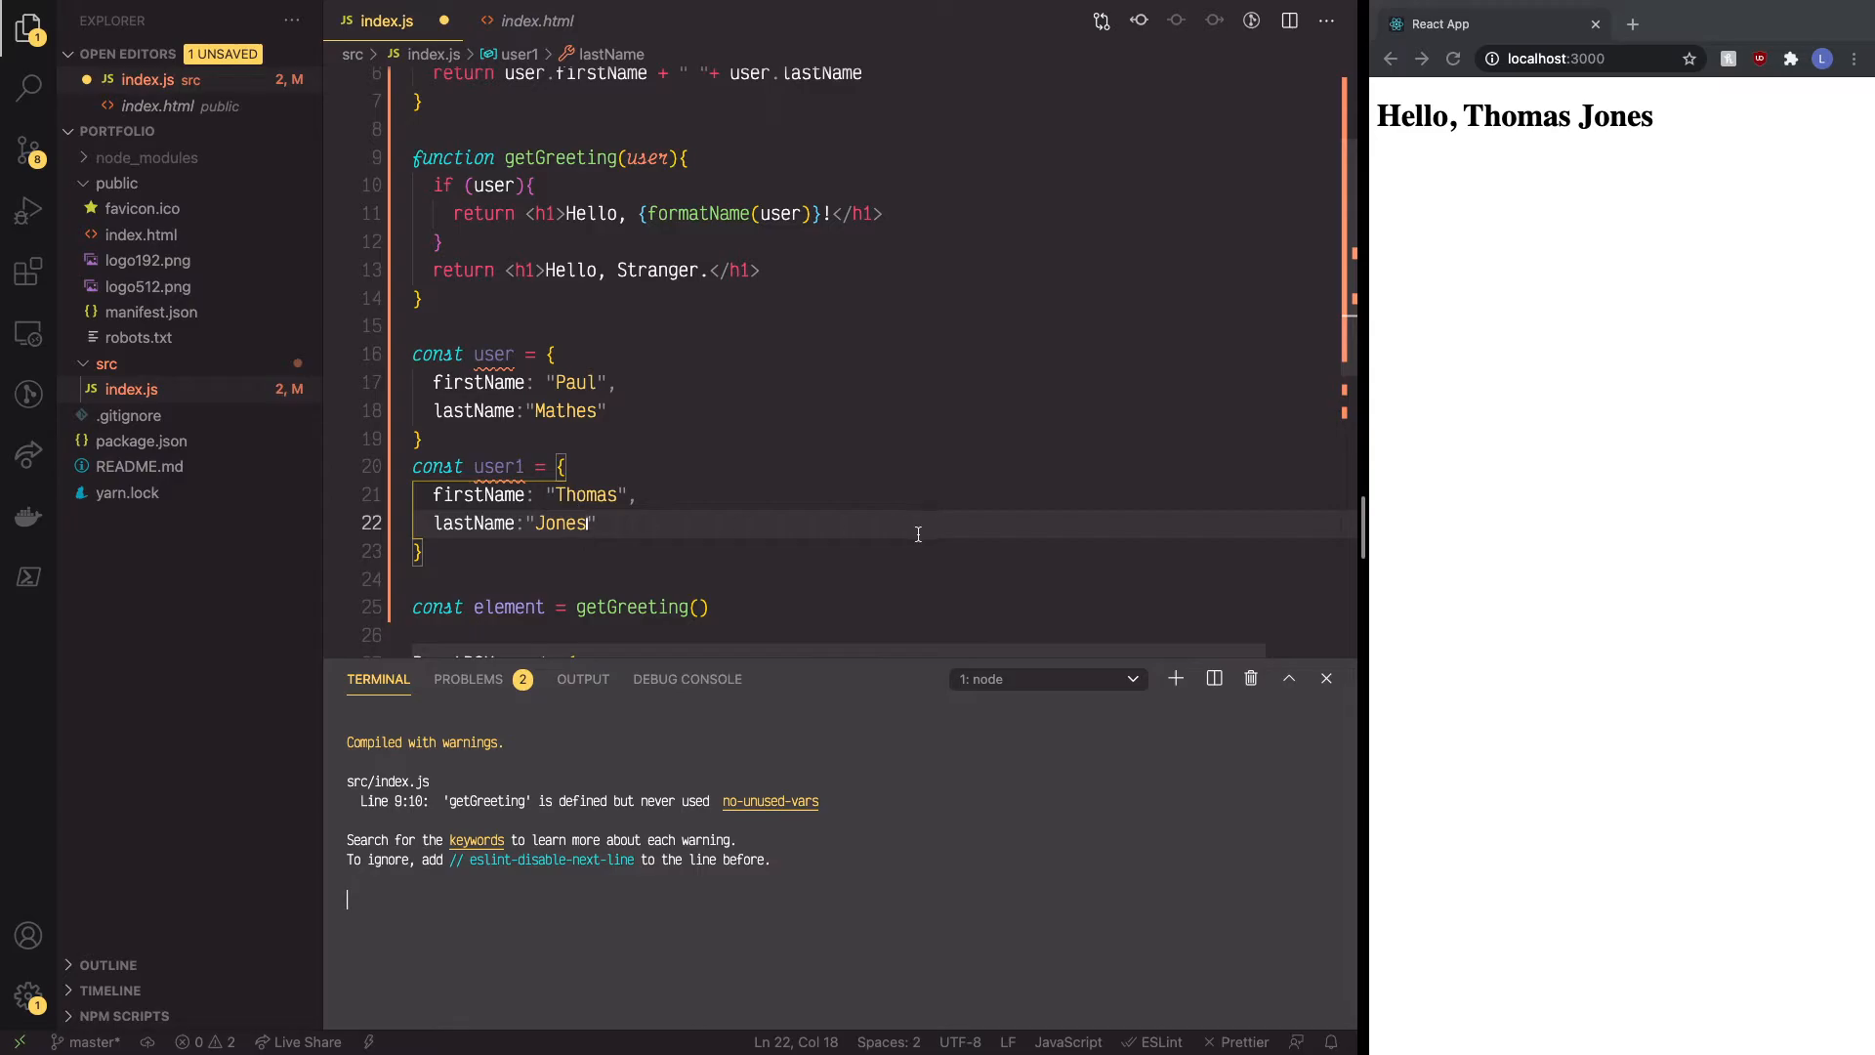
key("ctrl+s")
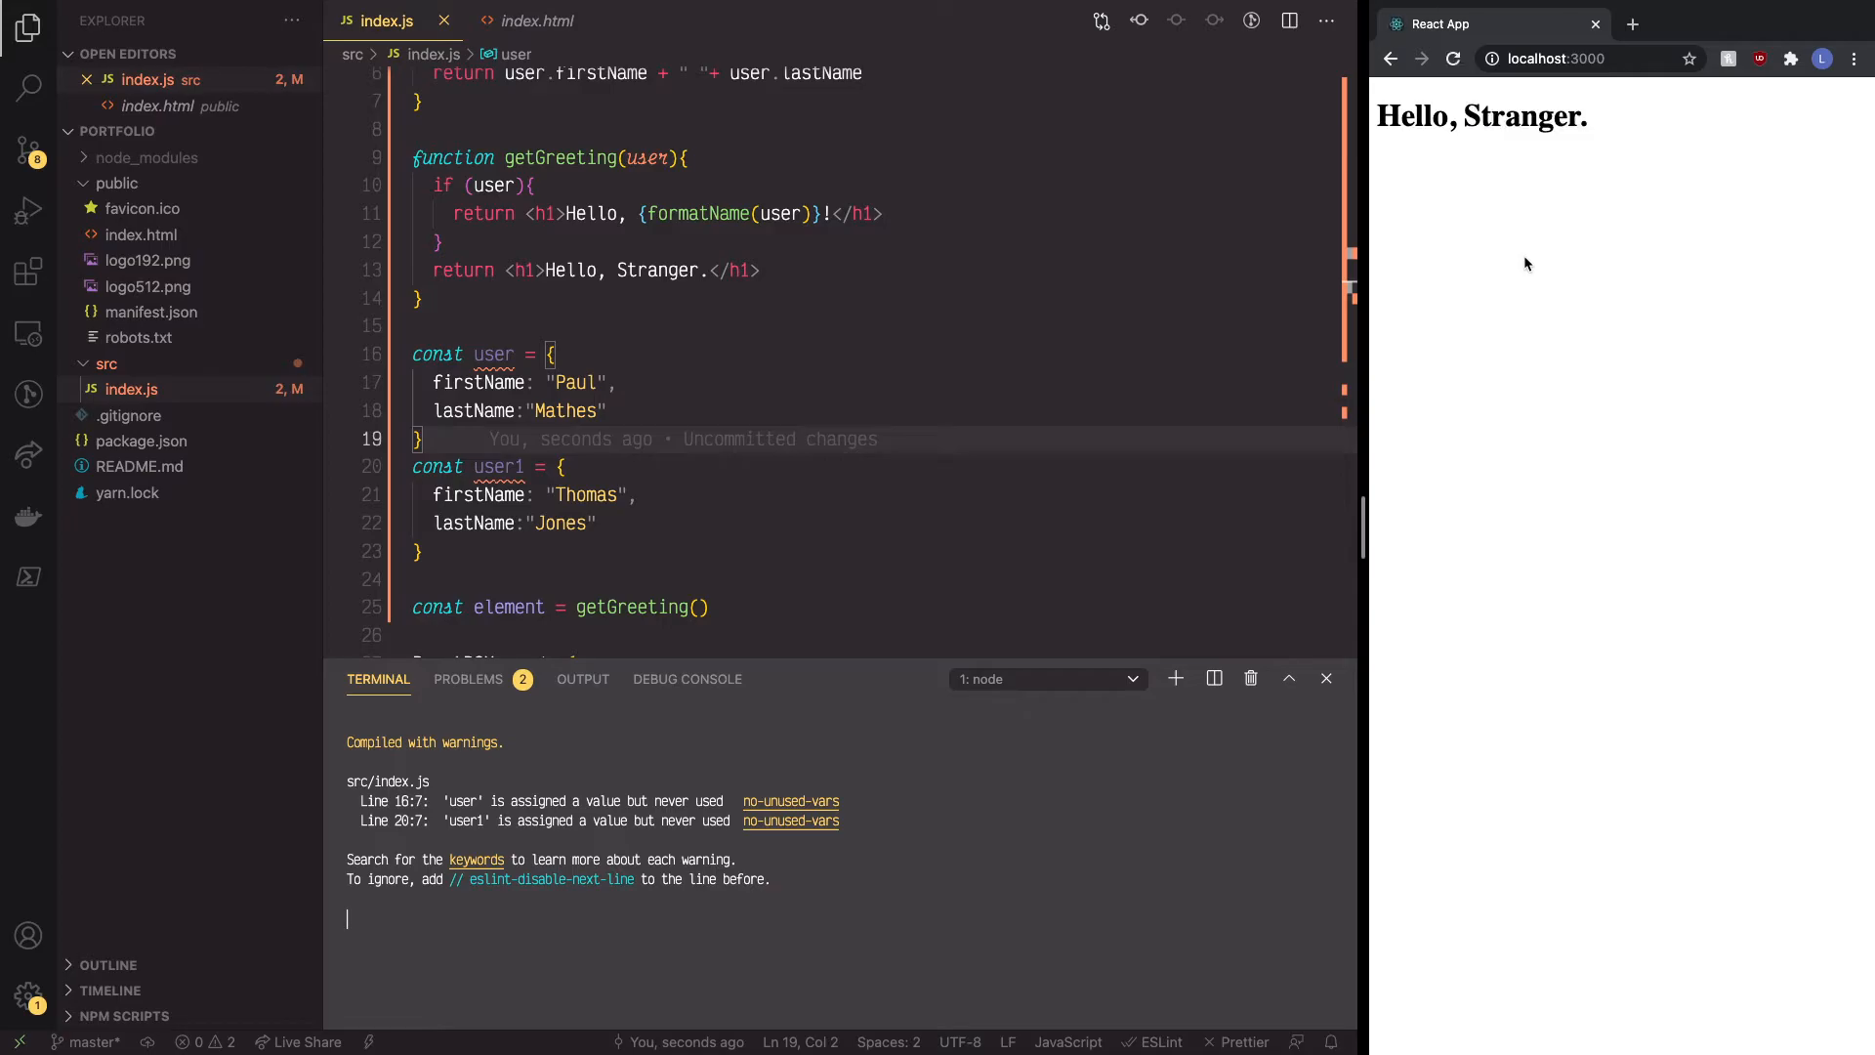
scroll("down", 3)
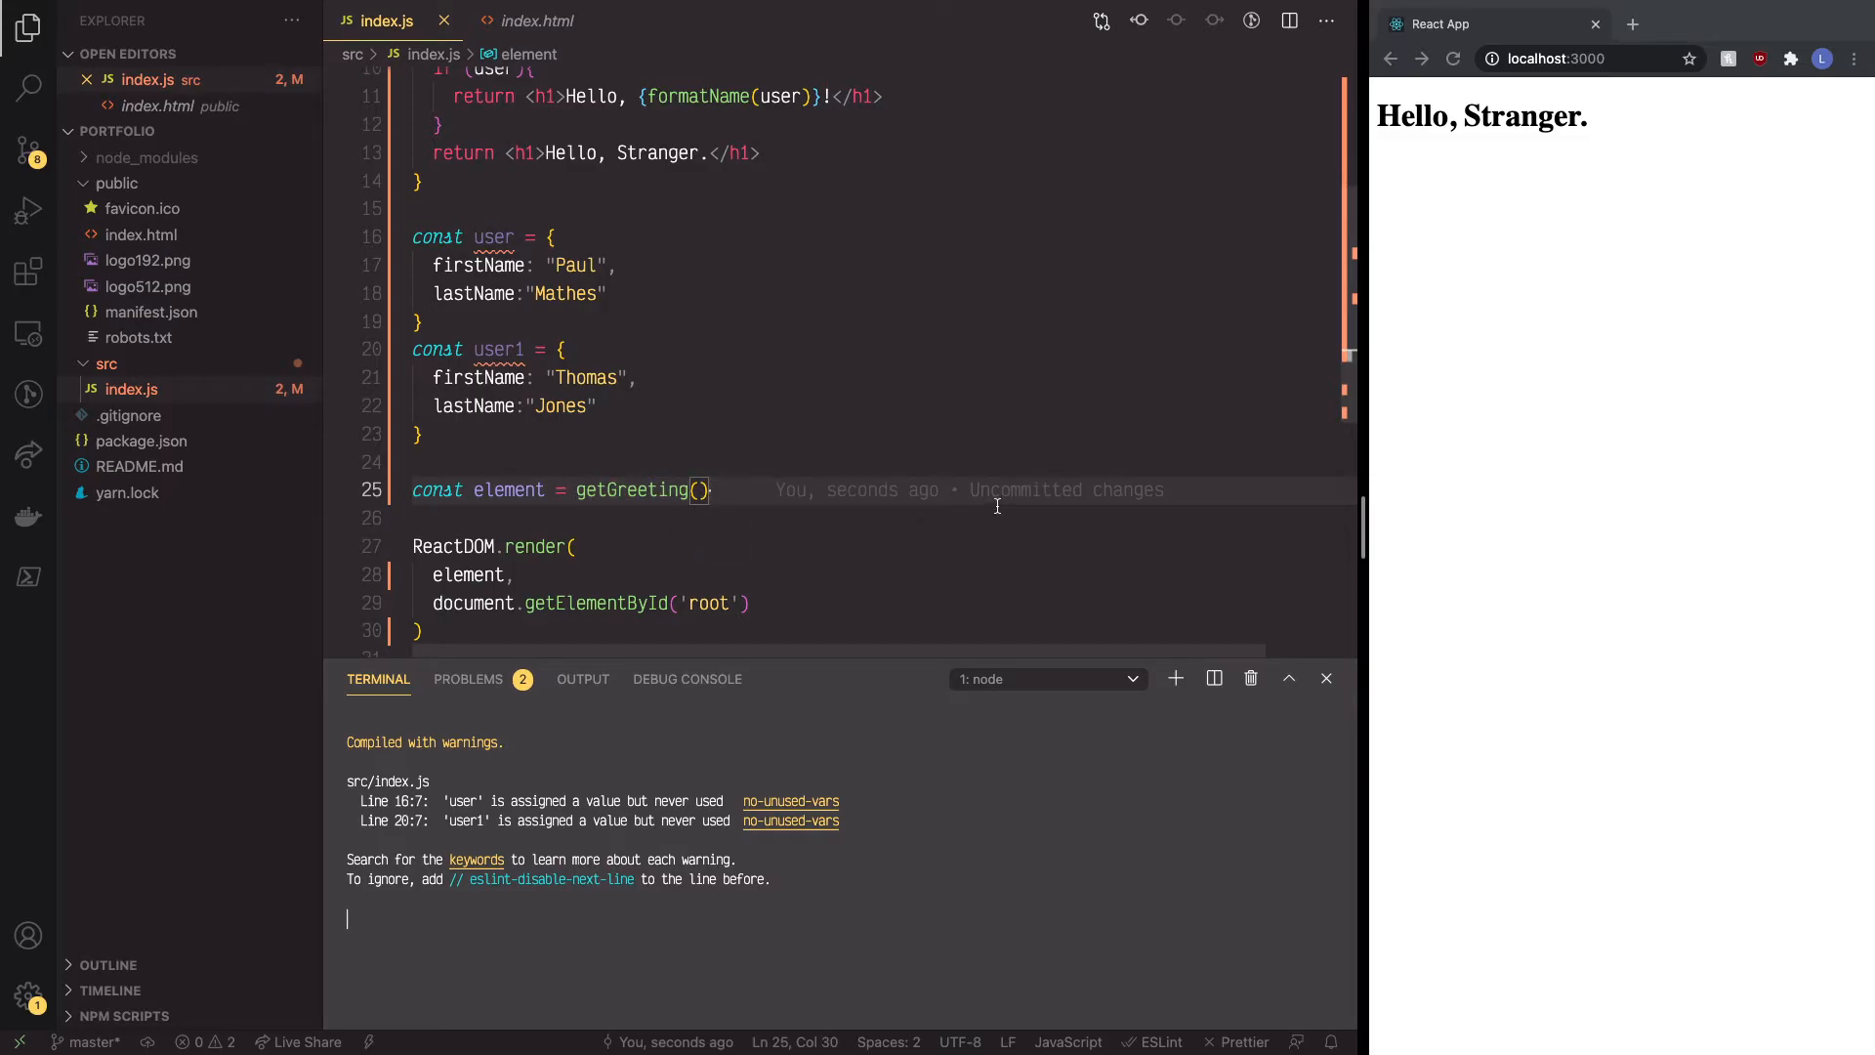
mouse_move(1474, 123)
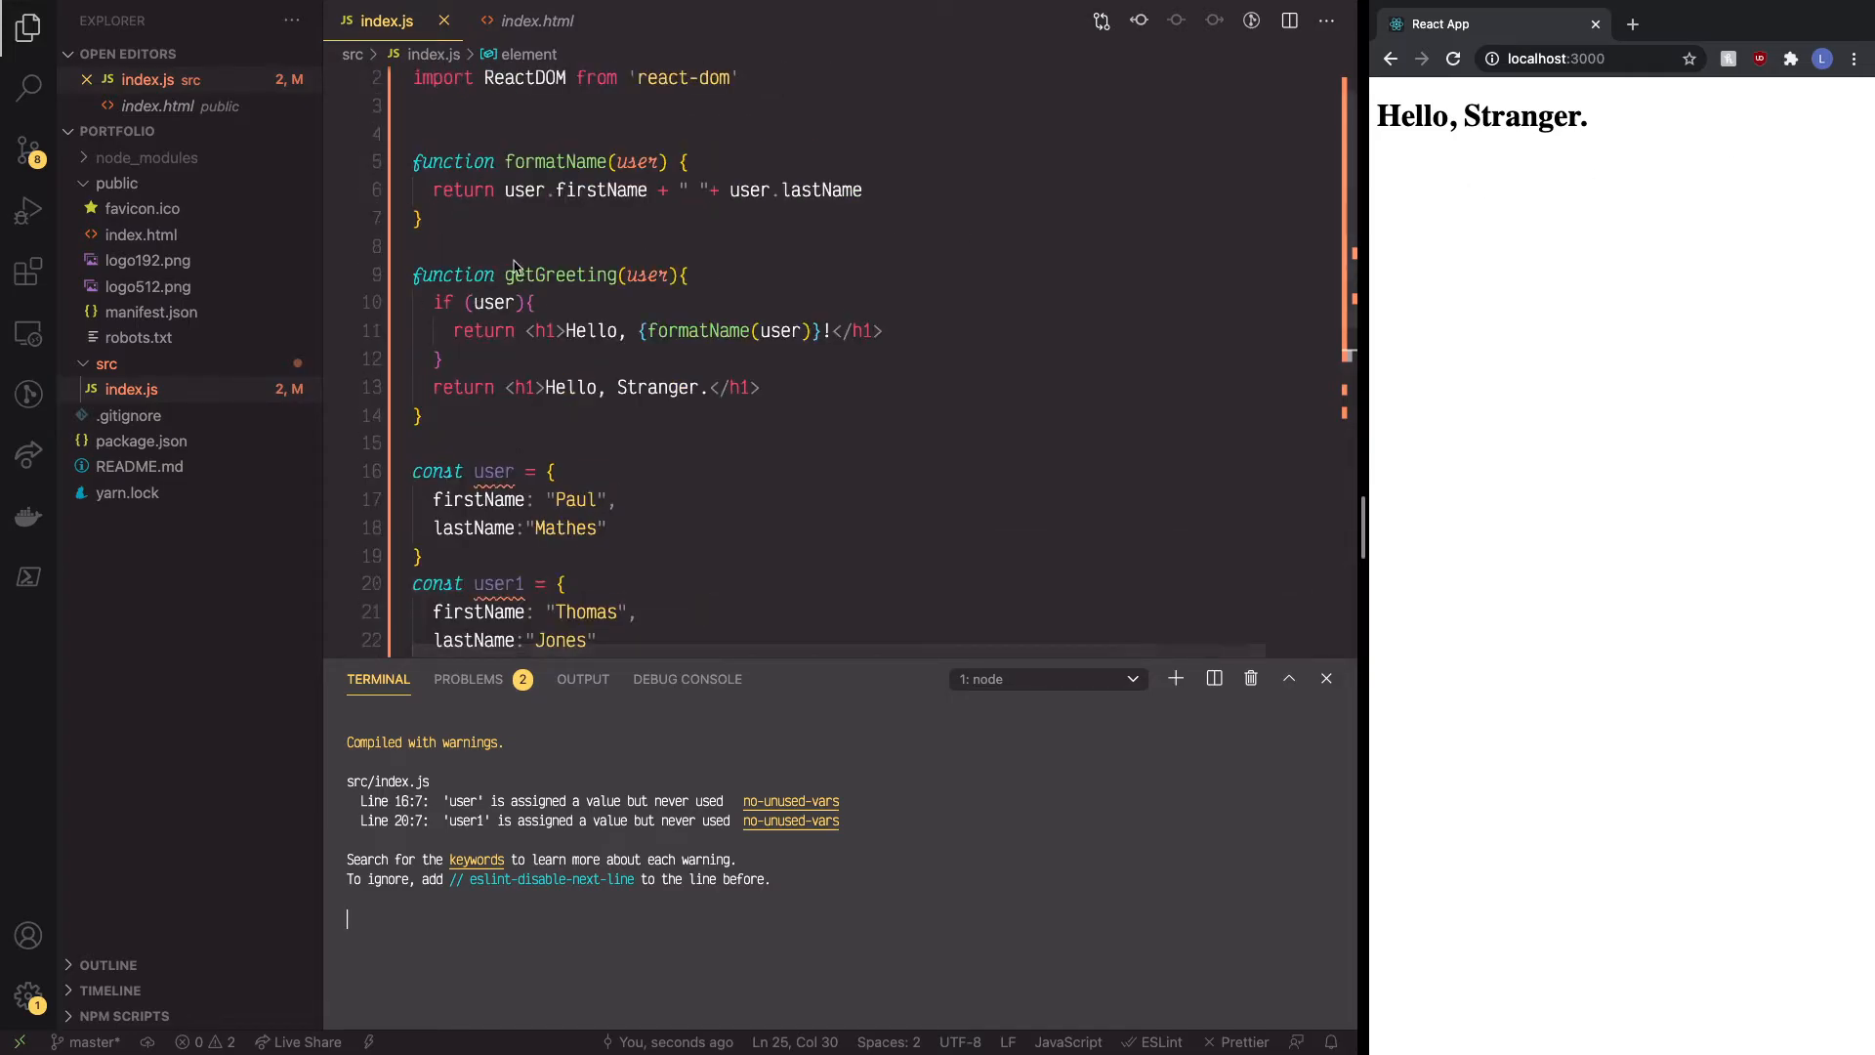
mouse_move(637, 269)
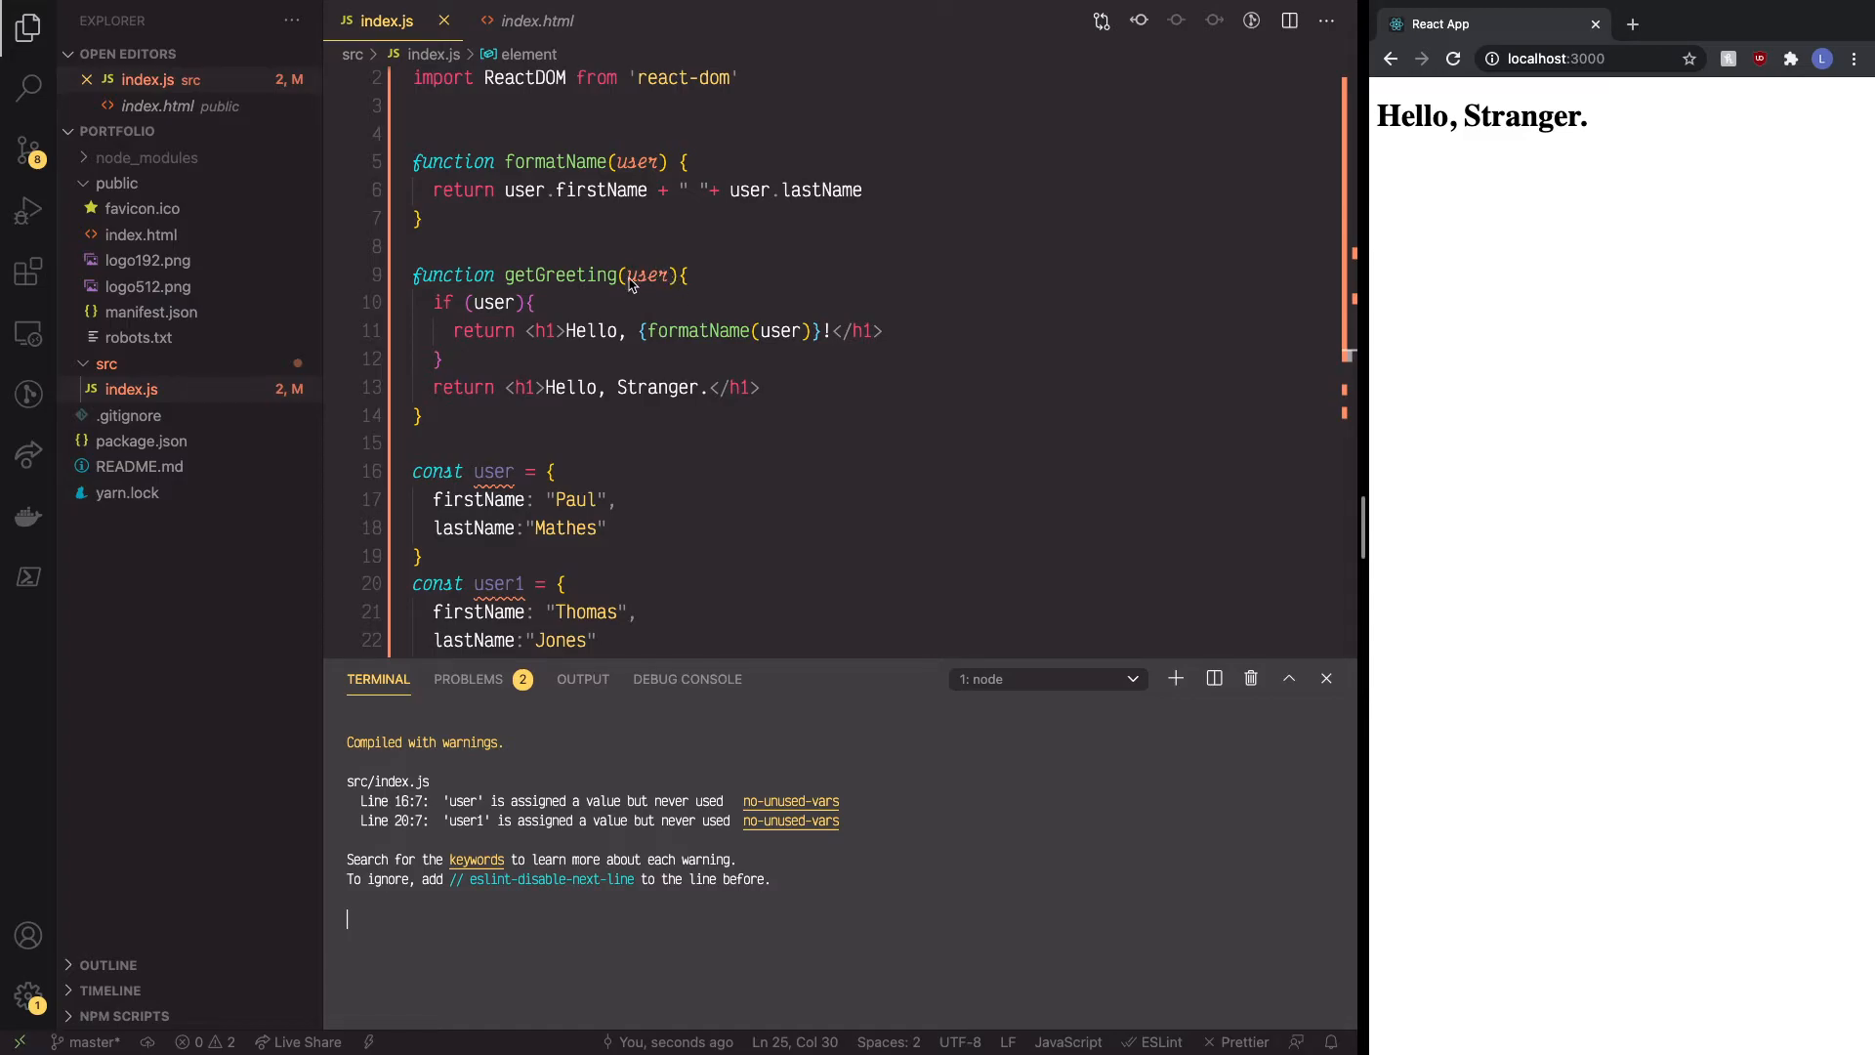
mouse_move(640, 276)
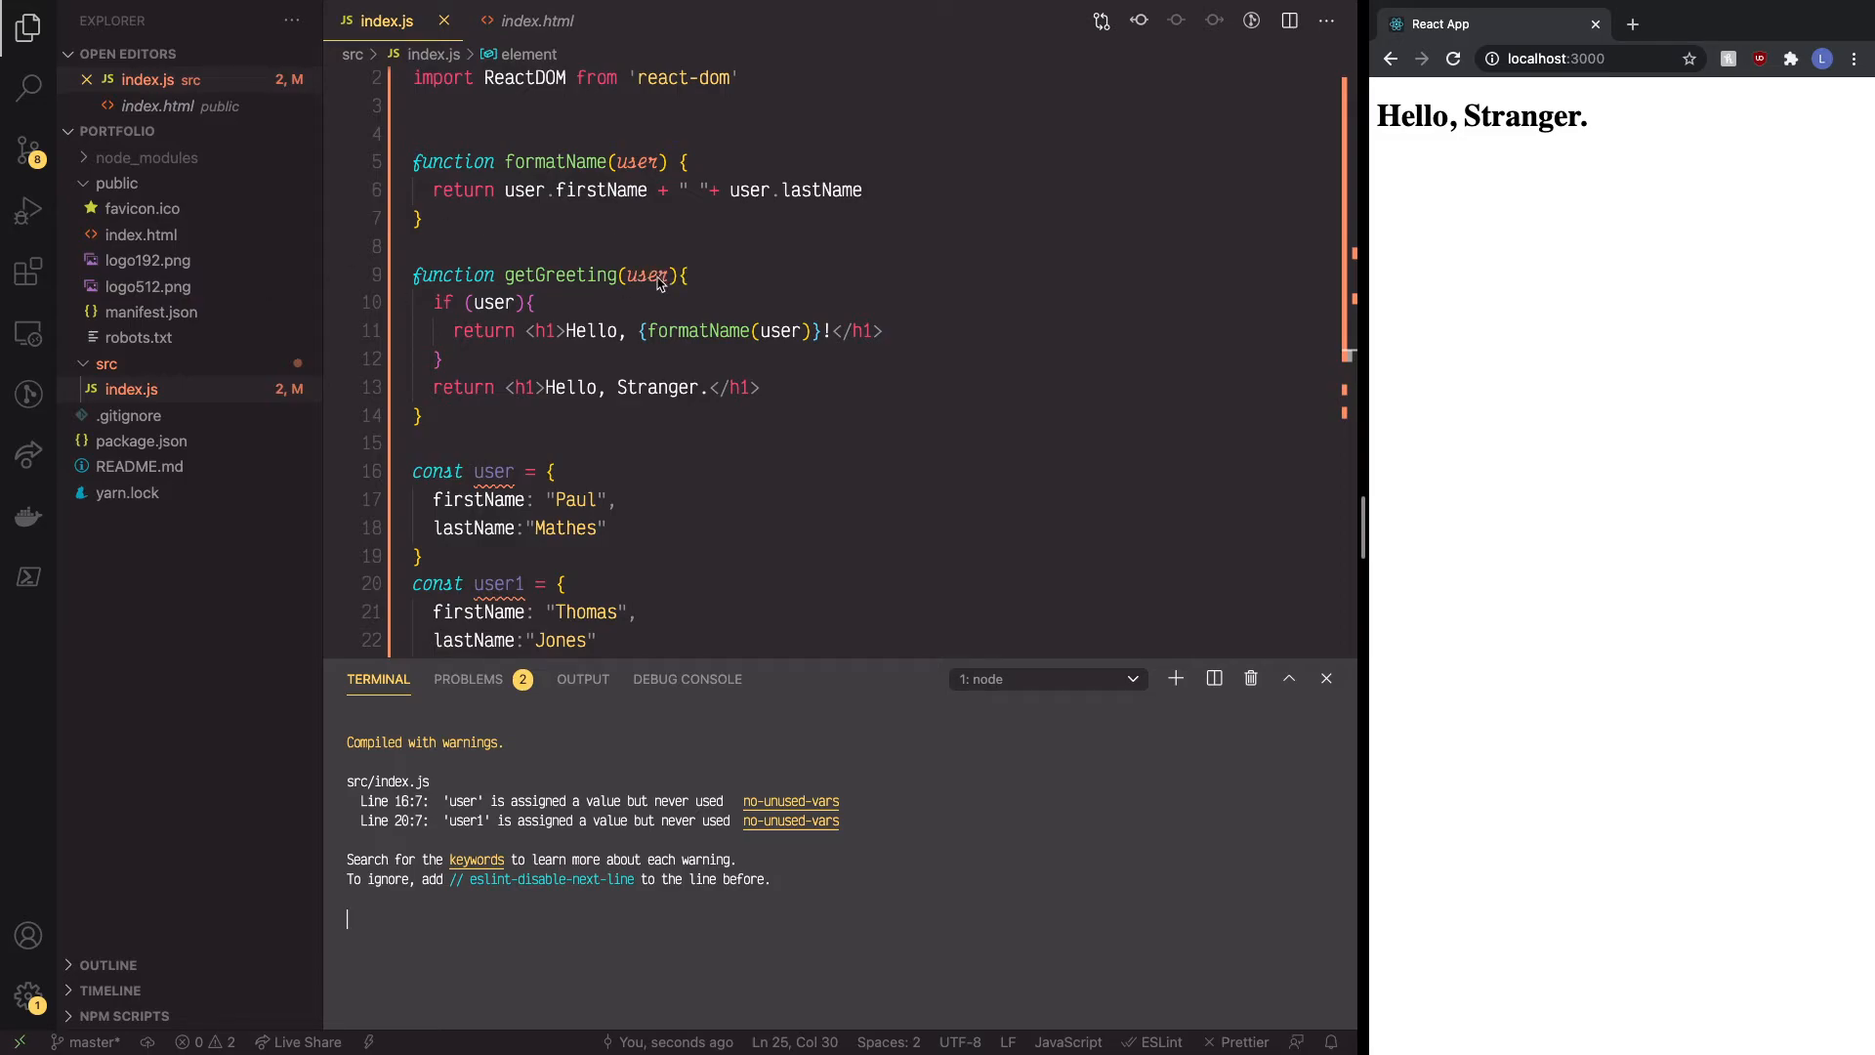
mouse_move(536, 298)
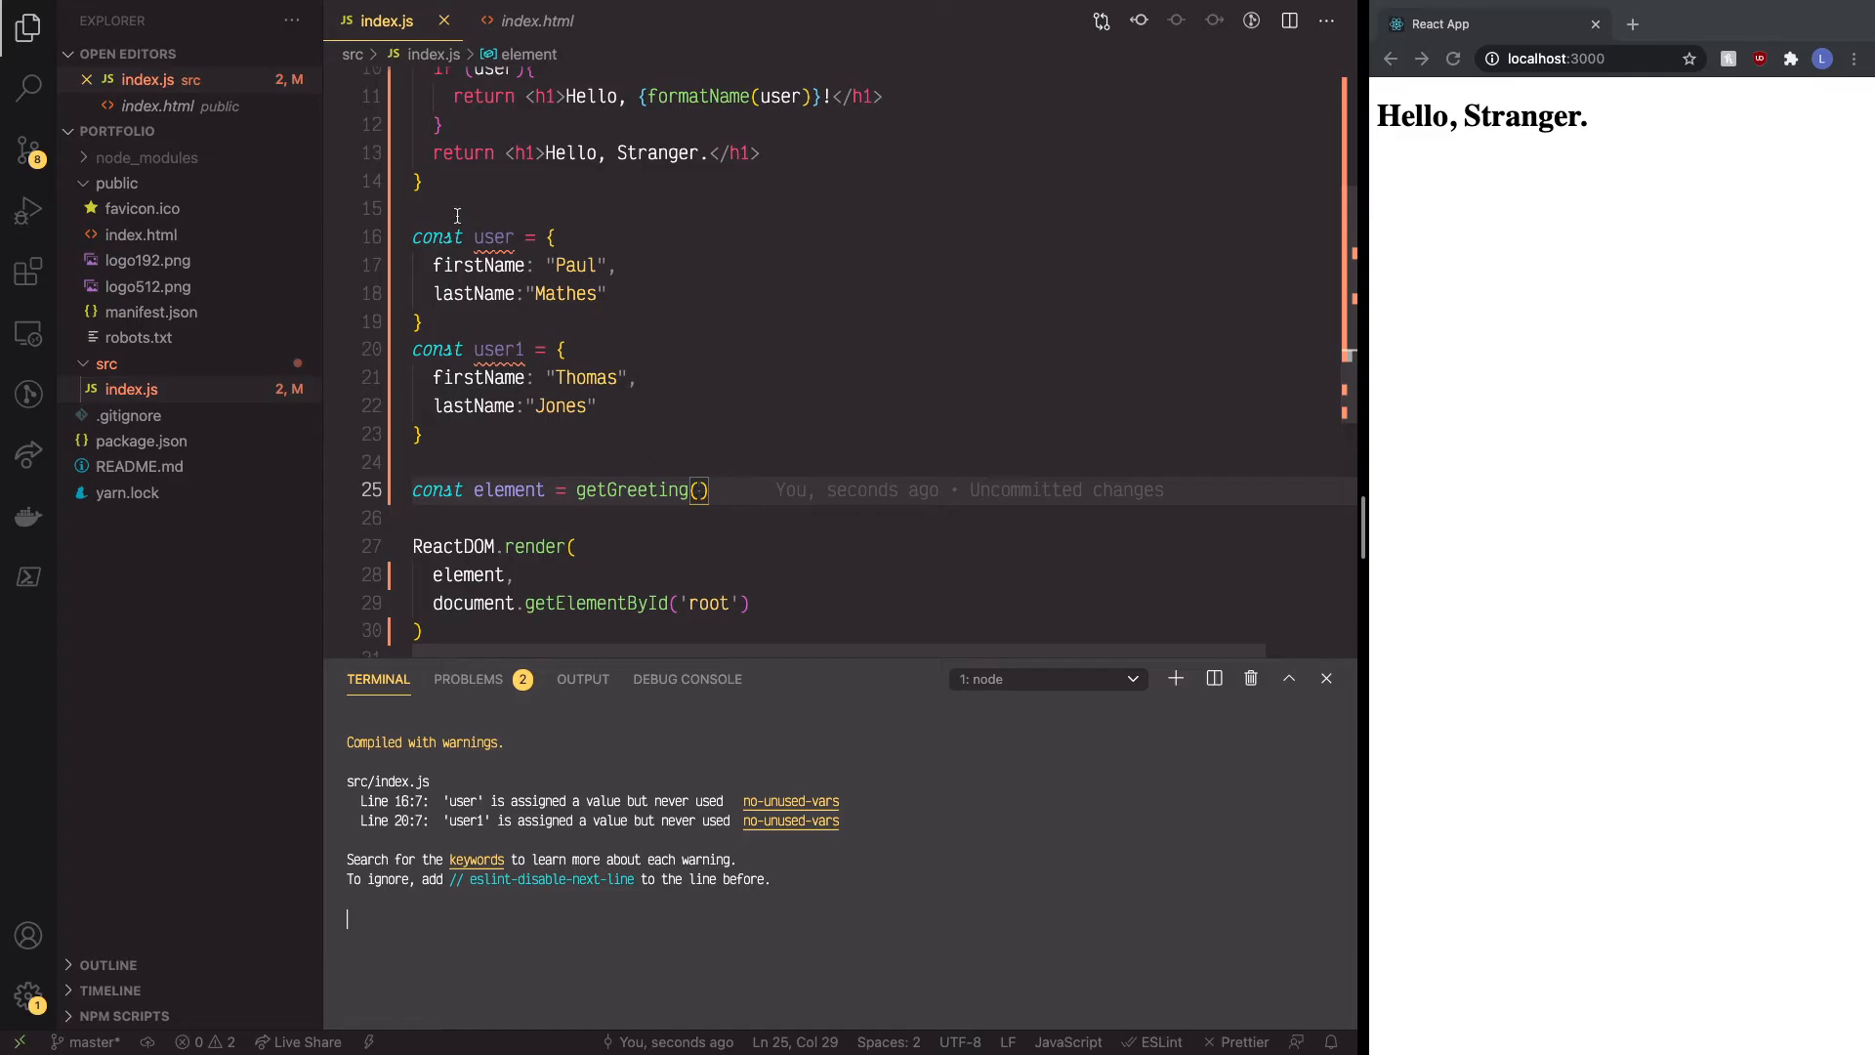
mouse_move(492, 235)
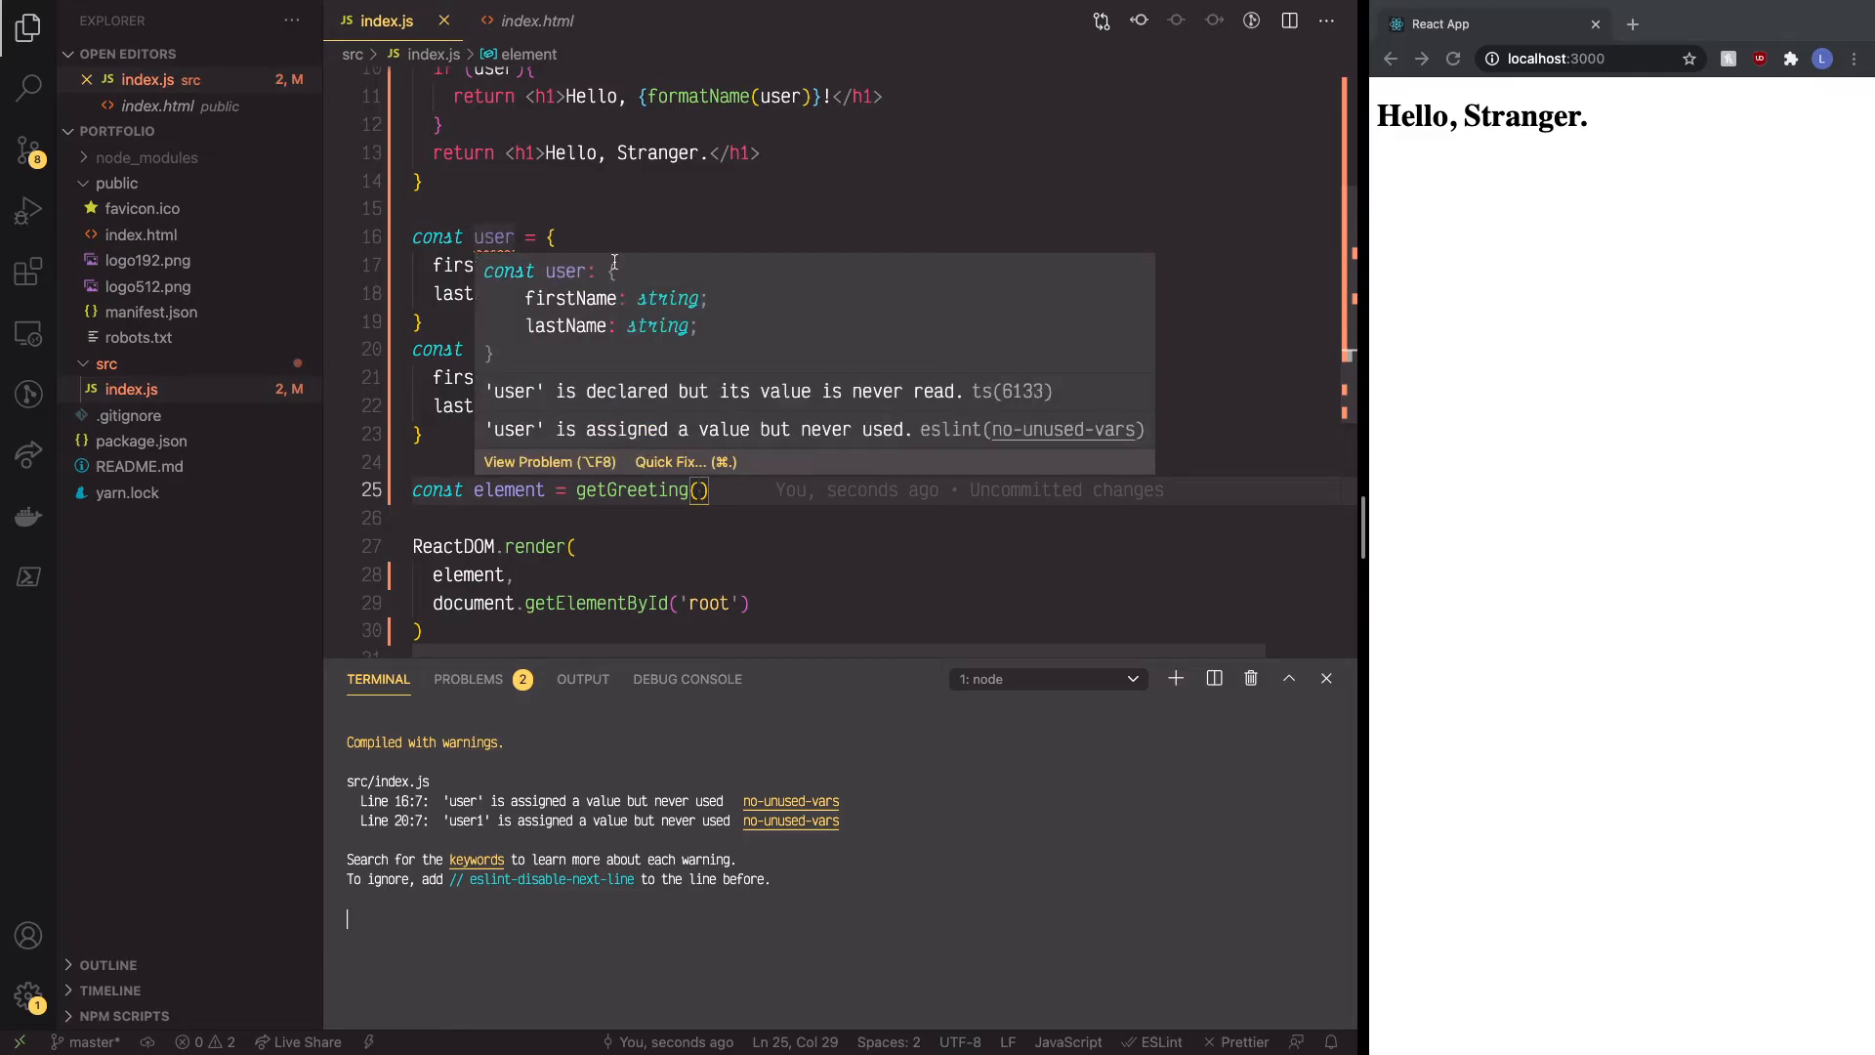
type("user")
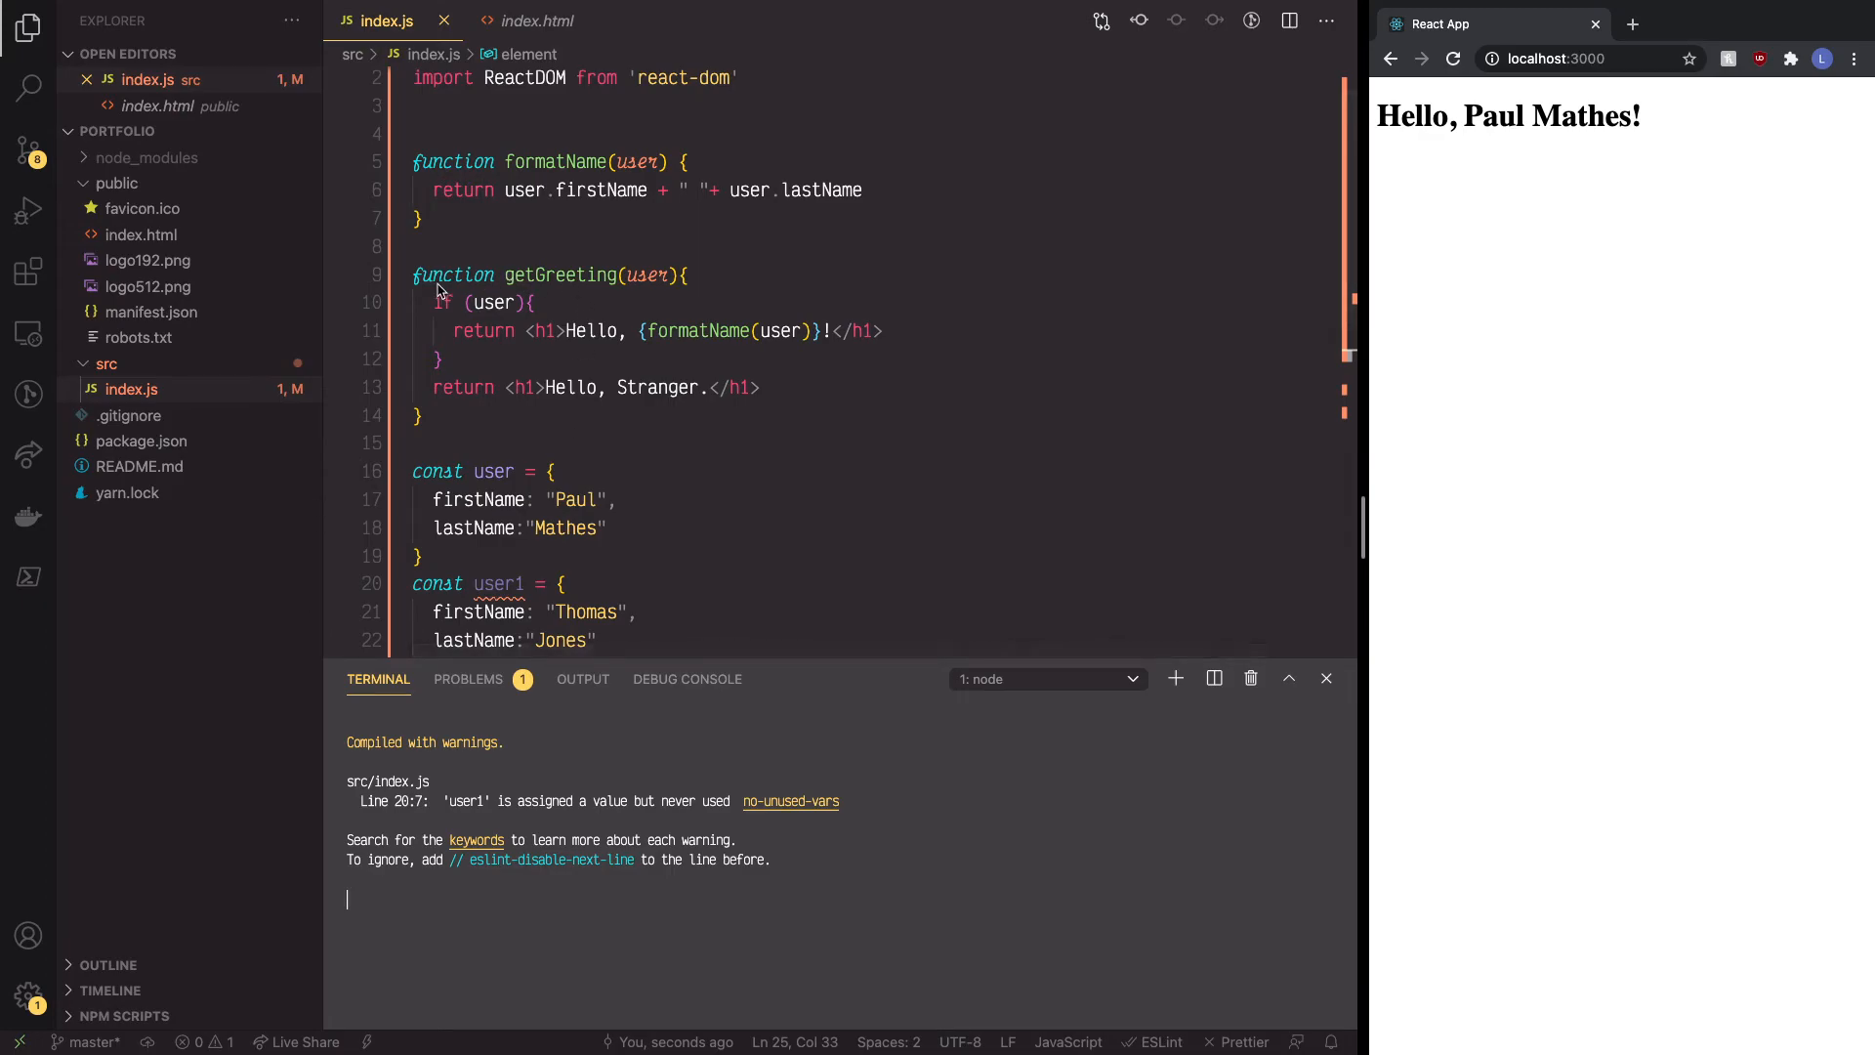
mouse_move(702, 347)
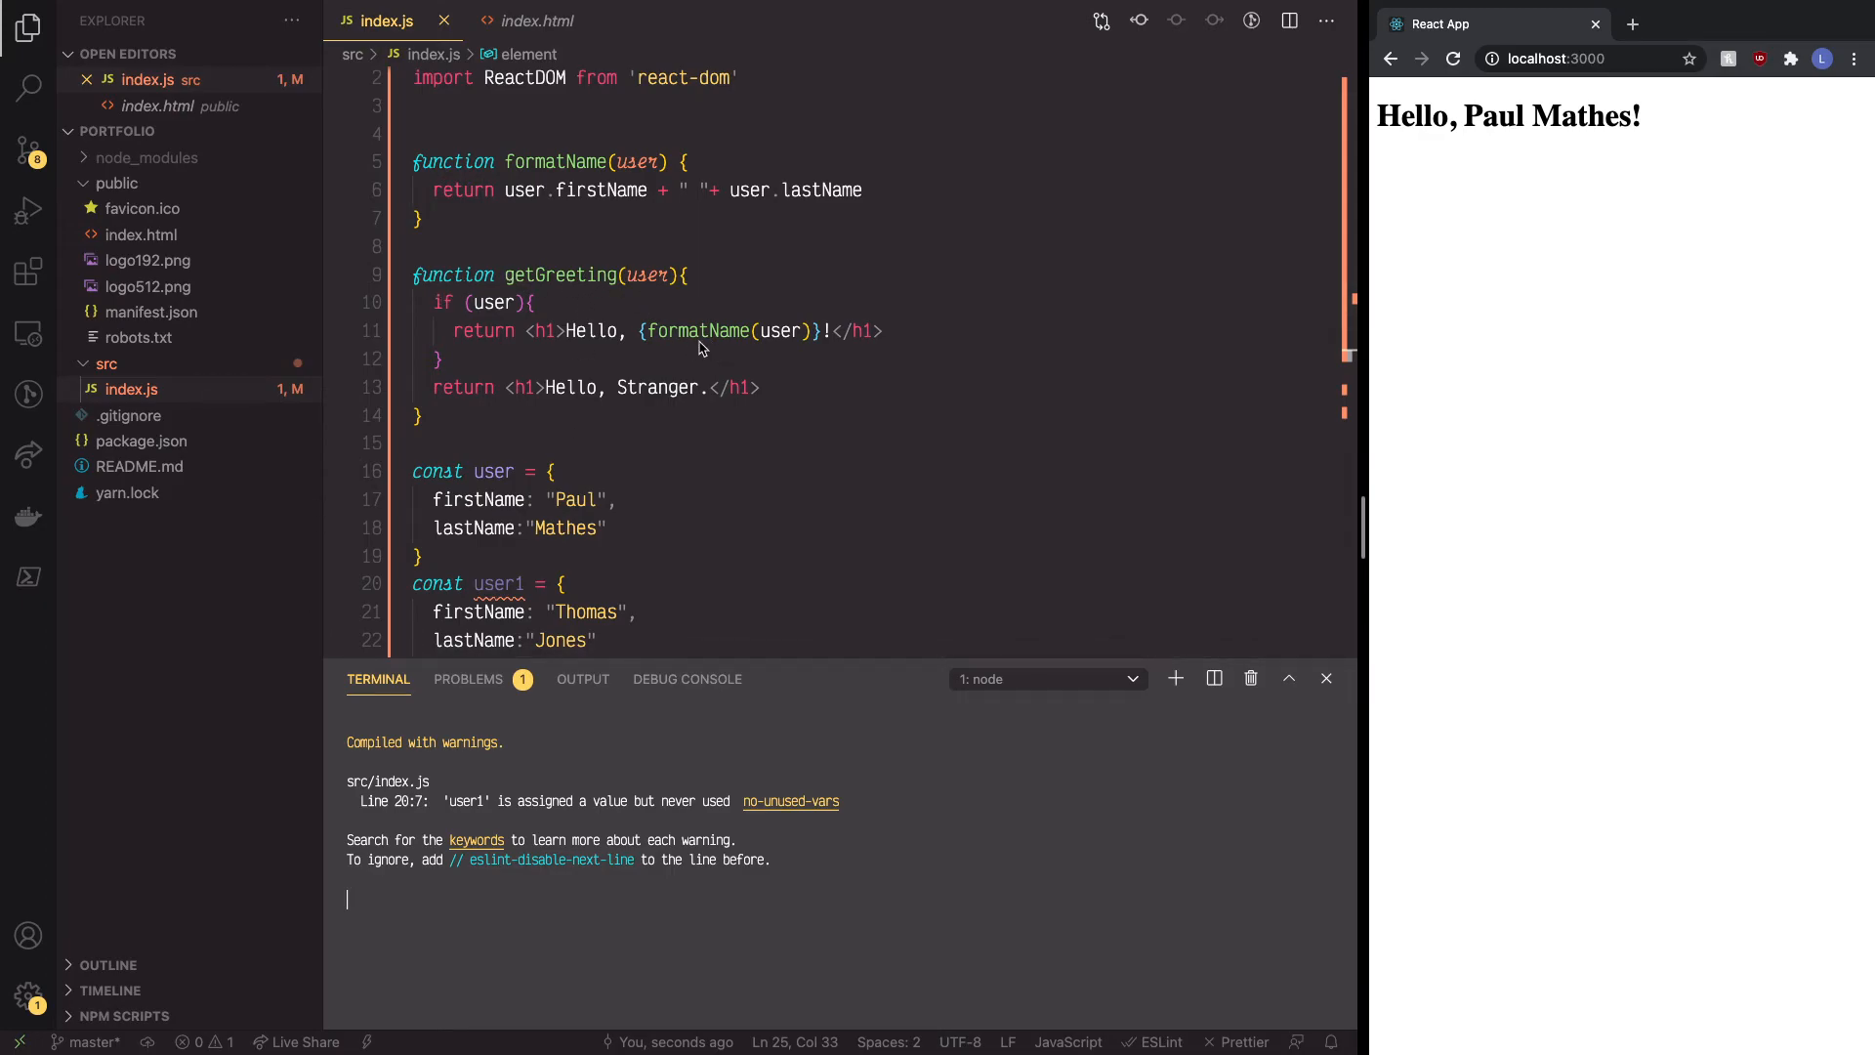
mouse_move(523, 180)
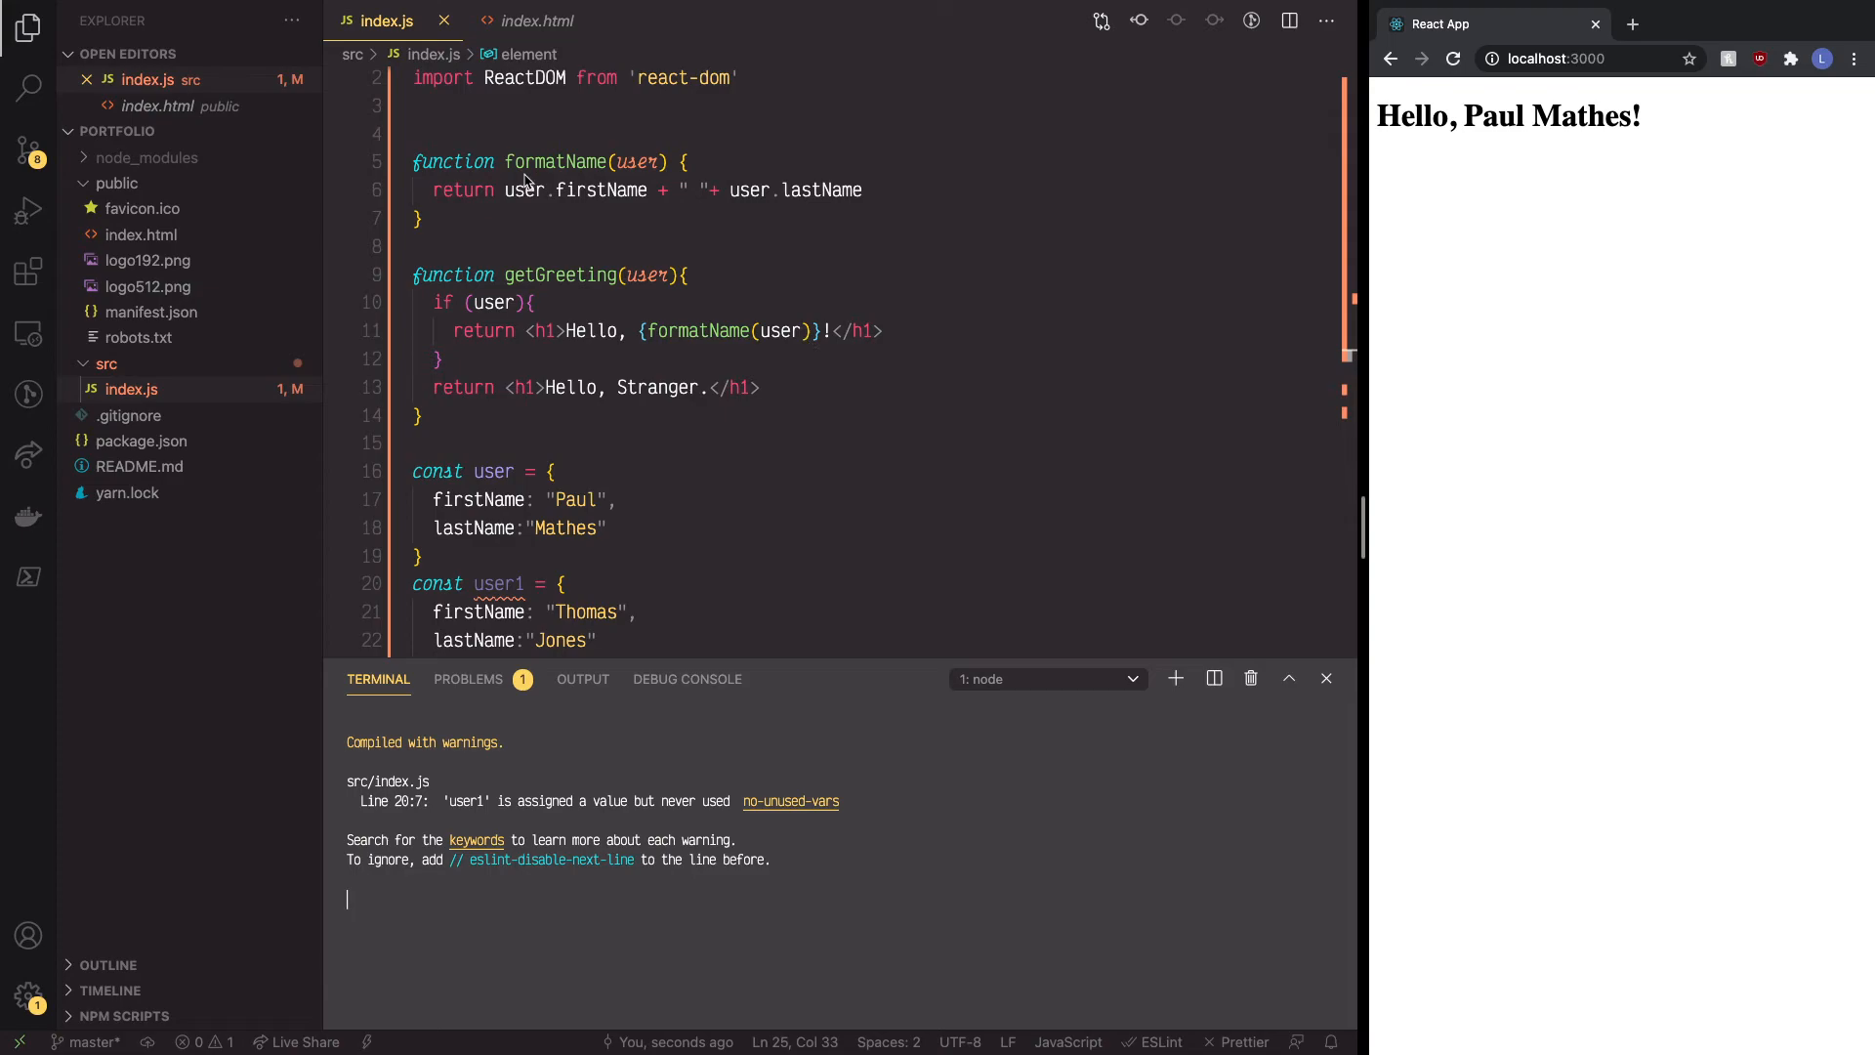
mouse_move(829, 316)
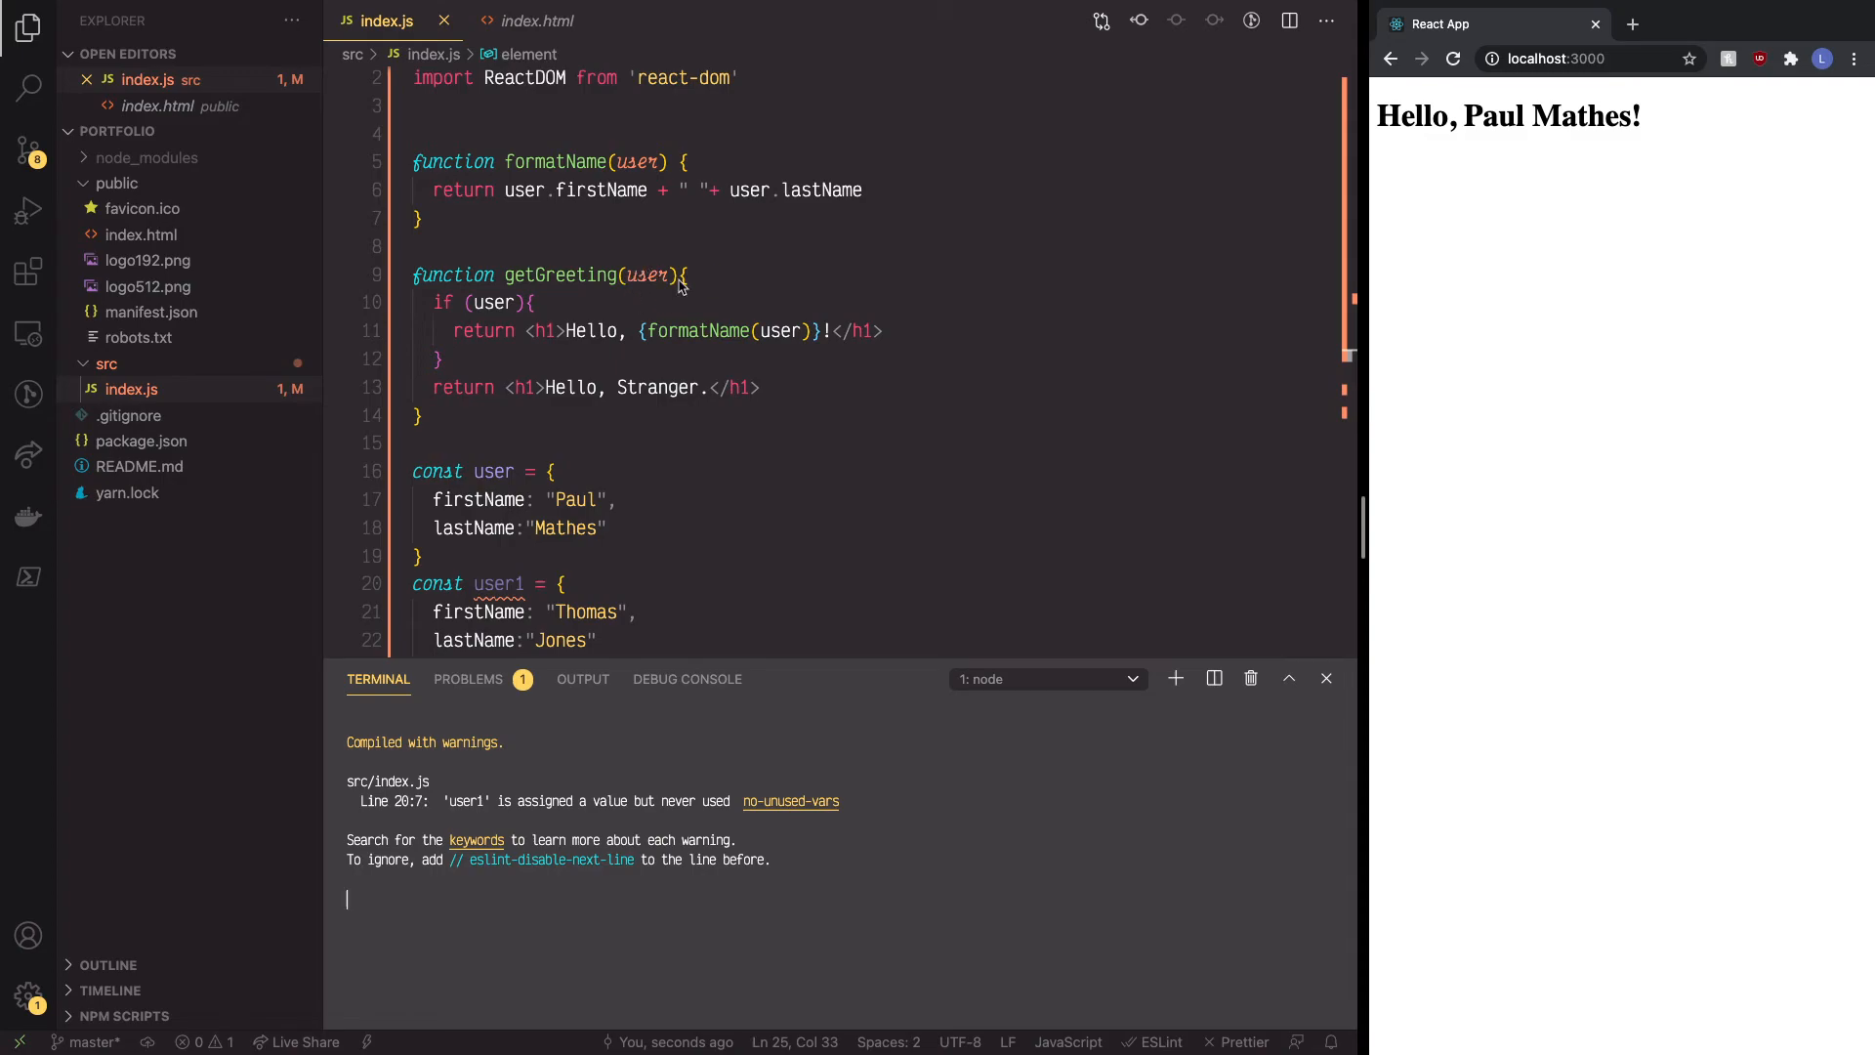
mouse_move(731, 359)
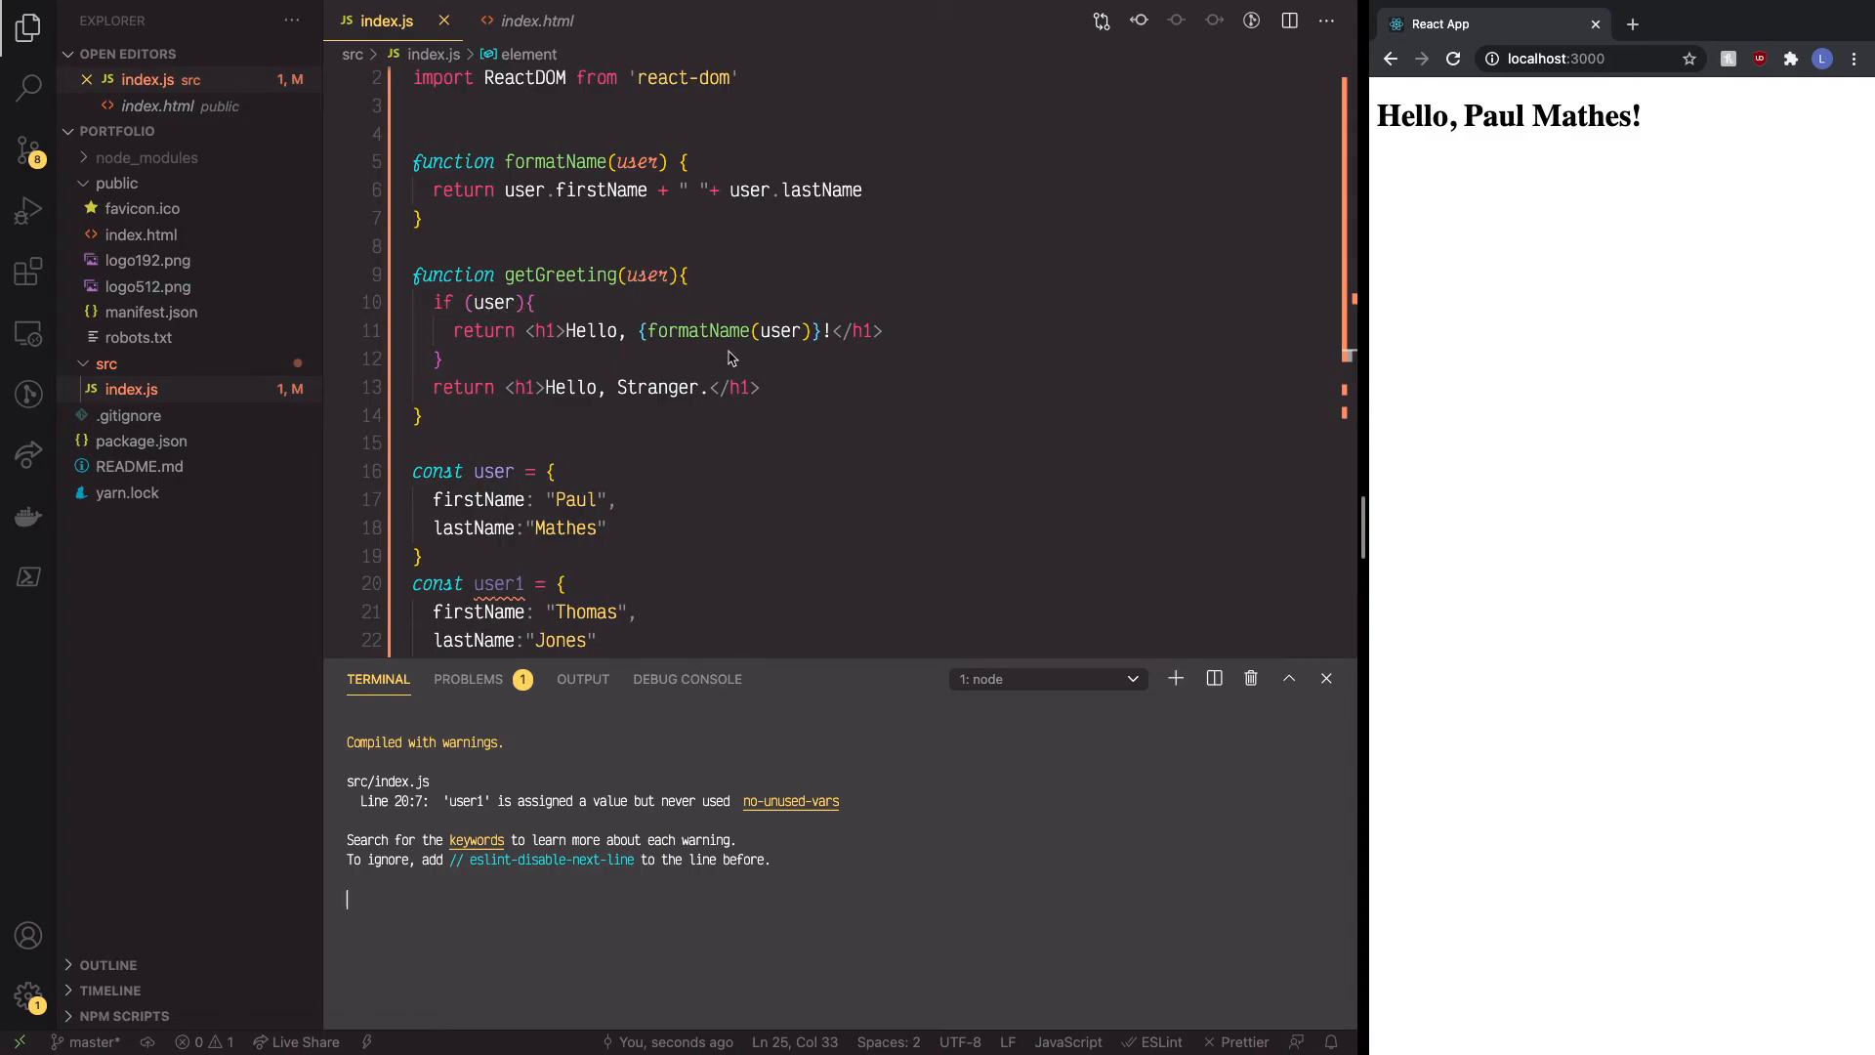
mouse_move(582, 132)
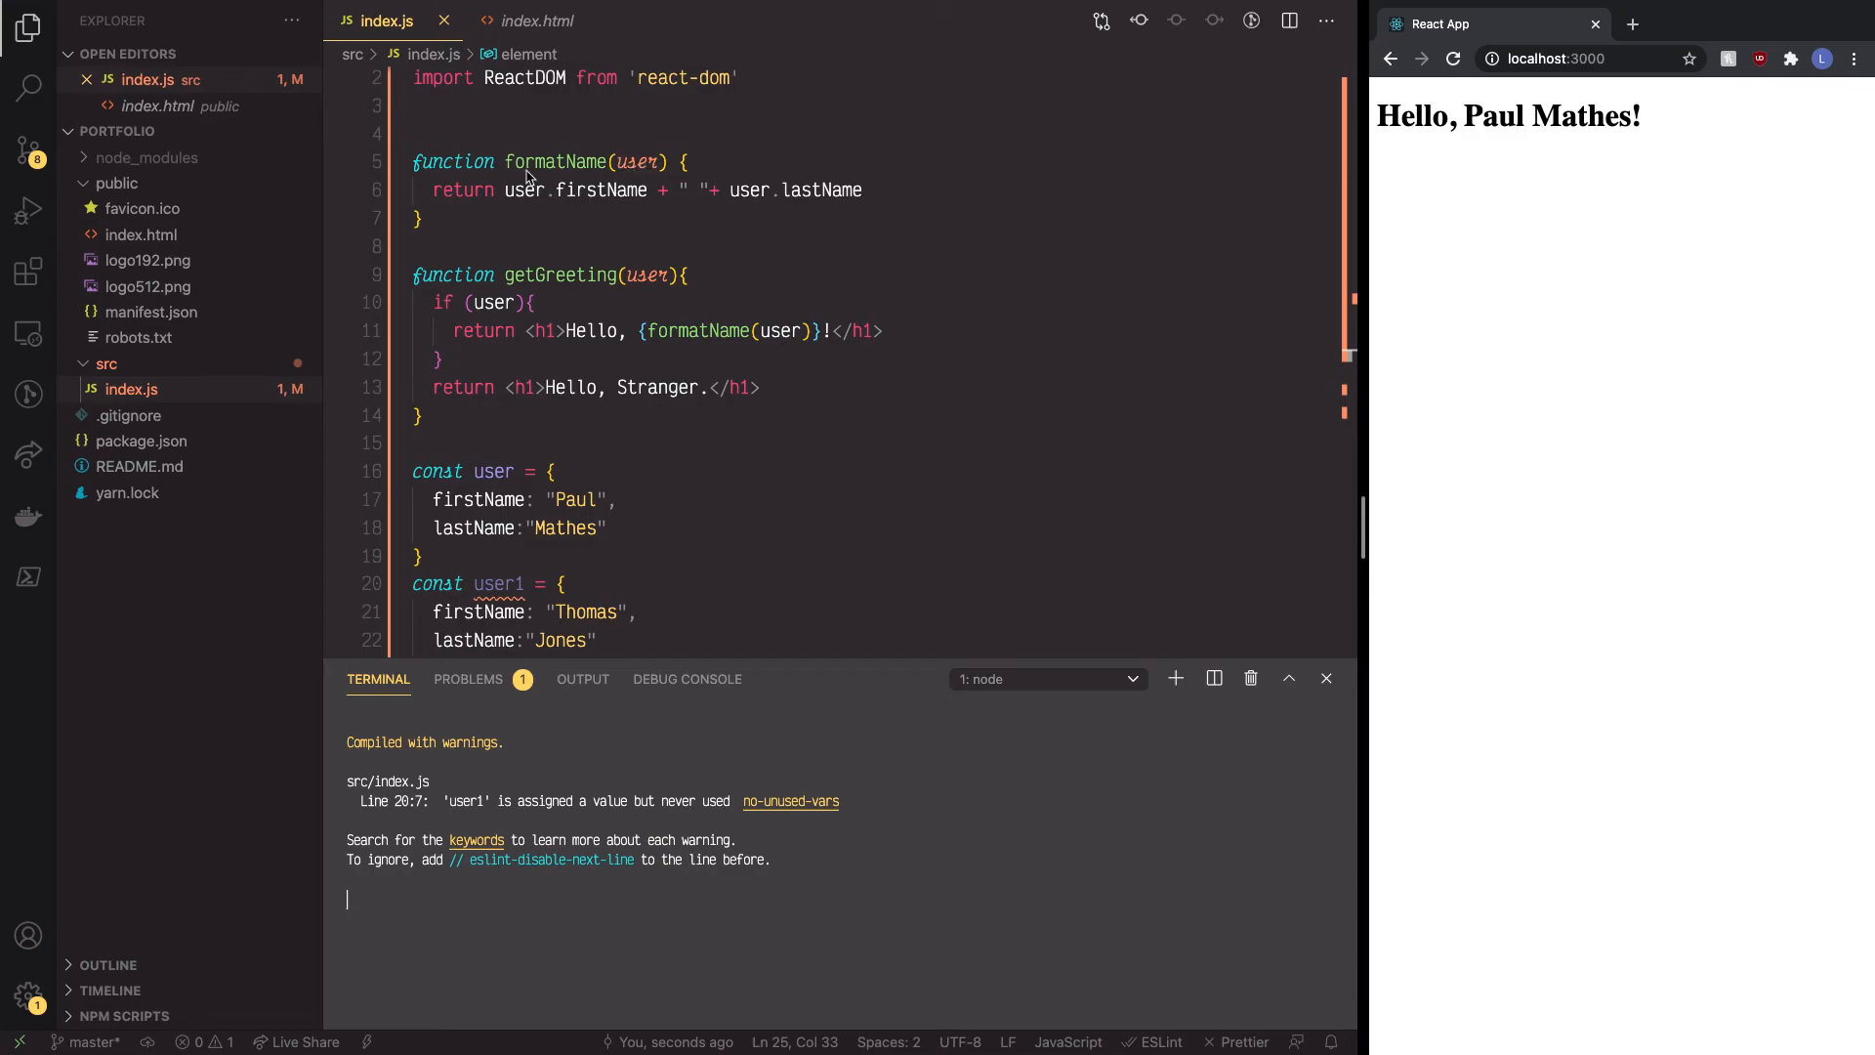
mouse_move(882, 201)
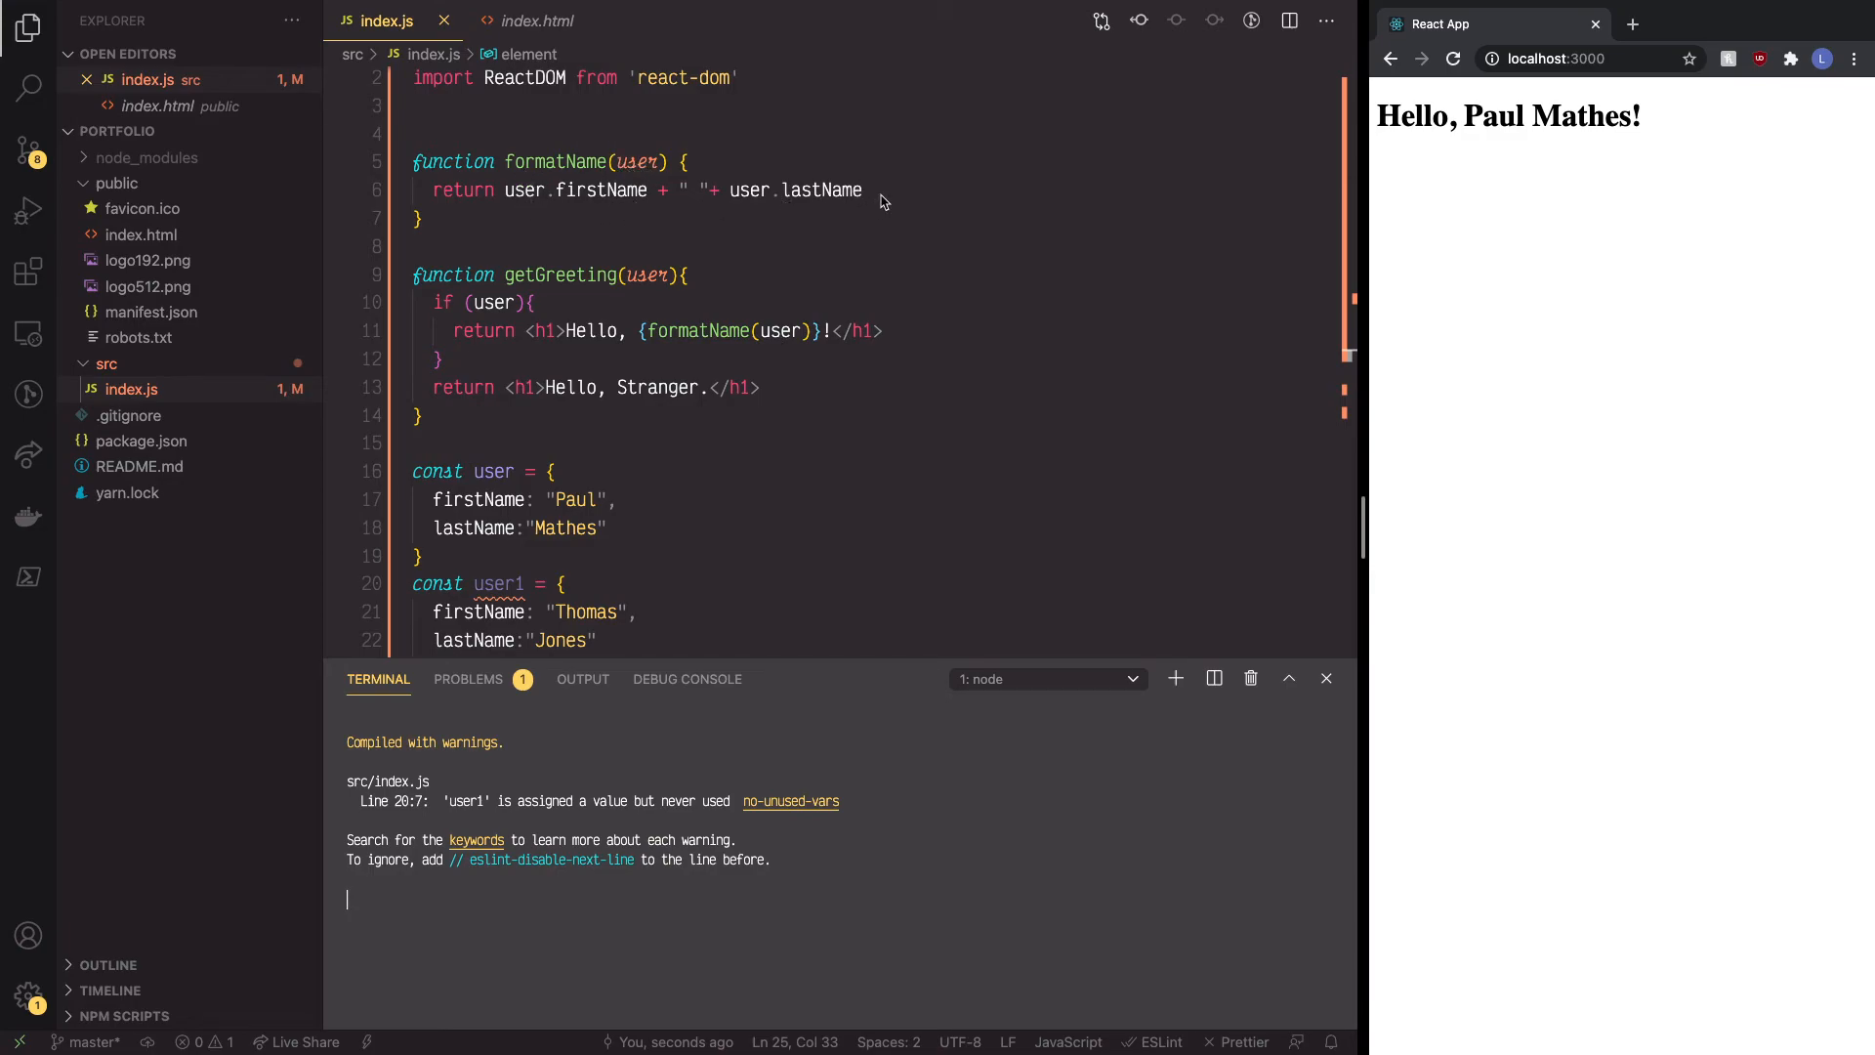
scroll("down", 3)
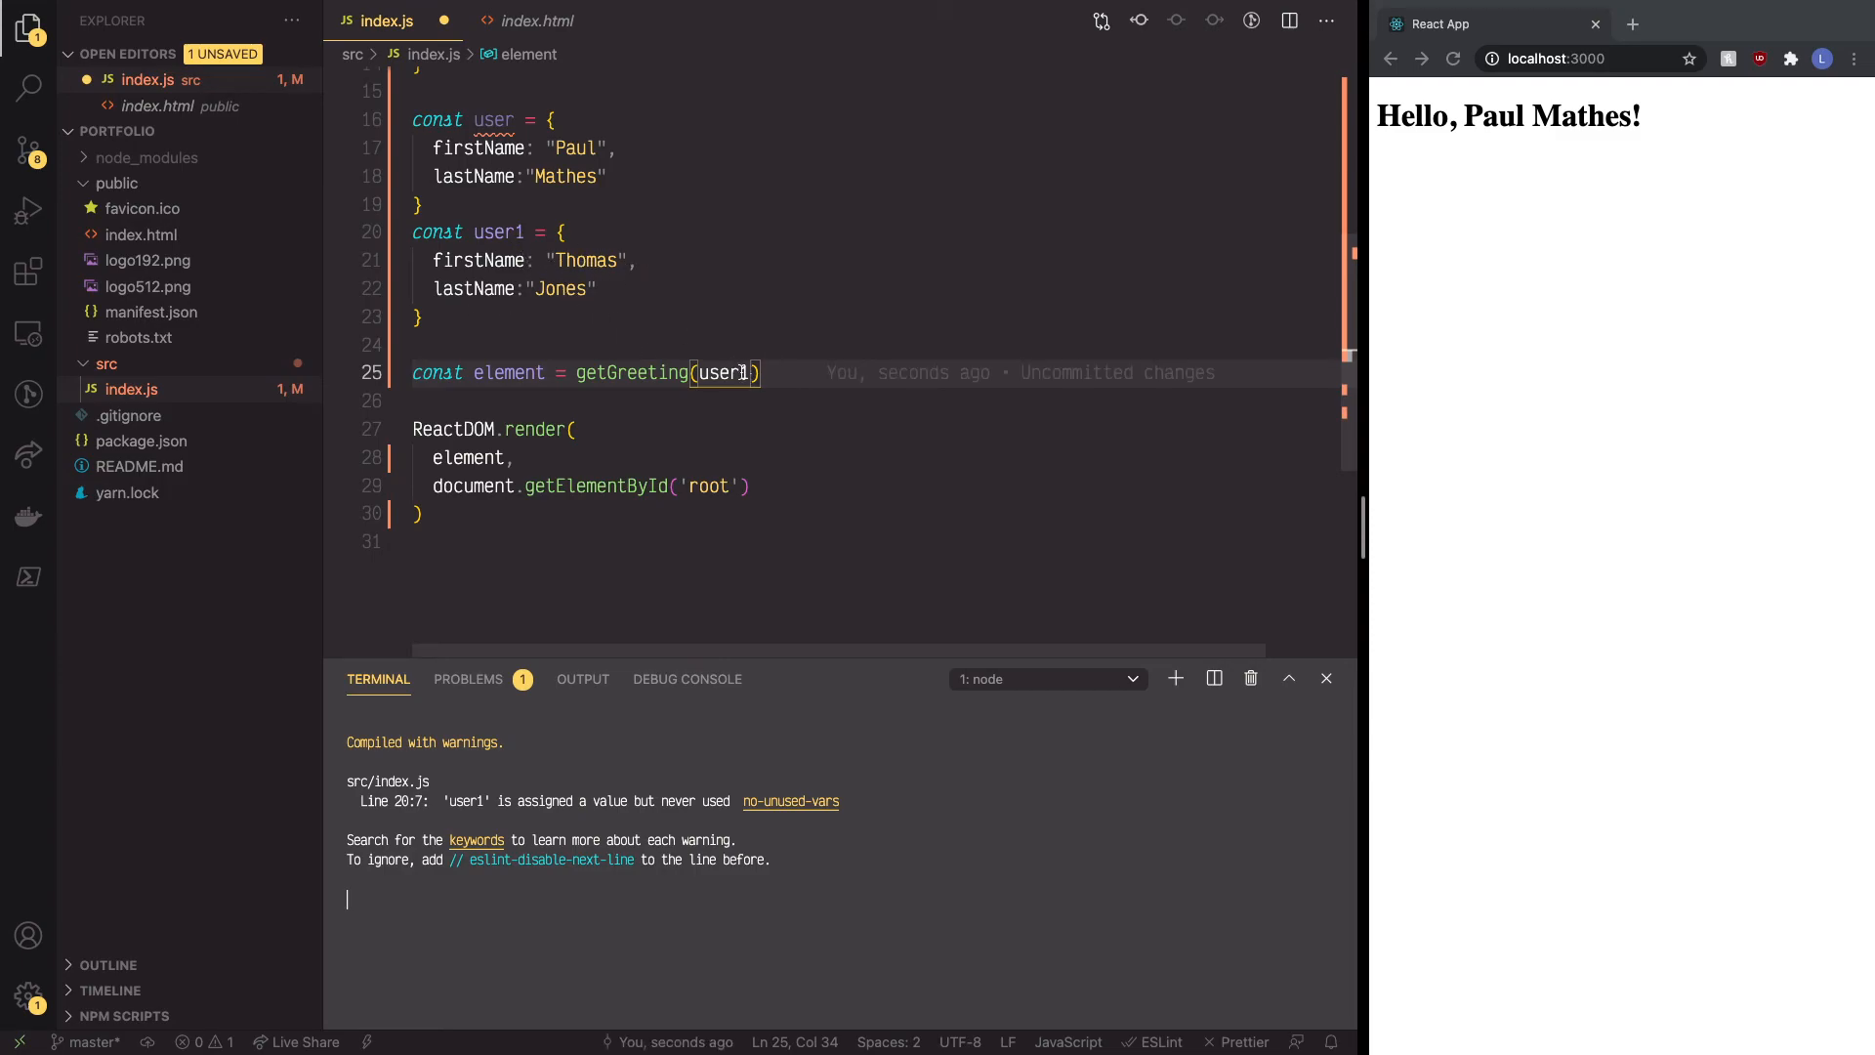
Step: Save getGreeting(user1) so the browser shows Hello, Thomas Jones!
key("ctrl+s")
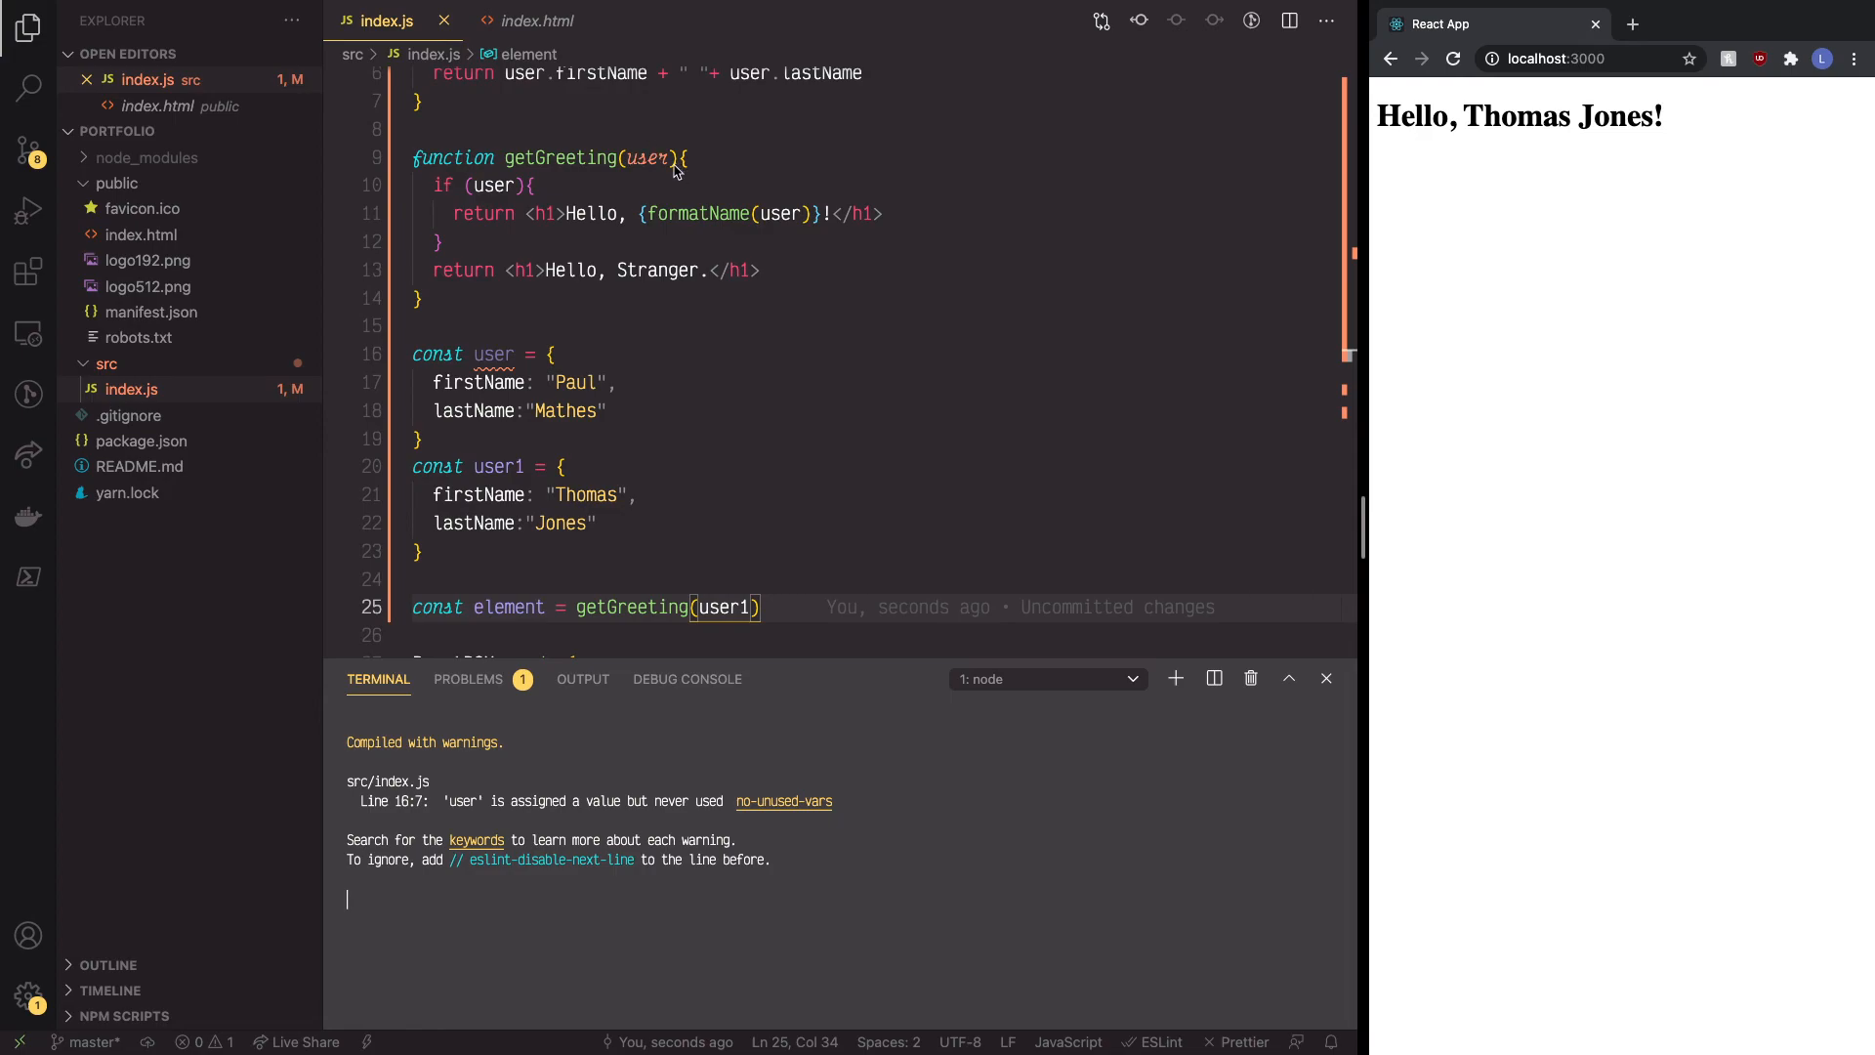
scroll("down", 3)
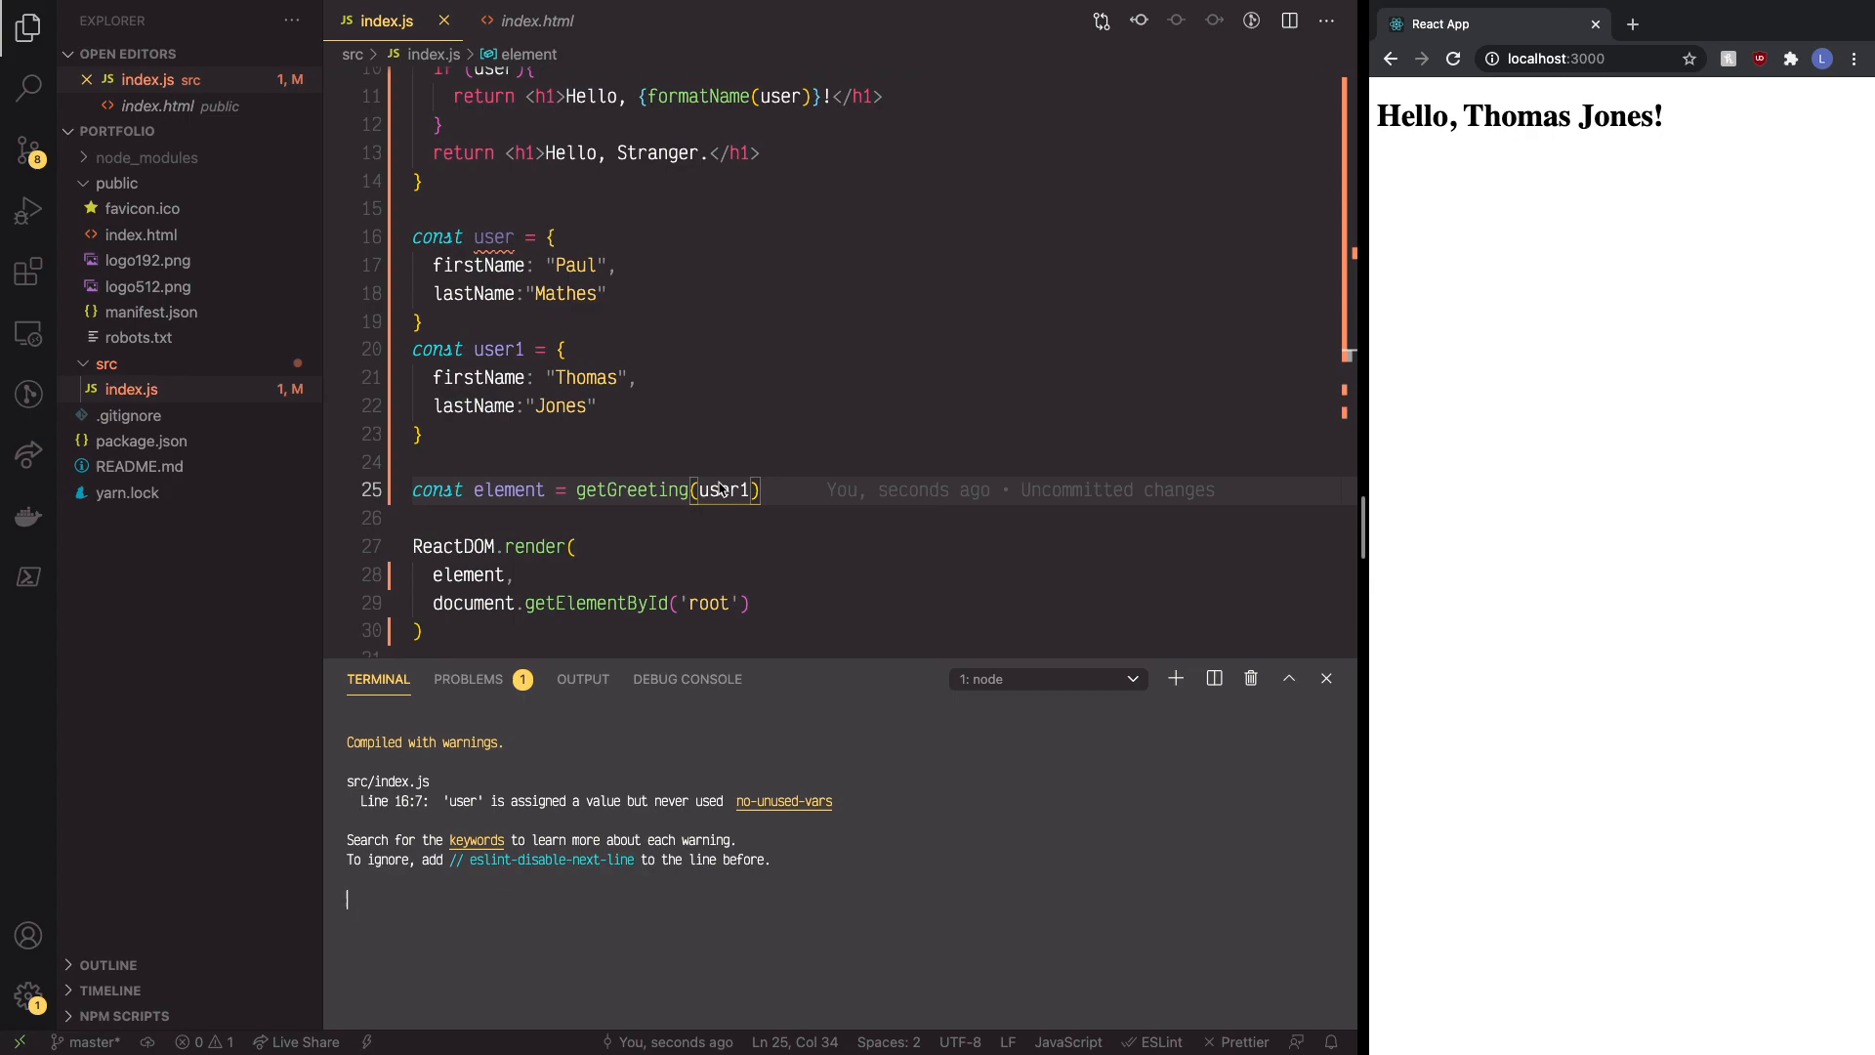
mouse_move(720, 489)
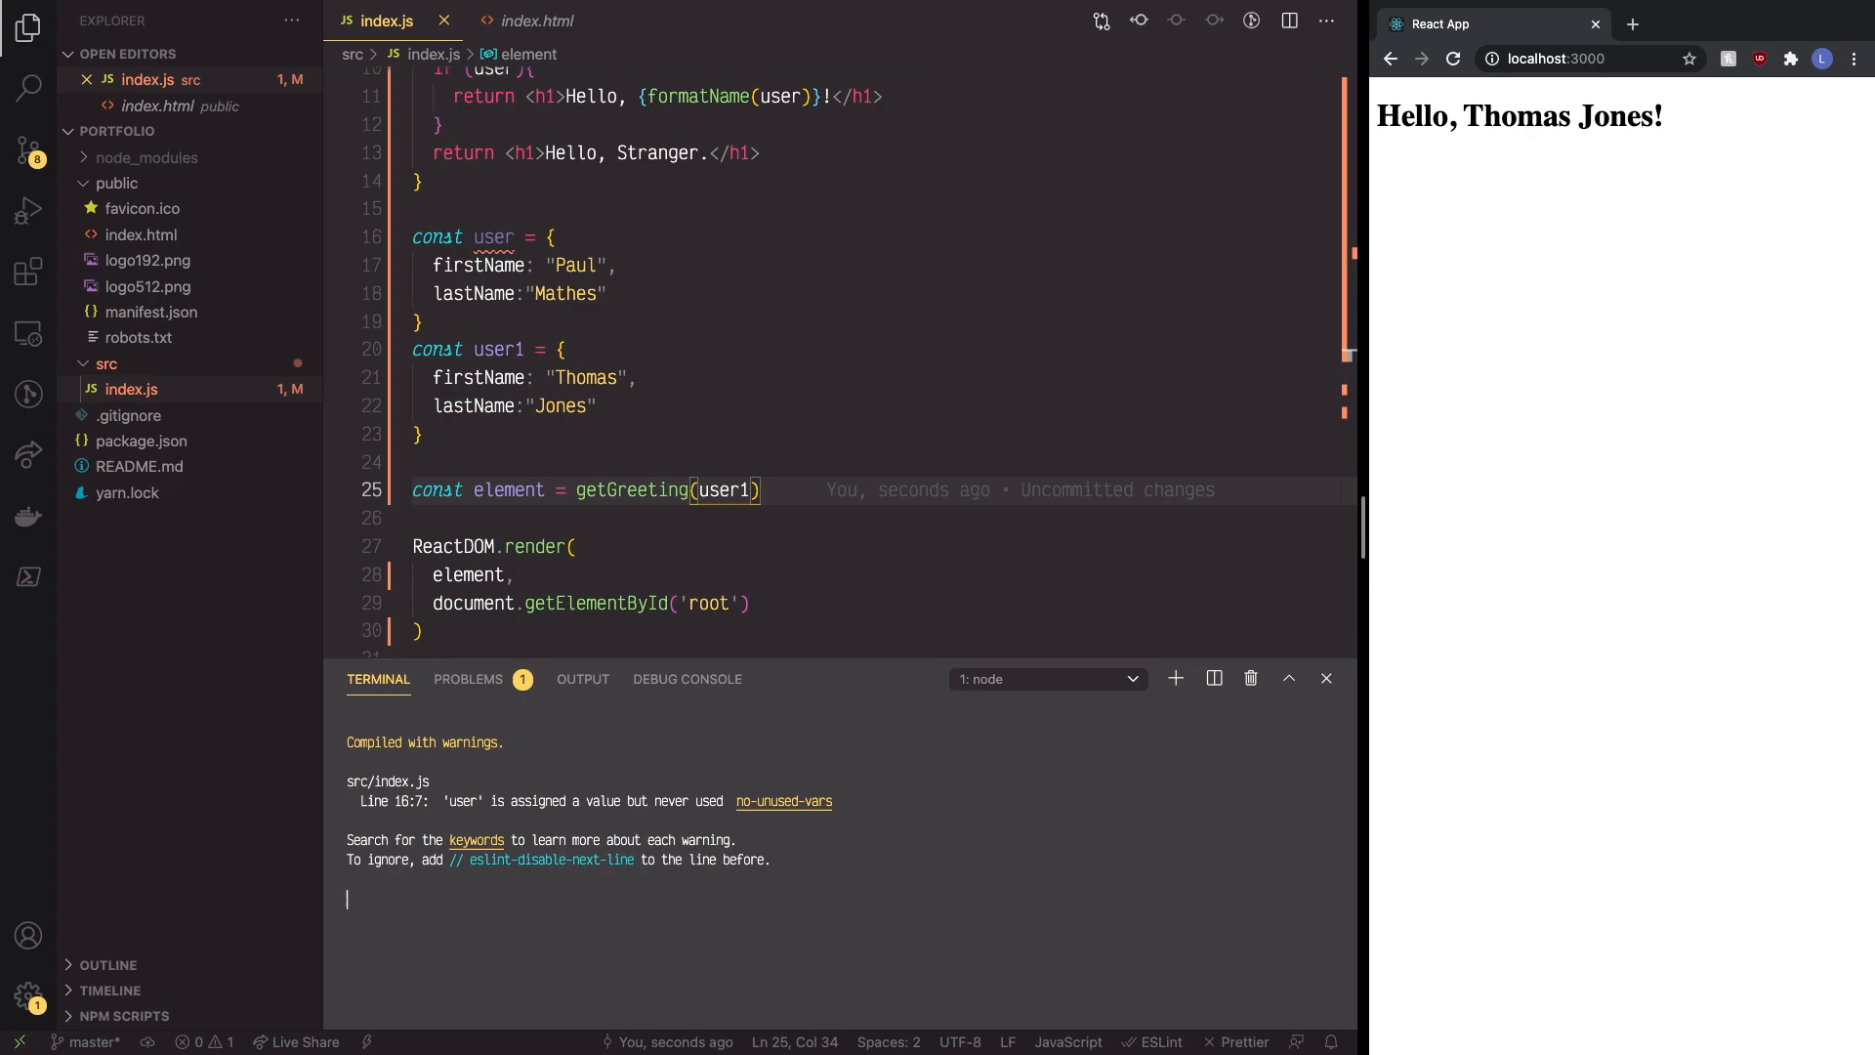